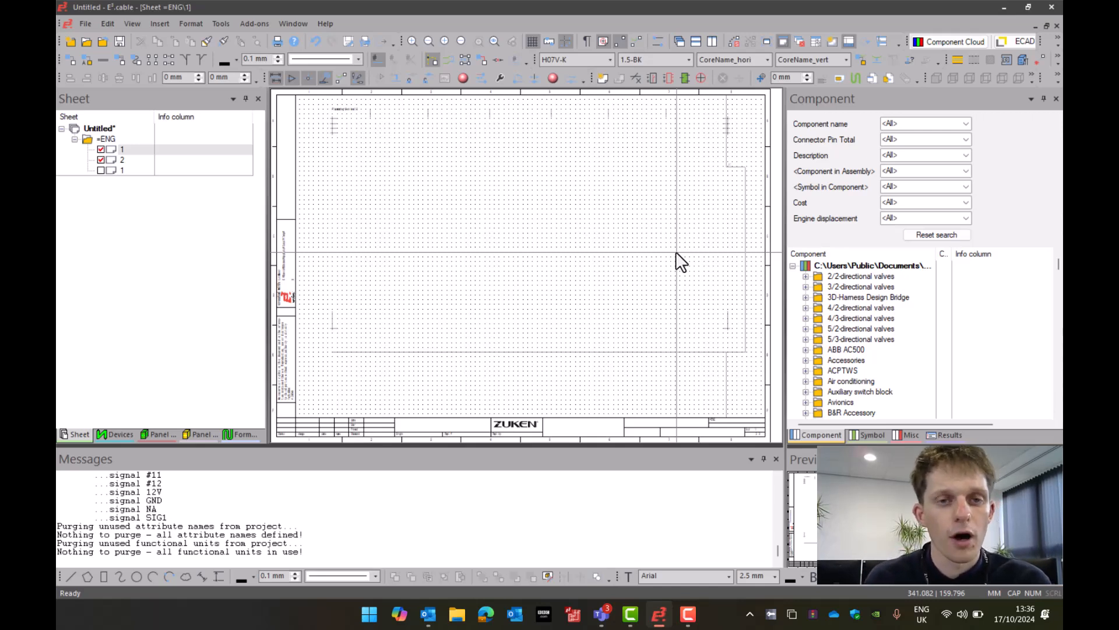
- Locate the Deutsch DT04-4P connector in the Component tree and bring up its context menu
scroll("down", 3)
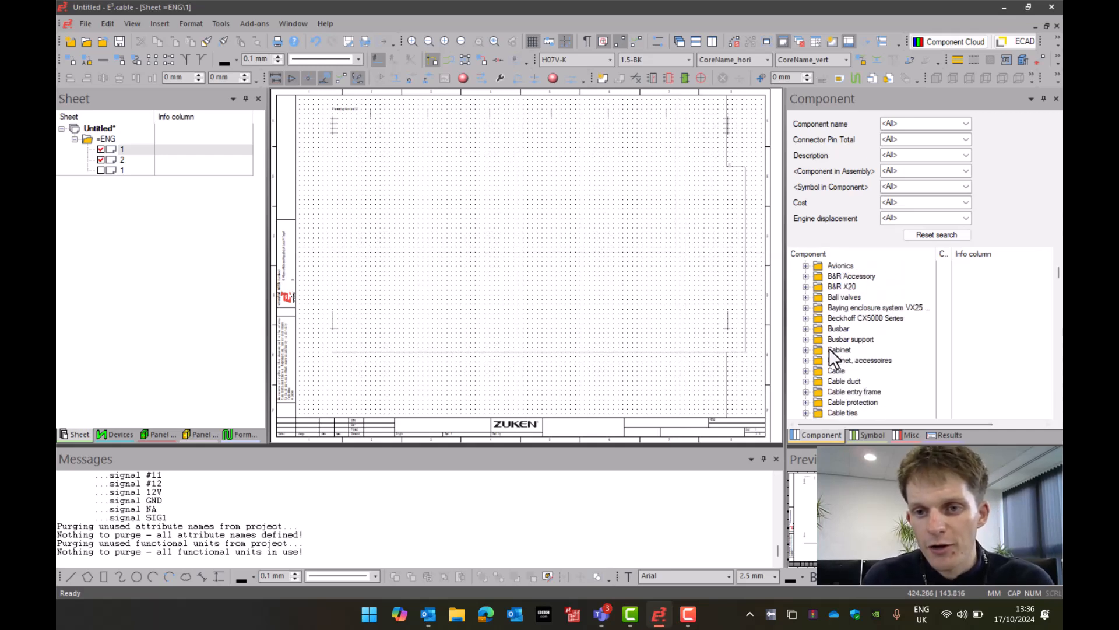
scroll("down", 3)
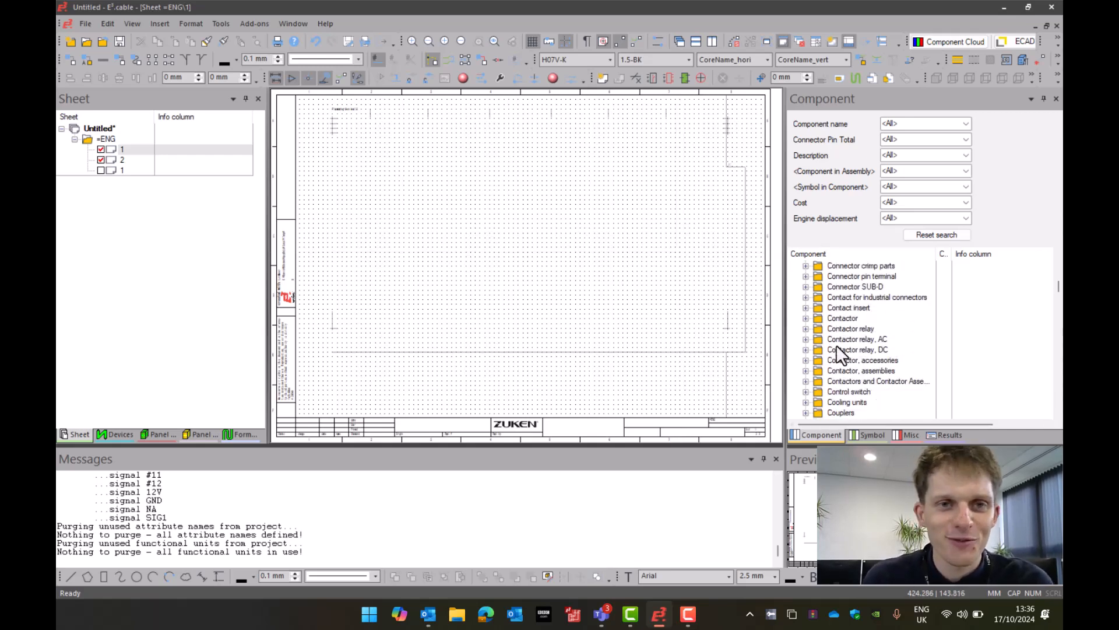
mouse_move(841, 337)
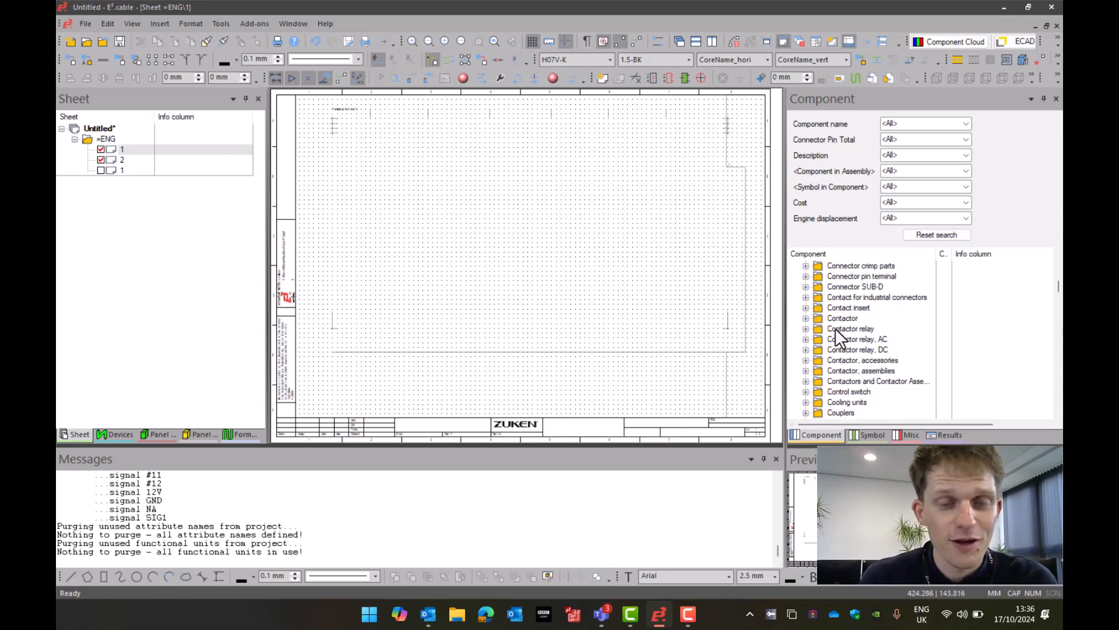
scroll("down", 3)
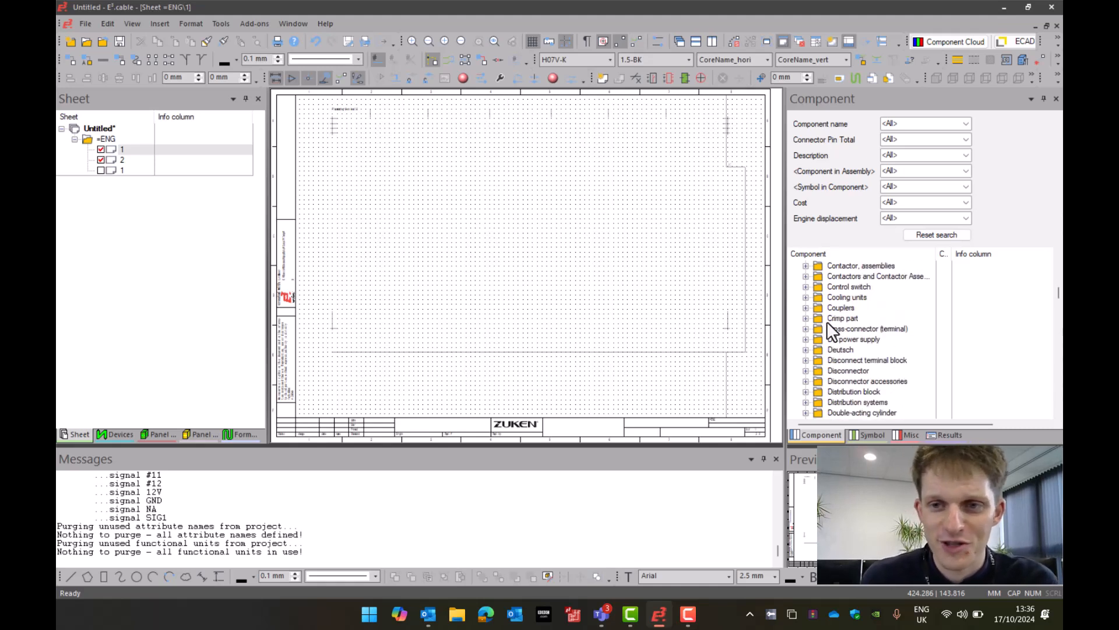
scroll("down", 3)
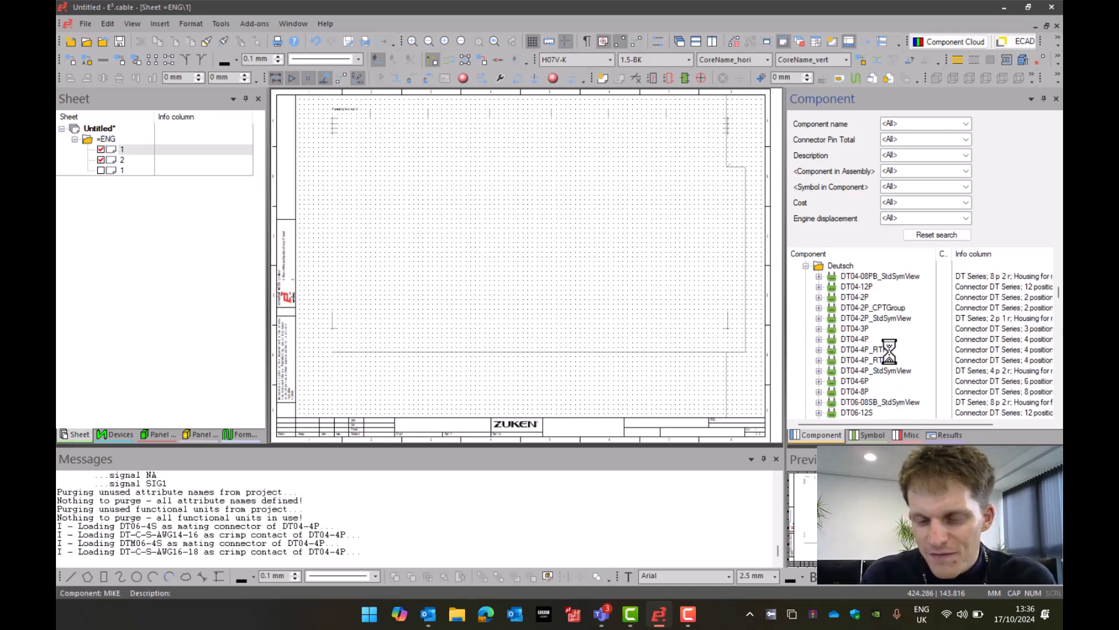
left_click(854, 338)
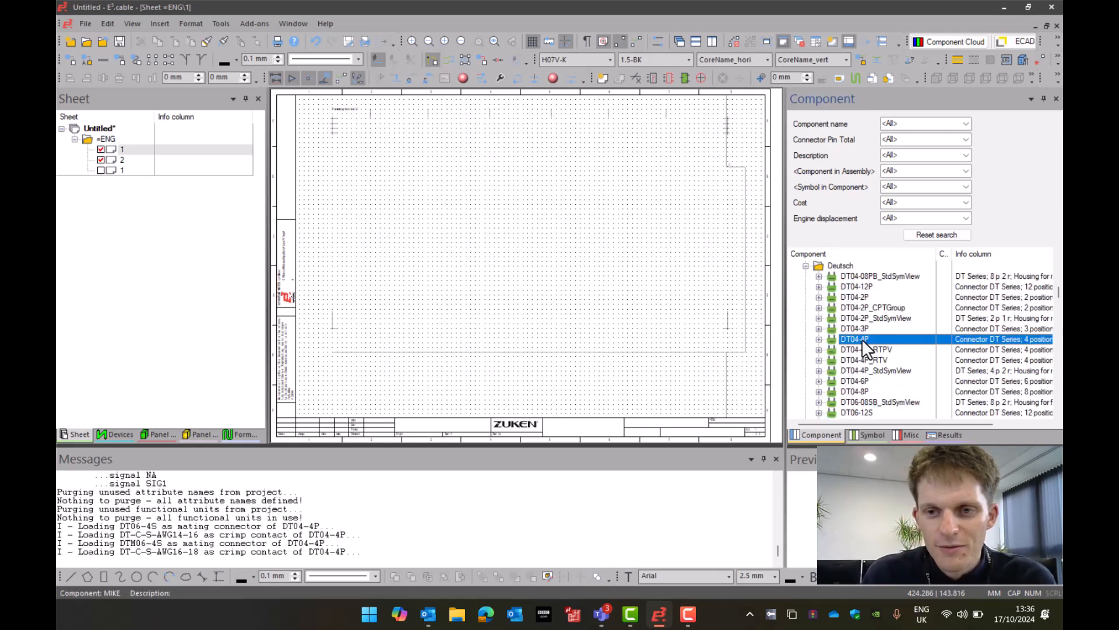
right_click(854, 338)
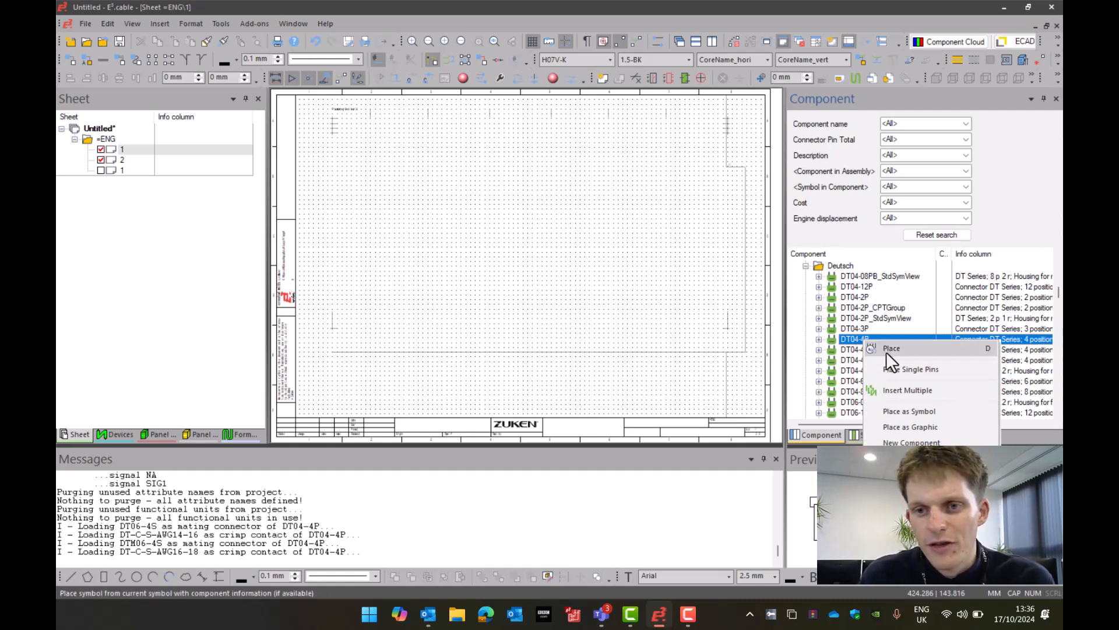
- Place DT04-4P as connector -X1 using one combined symbol for all four pins
left_click(892, 348)
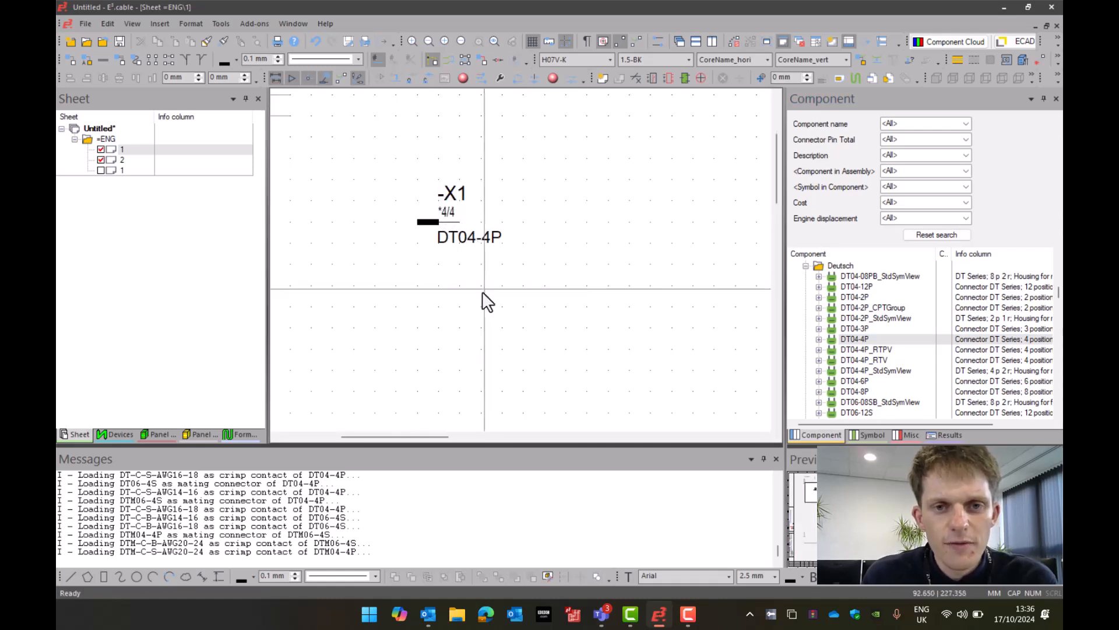
mouse_move(459, 299)
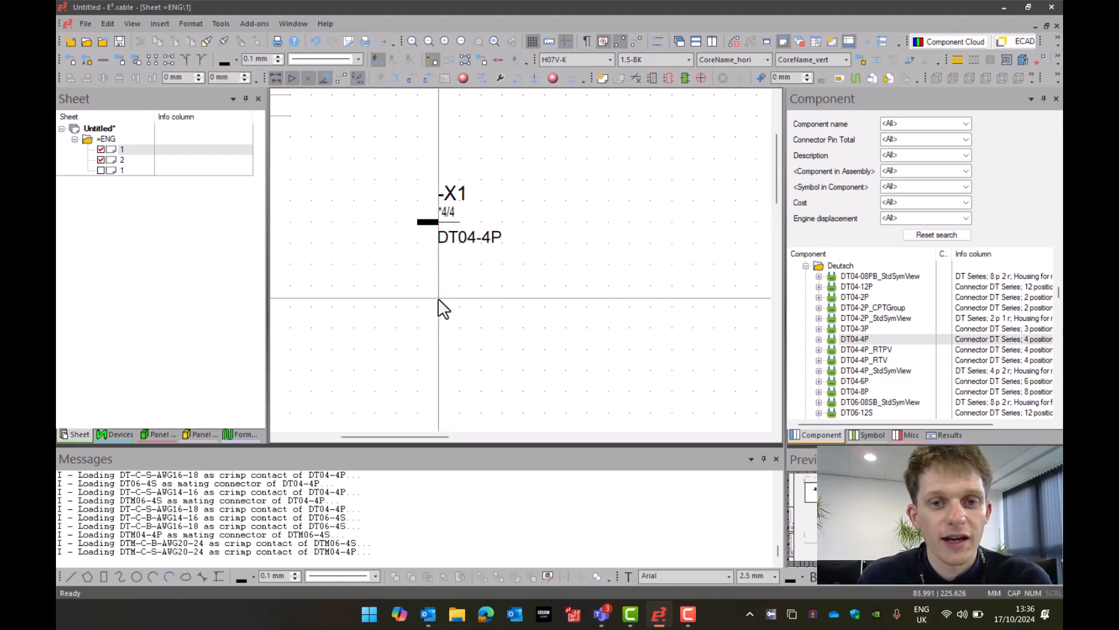
- Place a second DT04-4P as -X2 with Place Single Pins, giving four separate pin symbols
right_click(855, 338)
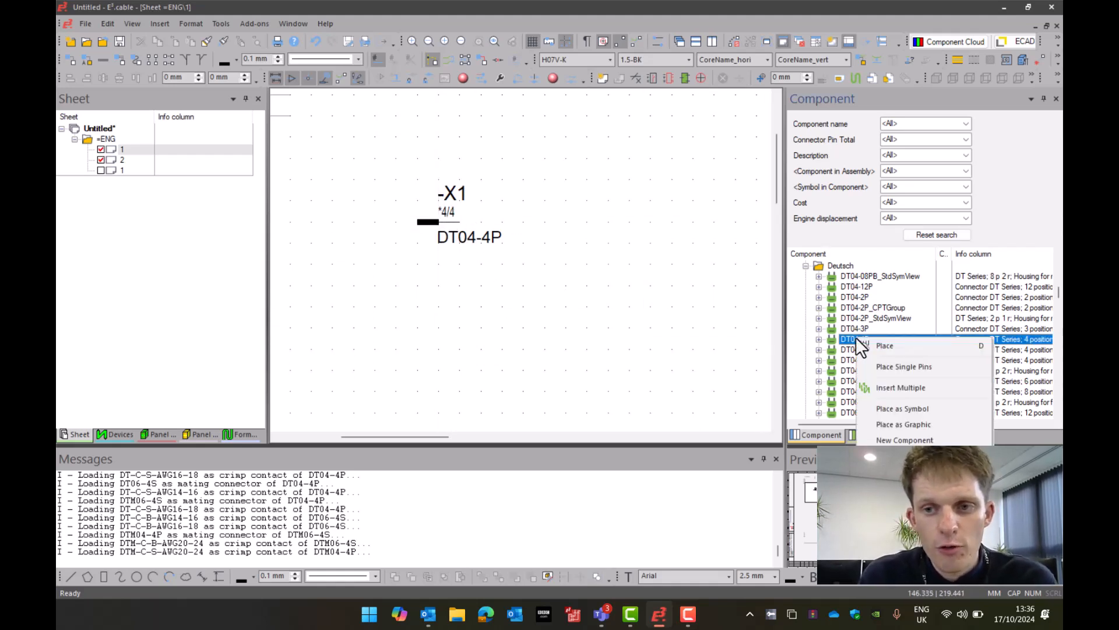
left_click(884, 345)
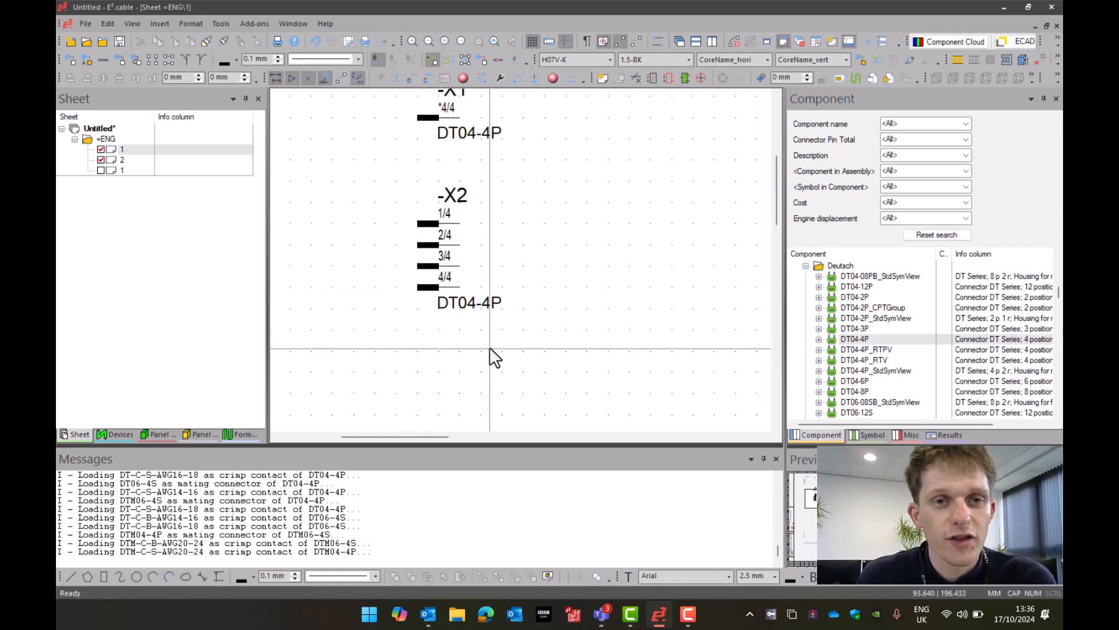
mouse_move(816, 350)
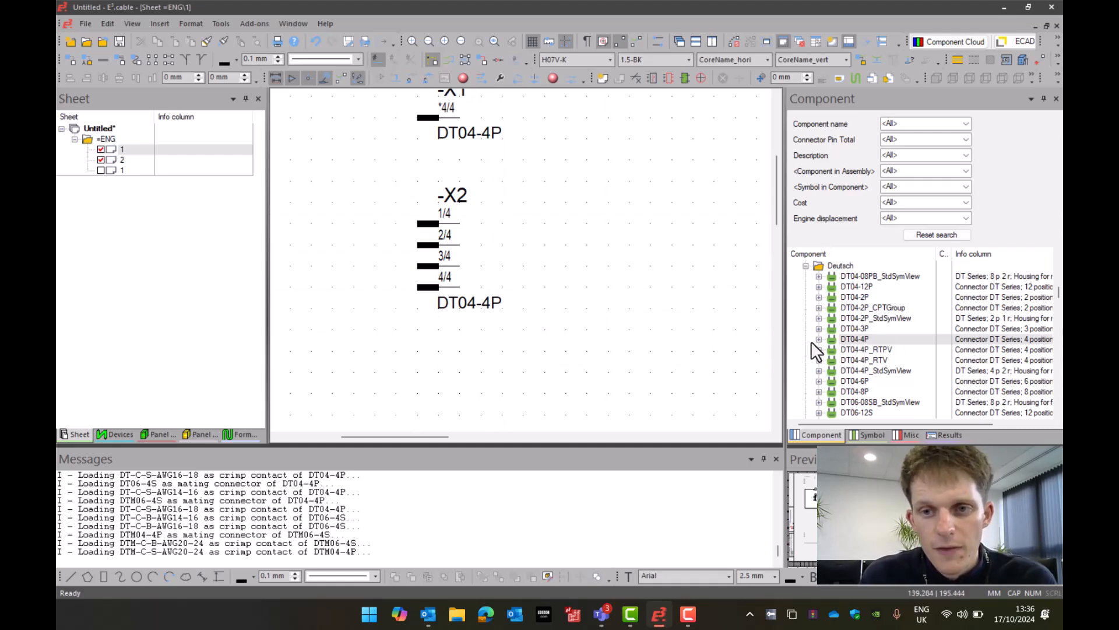
- Drag DT04-4P pin 1 and pin 2 onto the sheet individually, creating -X3 (1/4) and -X4 (2/4)
left_click(855, 338)
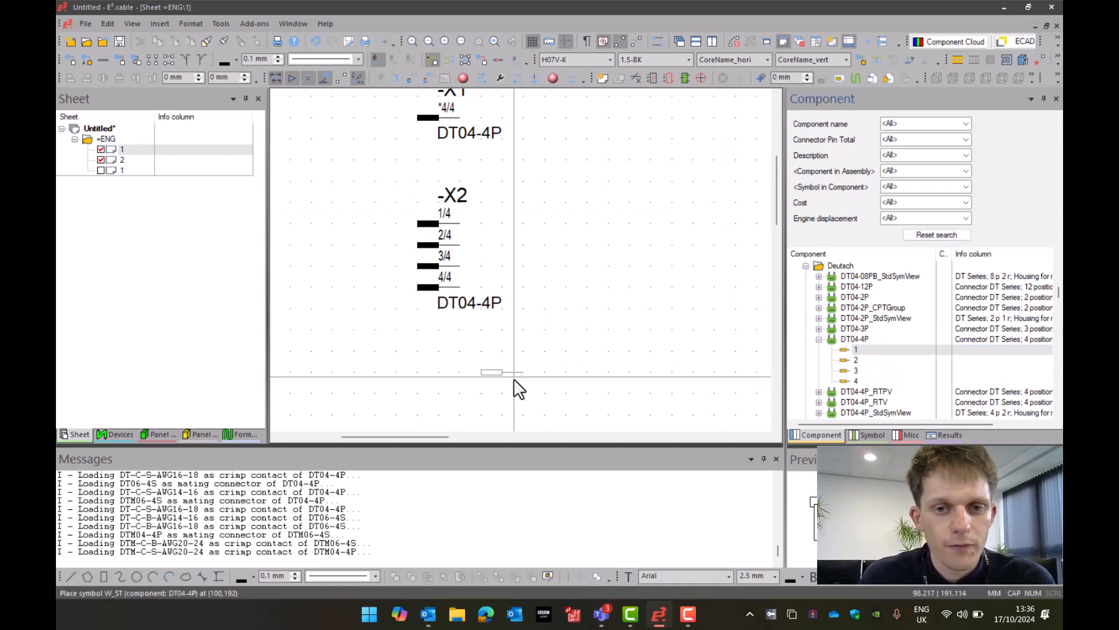
left_click(464, 390)
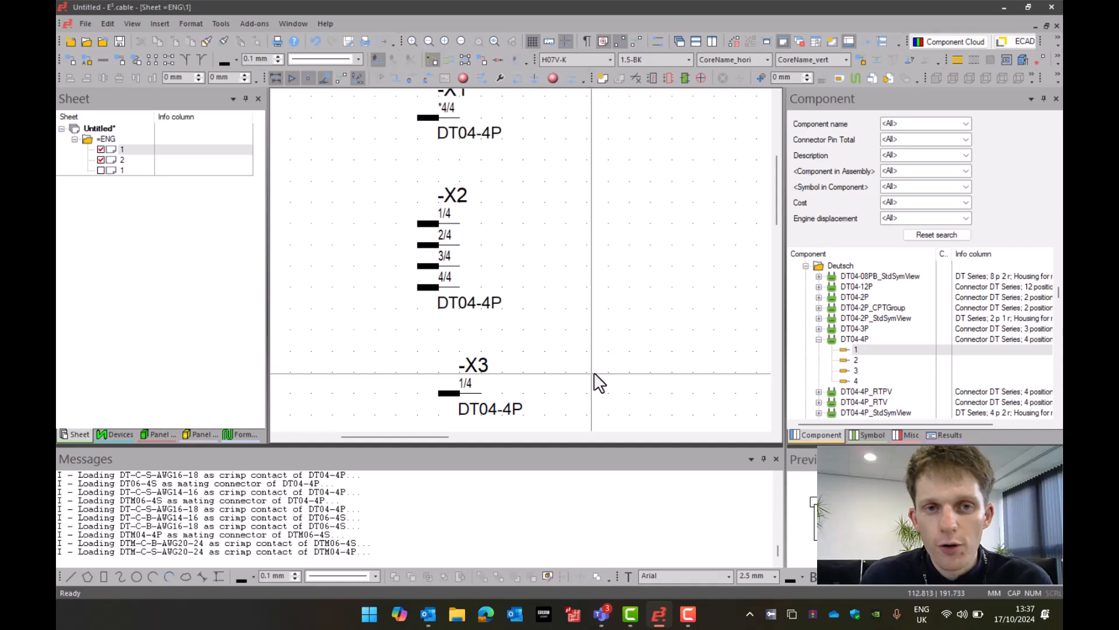
mouse_move(850, 378)
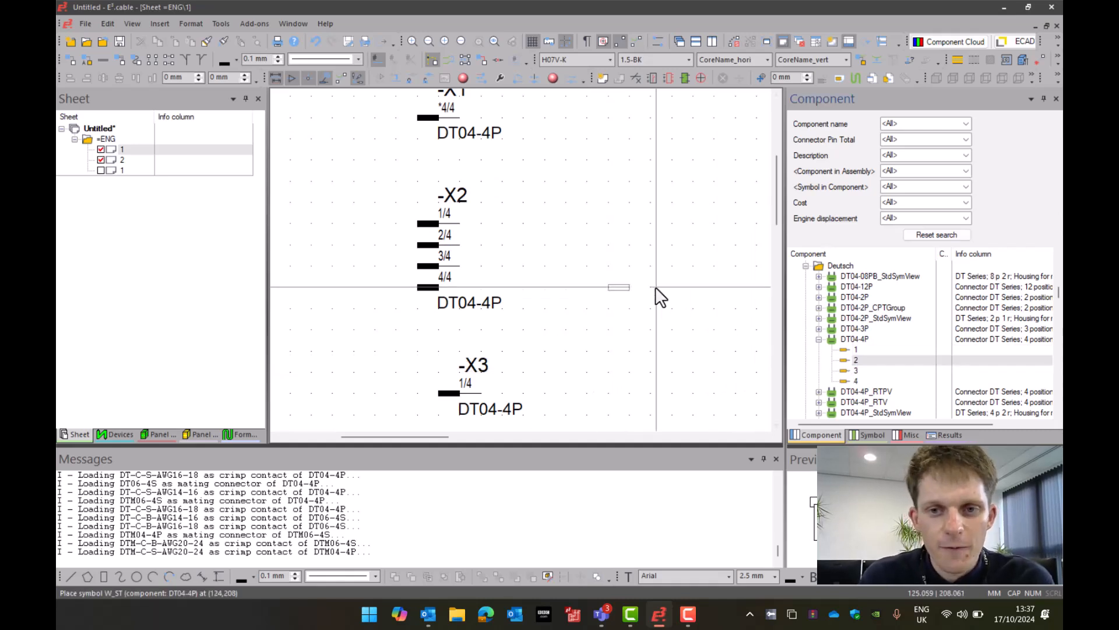
left_click(619, 287)
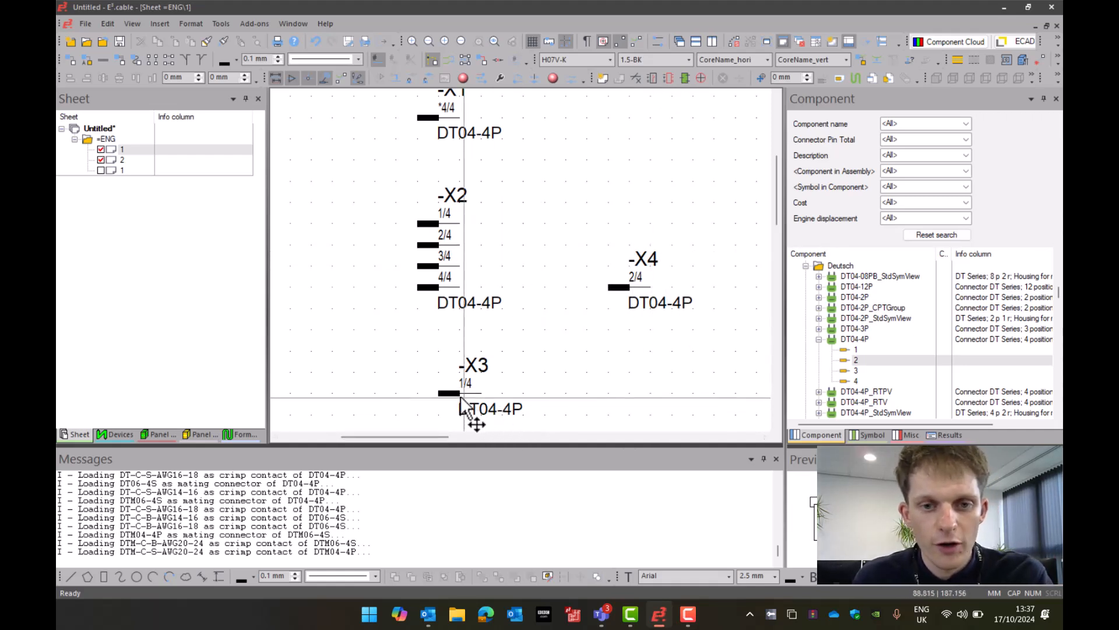
left_click(118, 434)
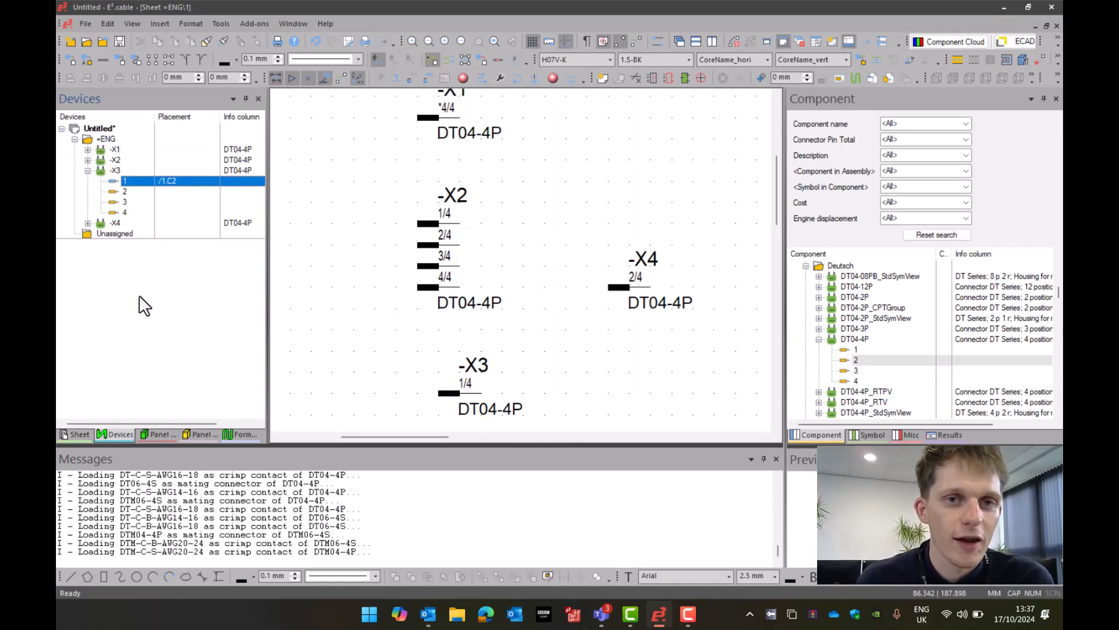
mouse_move(485, 214)
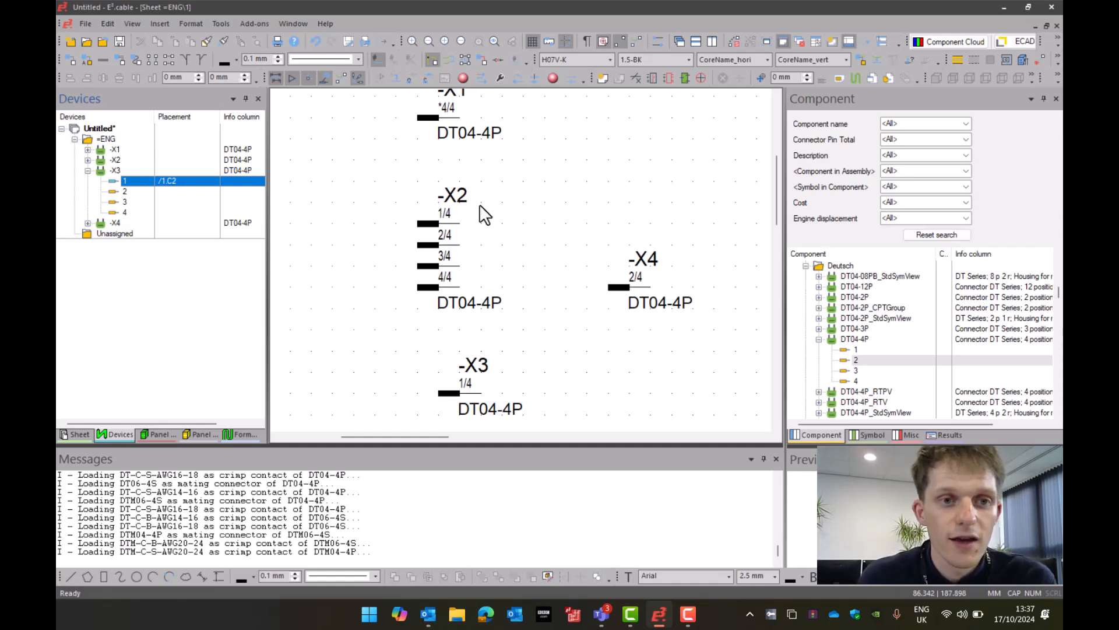
- Delete/merge device -X4 in the Devices tree so its pin 2/4 moves to -X3
left_click(116, 223)
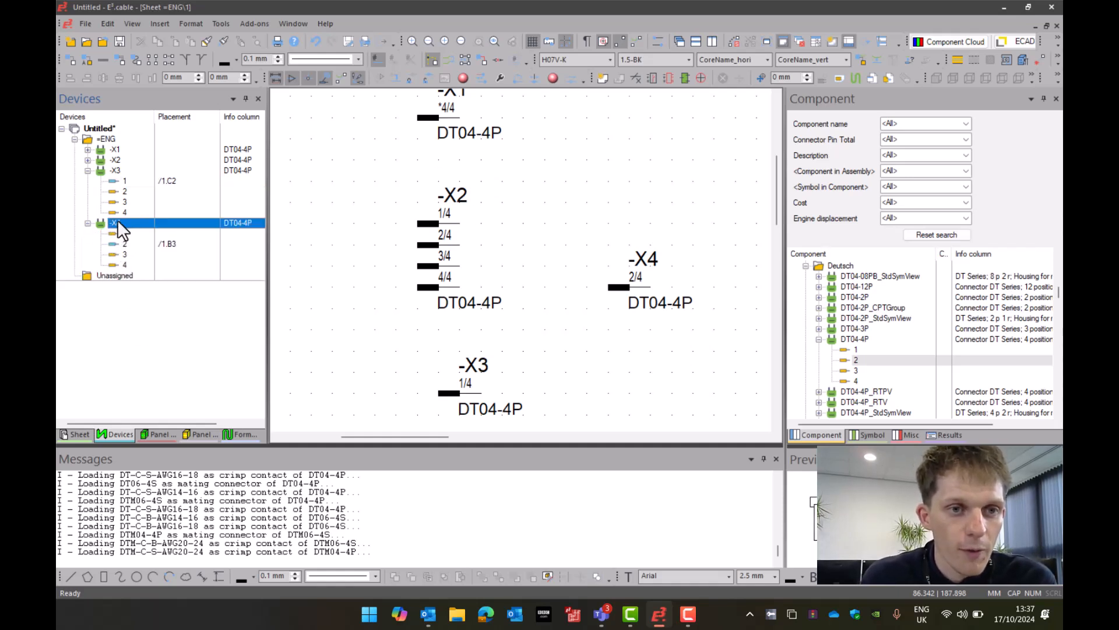
right_click(117, 222)
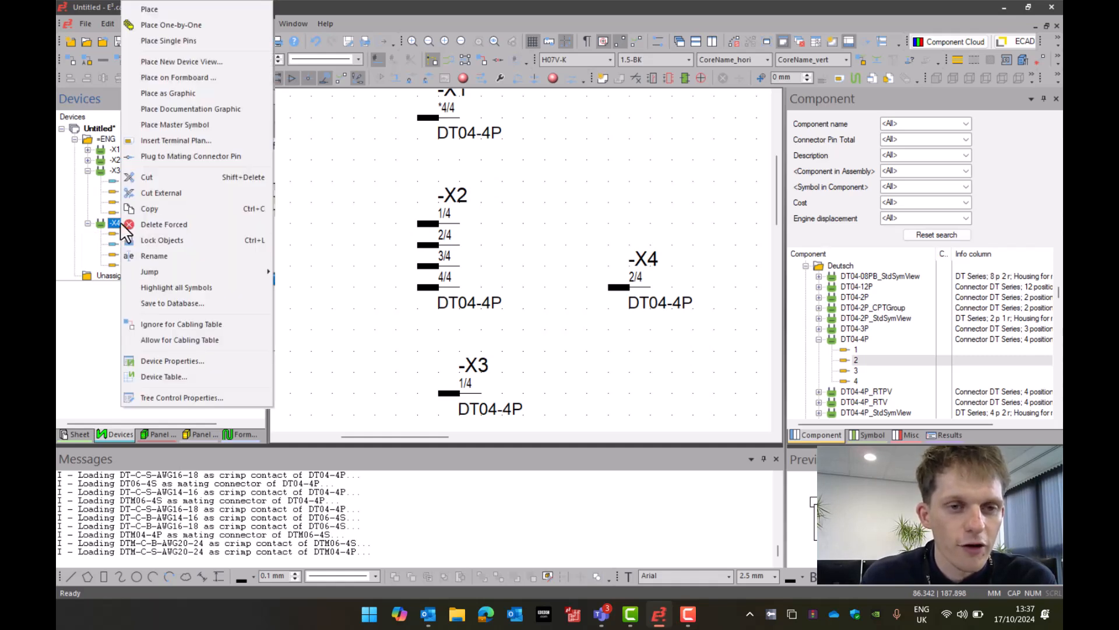
left_click(163, 224)
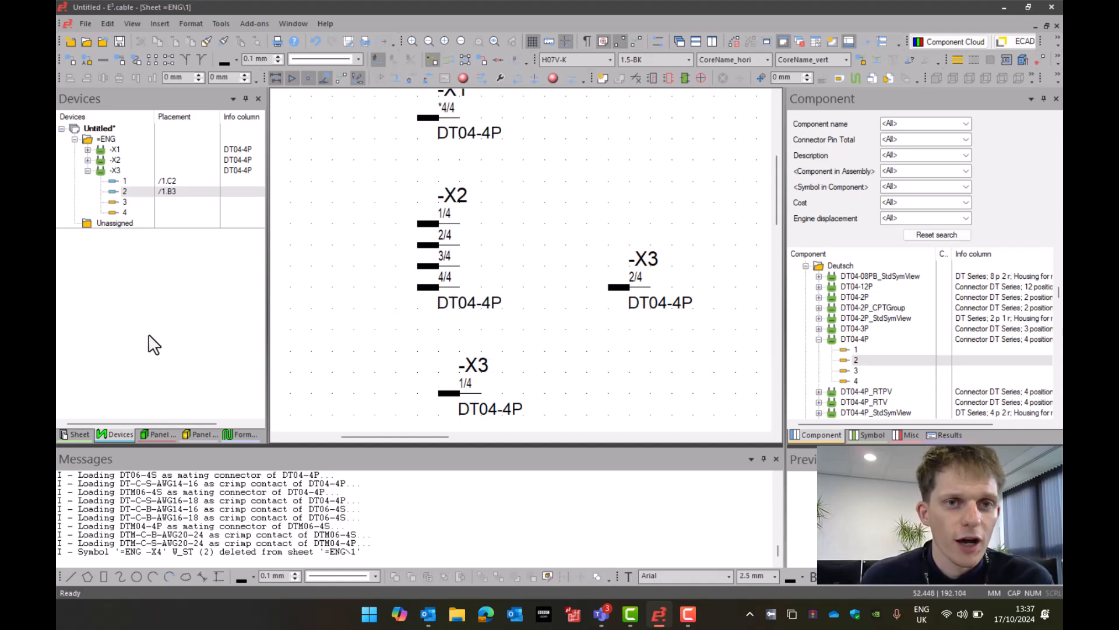
mouse_move(154, 200)
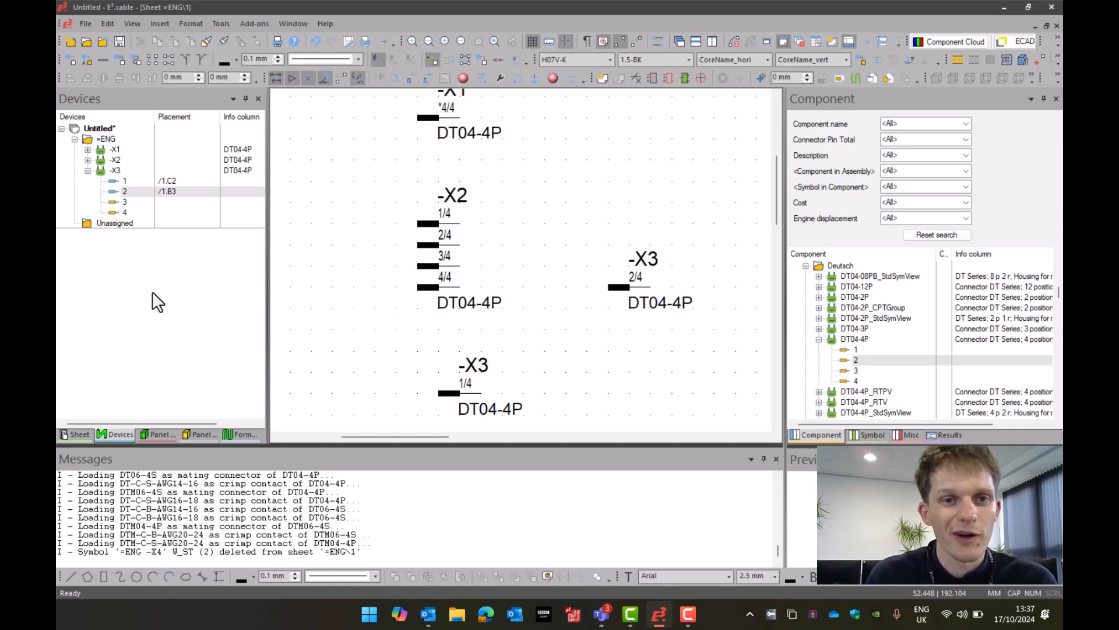
- Run Purge Unused Objects on the project root with default settings and confirm
right_click(98, 128)
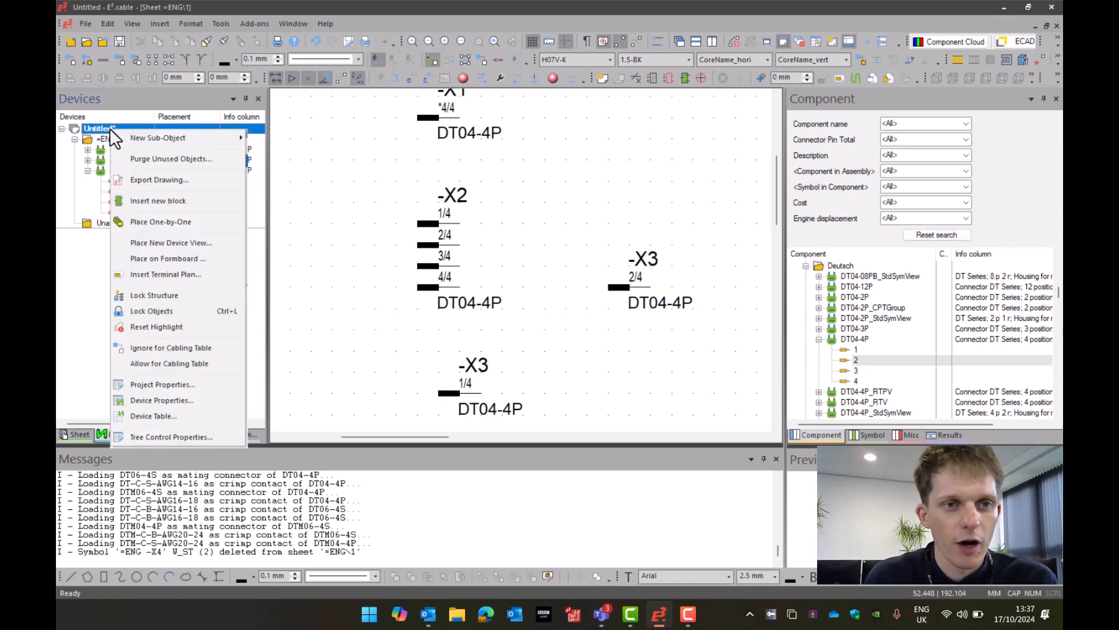
left_click(170, 159)
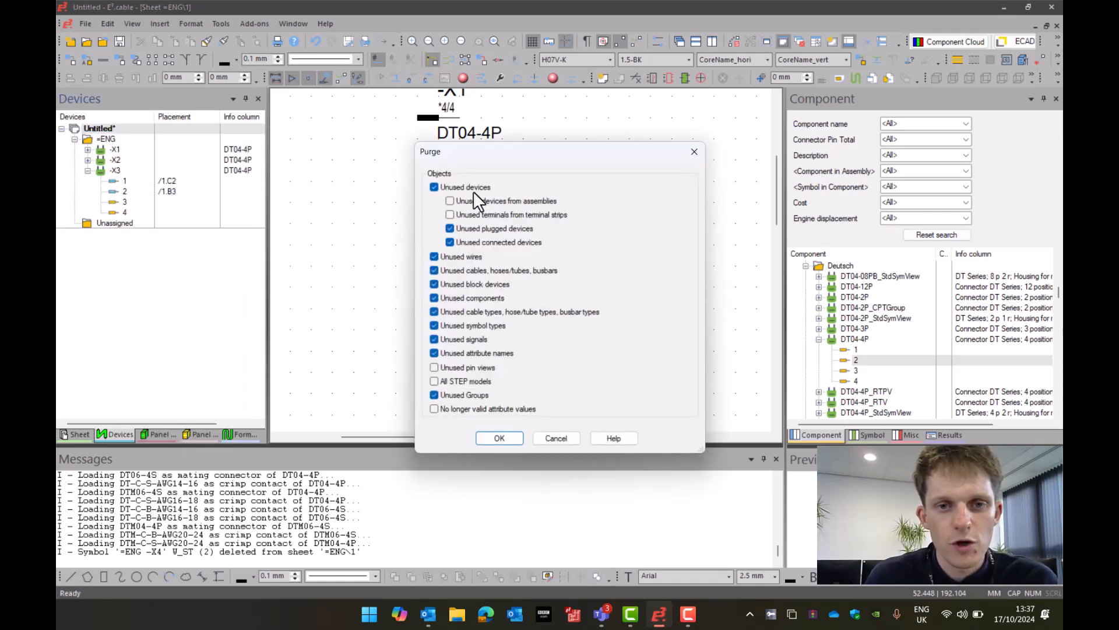
left_click(498, 437)
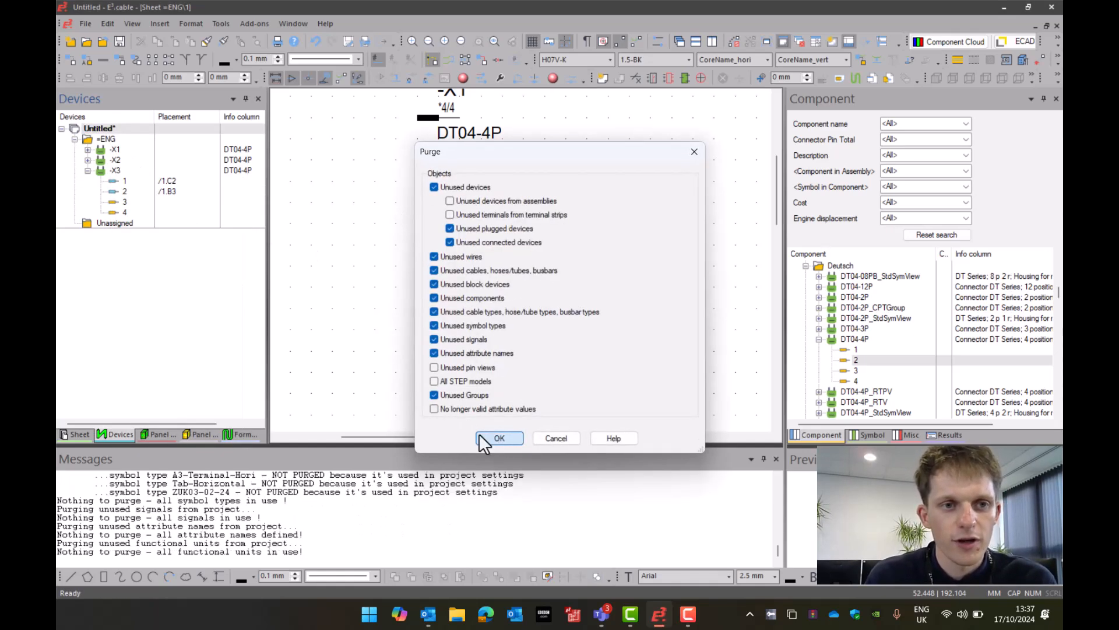
left_click(500, 437)
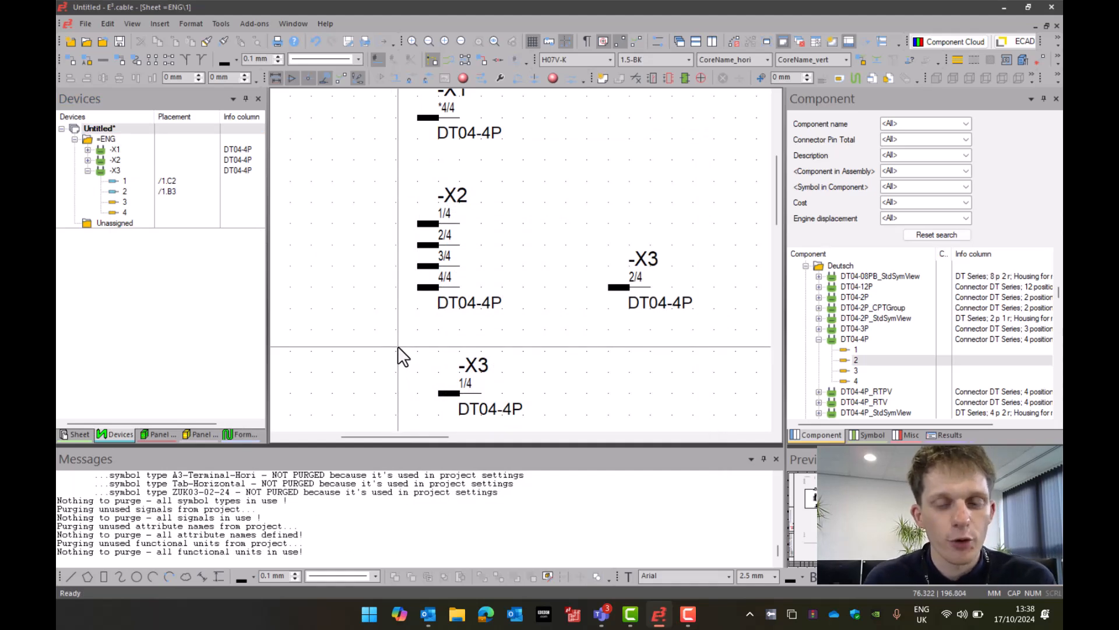
- Mate a DTM06-4S connector -X4 onto -X2's pins, then select -X3 in the Devices tree
scroll("down", 3)
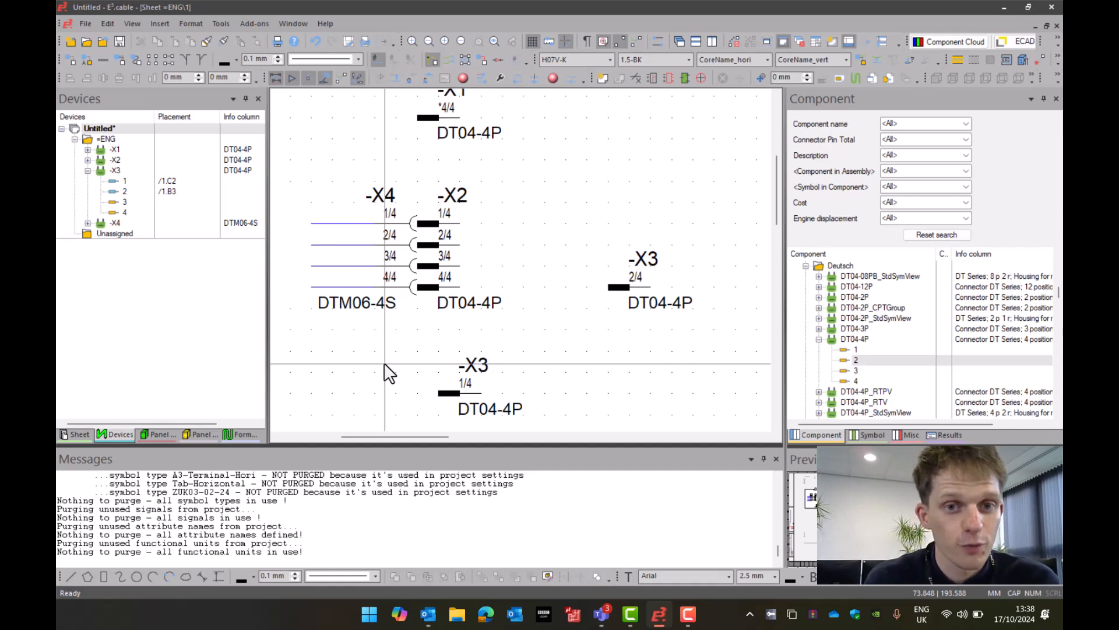
mouse_move(428, 229)
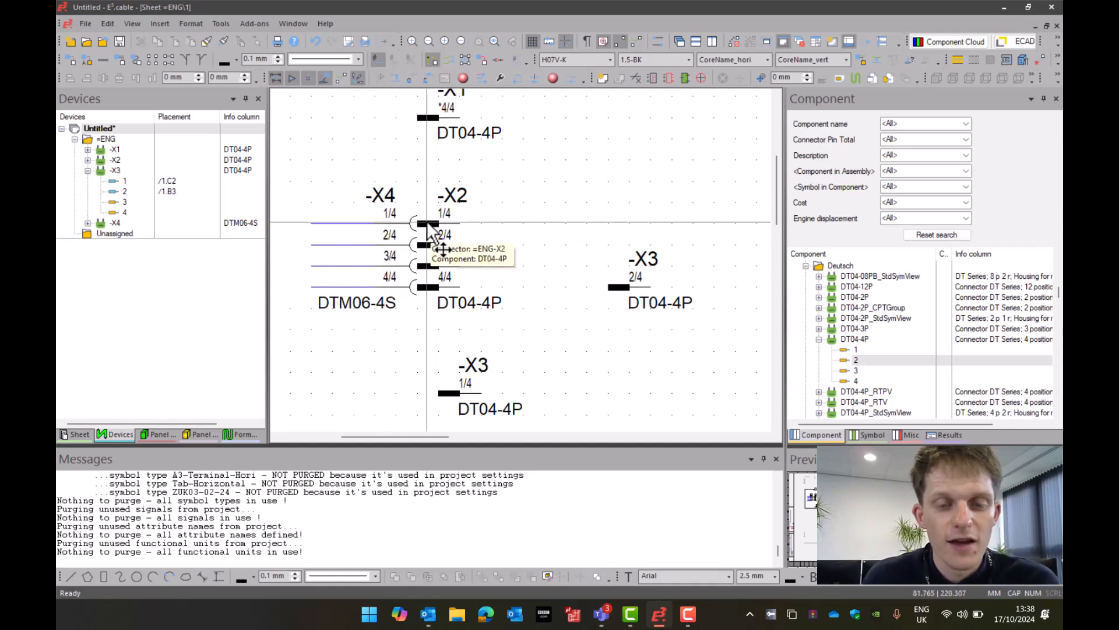
left_click(116, 170)
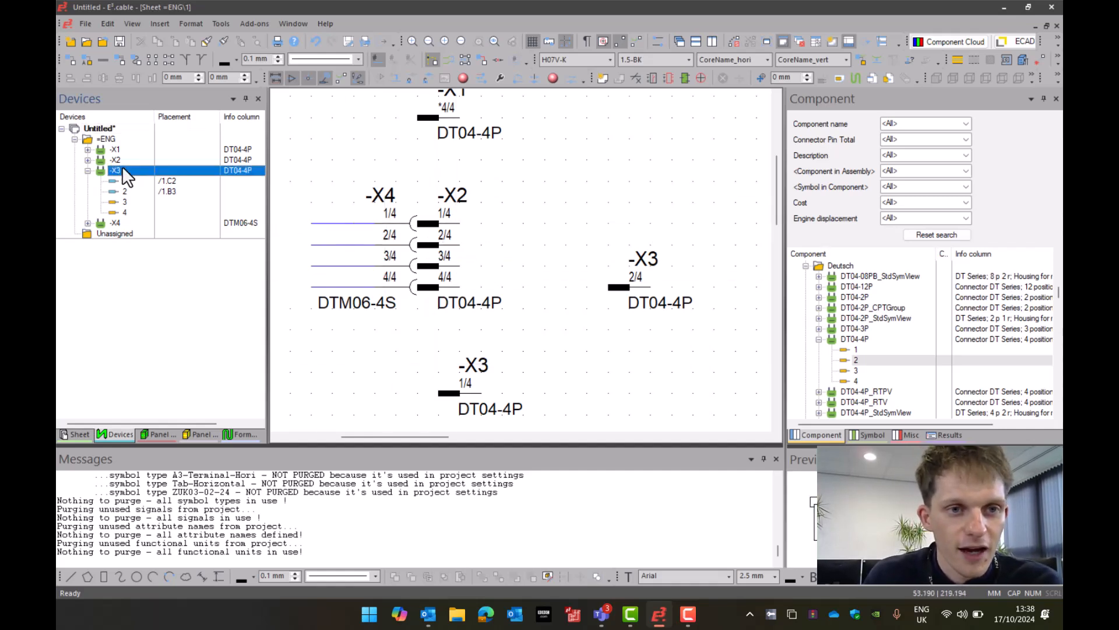
- In -X3 Device Properties (Pins), choose DTM06-4S as the active mating connector
double_click(116, 170)
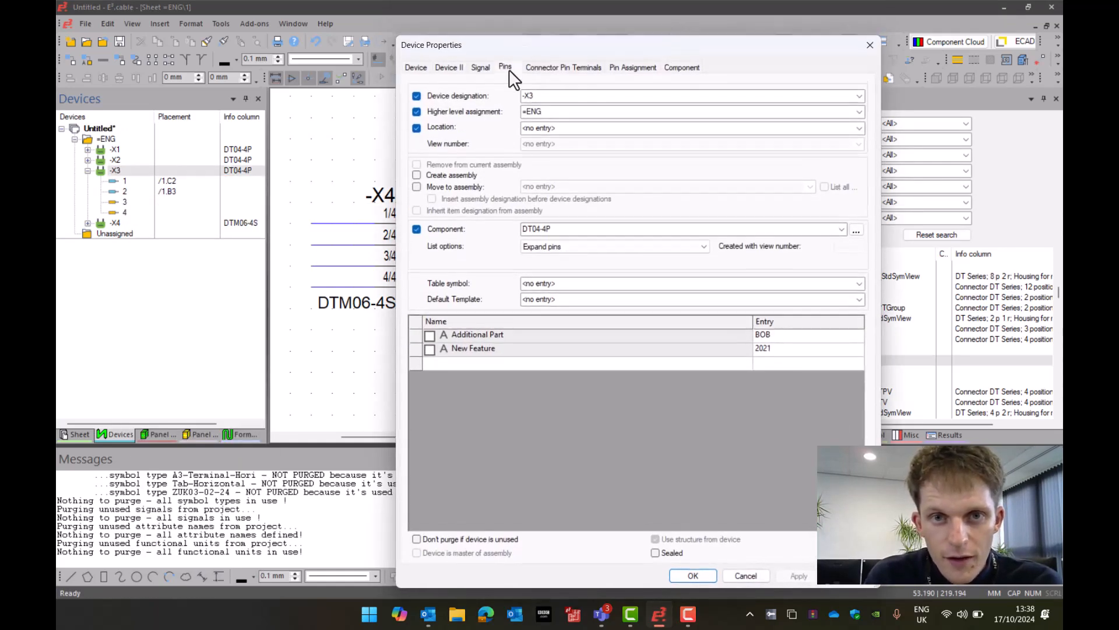
left_click(505, 68)
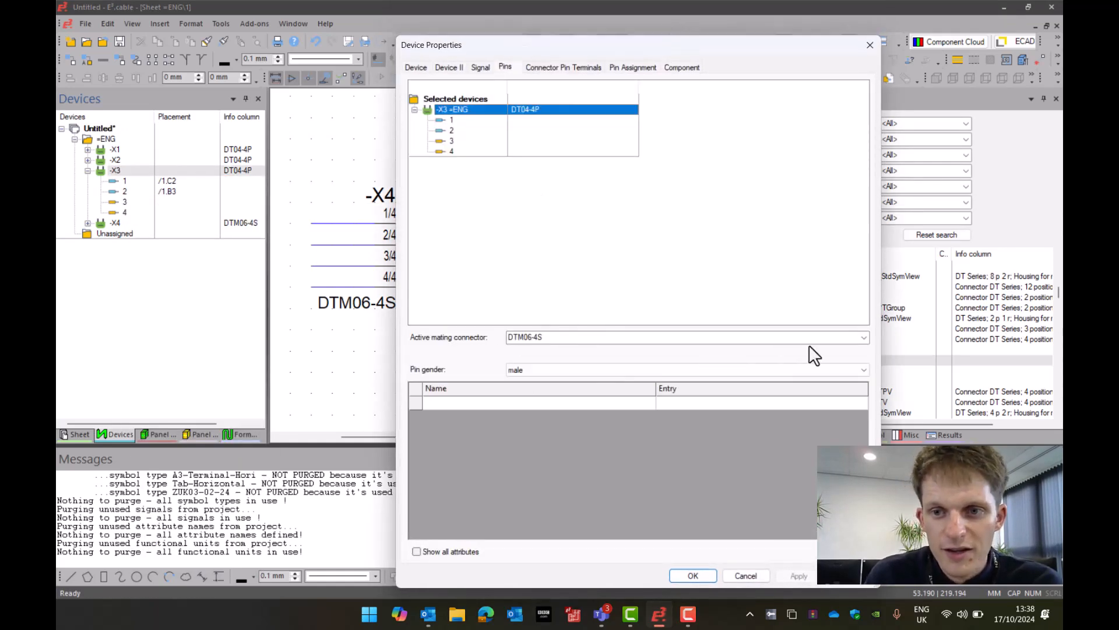
left_click(862, 337)
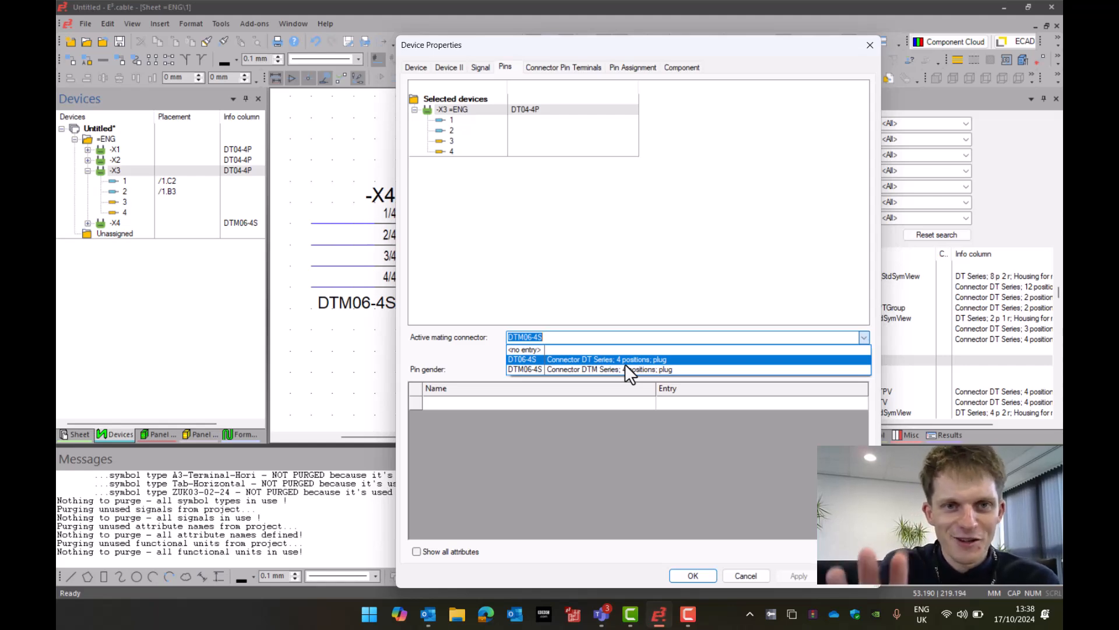
left_click(599, 369)
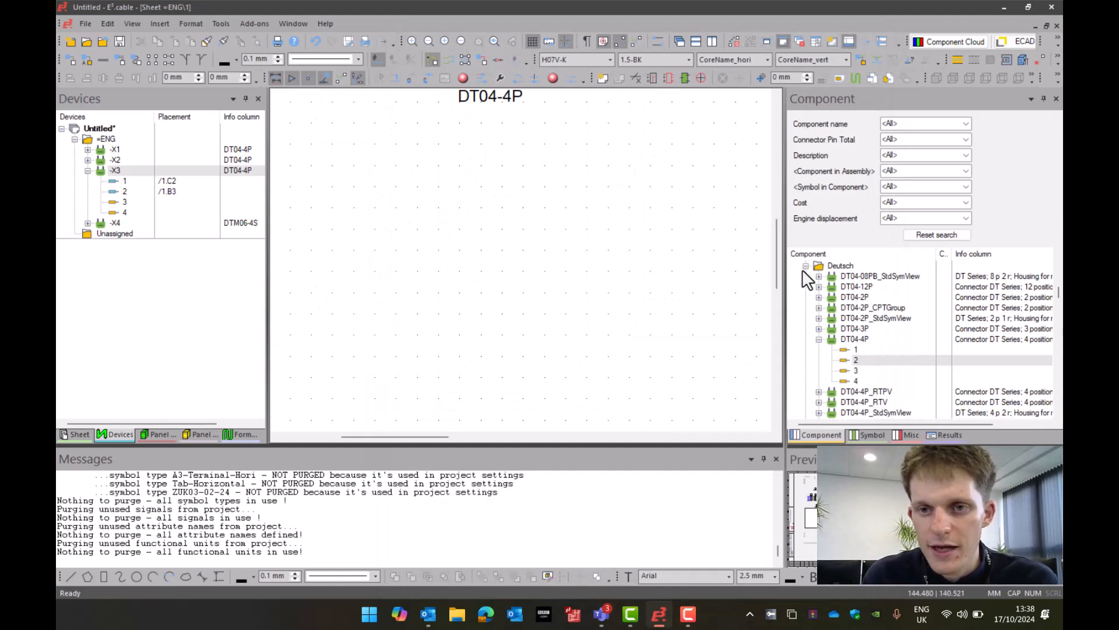
- Collapse Deutsch, expand Contactor > CON_2M_2NC and pick its ZUK07-51-18 symbol for placement
left_click(805, 275)
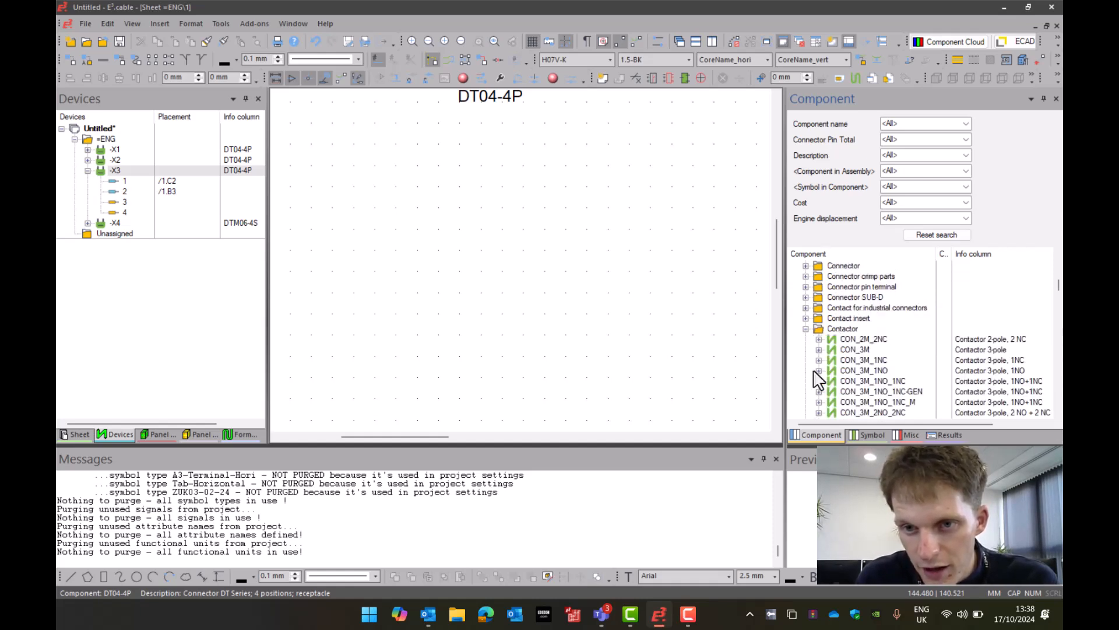
mouse_move(844, 348)
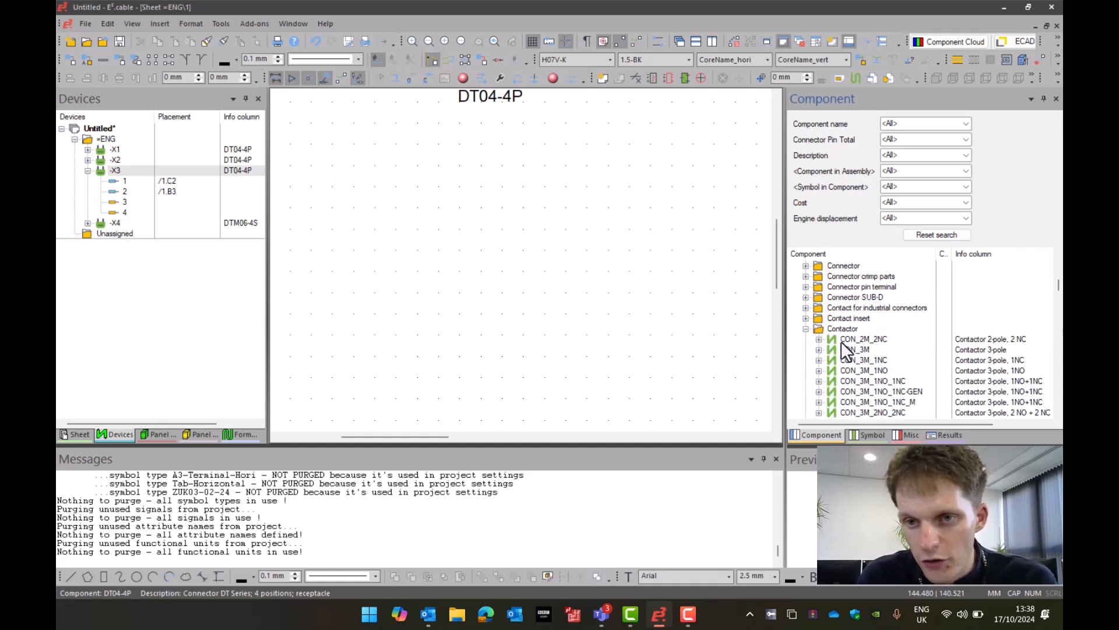
left_click(820, 338)
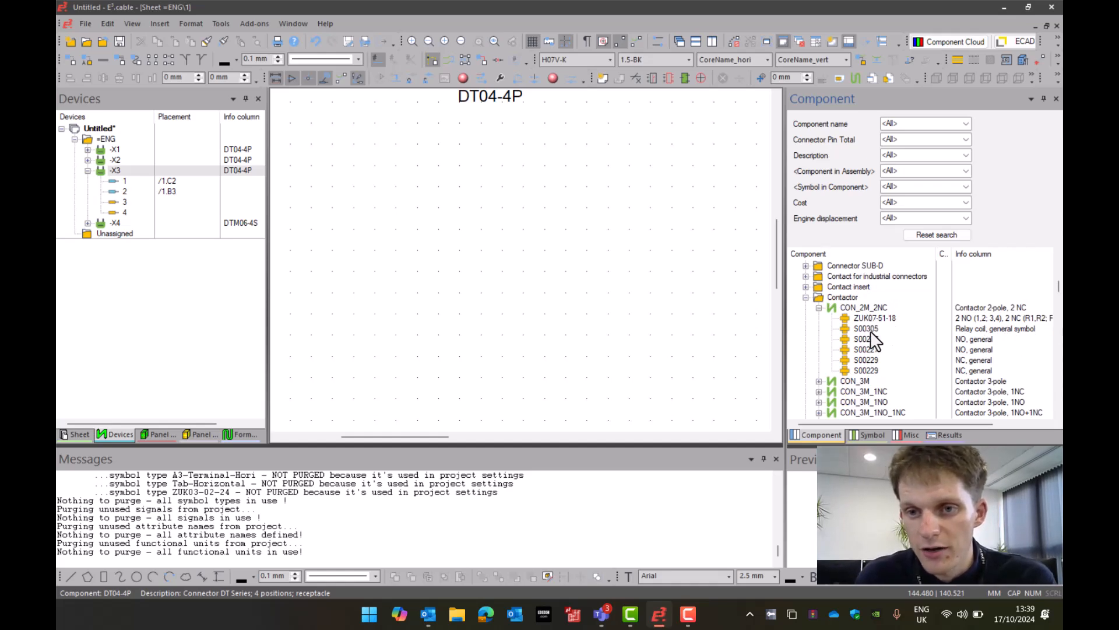
left_click(875, 317)
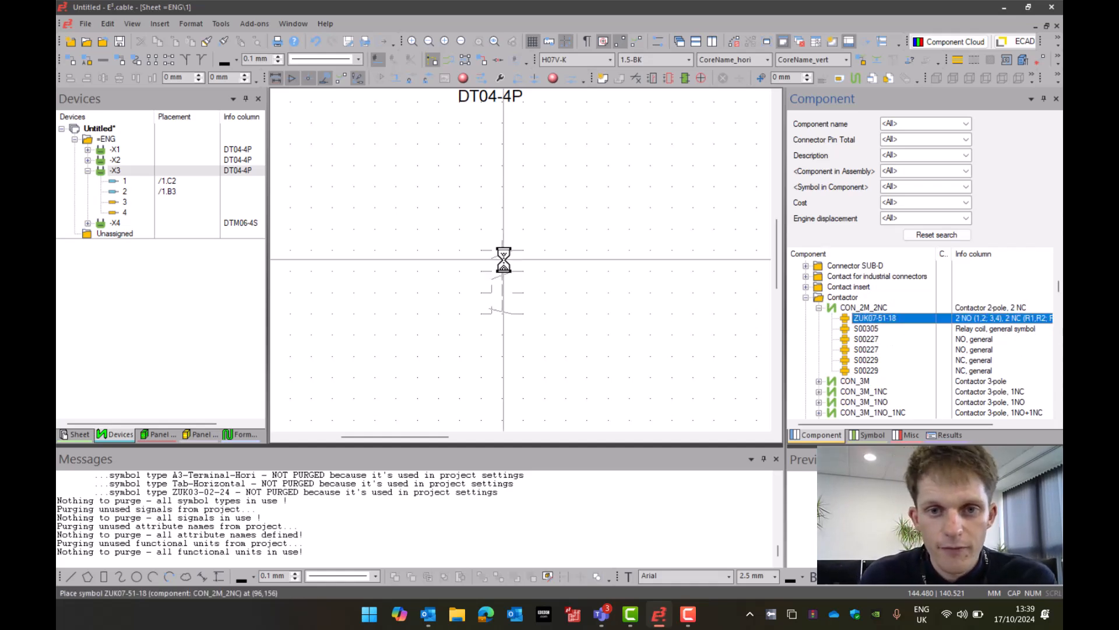
- Drop the ZUK07-51-18 symbol on the sheet, placing contactor -Q1 with coil A1/A2 and contacts
left_click(504, 279)
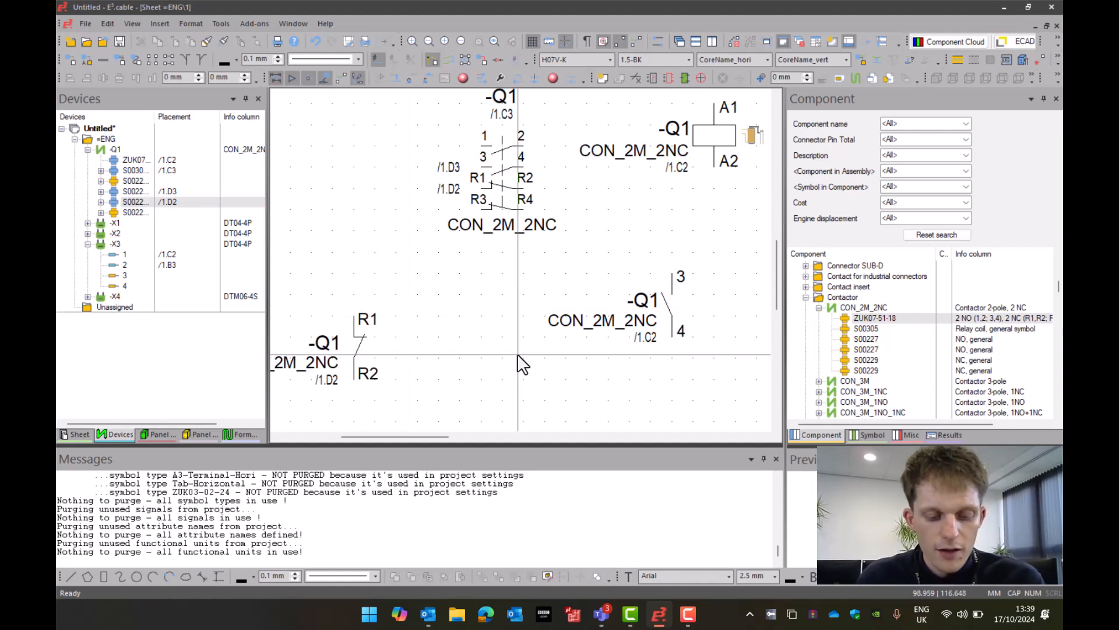
mouse_move(521, 366)
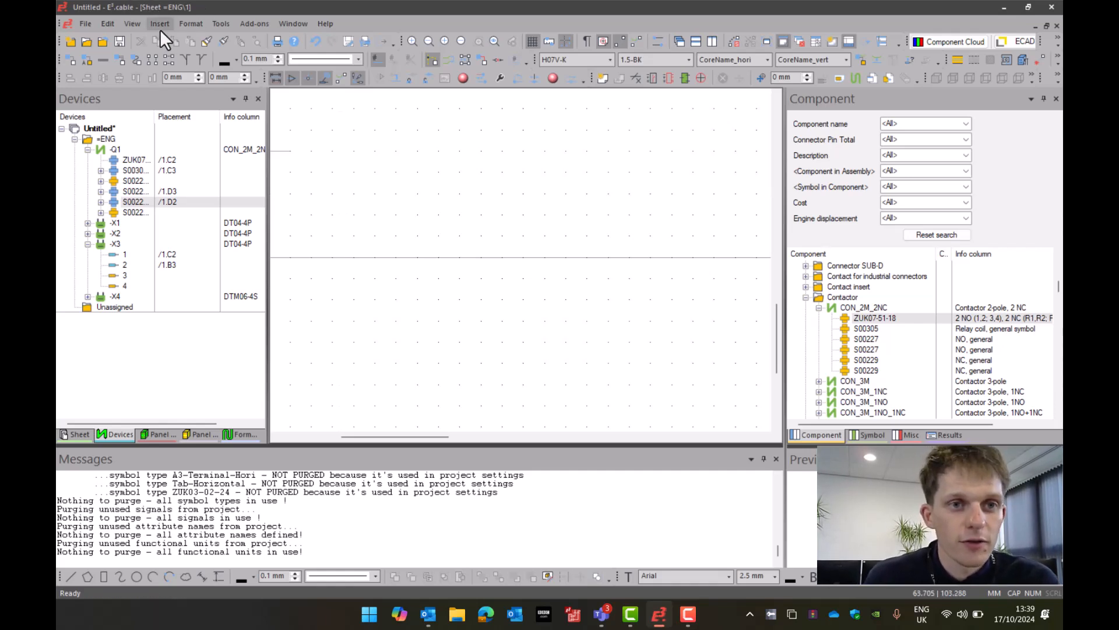
- Begin inserting a new block -A1 via Insert > Block
left_click(159, 24)
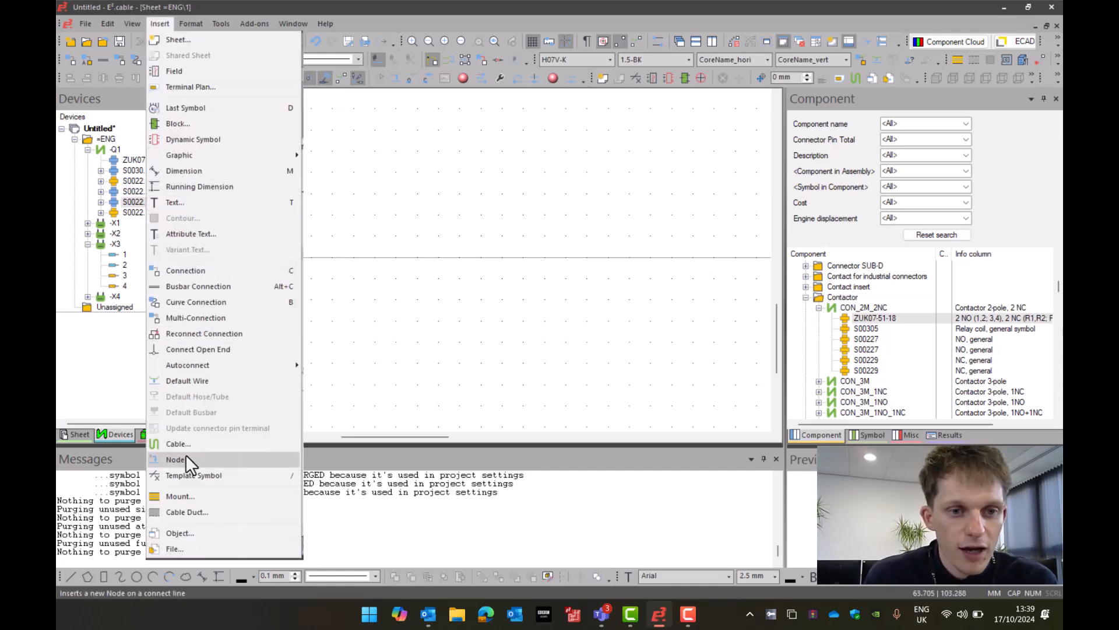
left_click(175, 459)
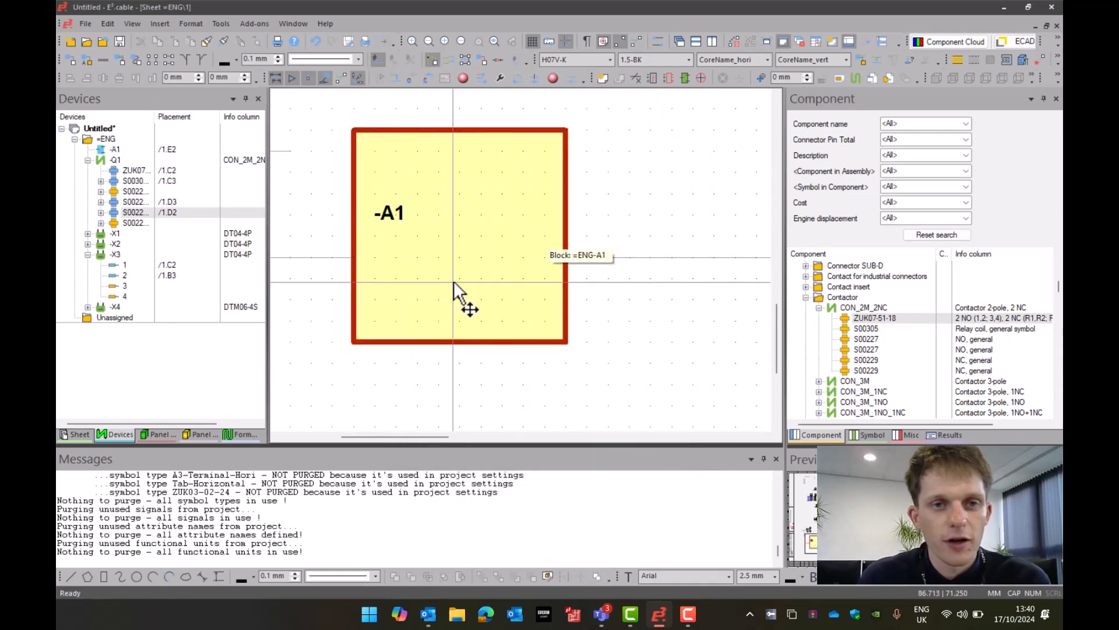
- Bring up the context menu of the placed block -A1
right_click(460, 293)
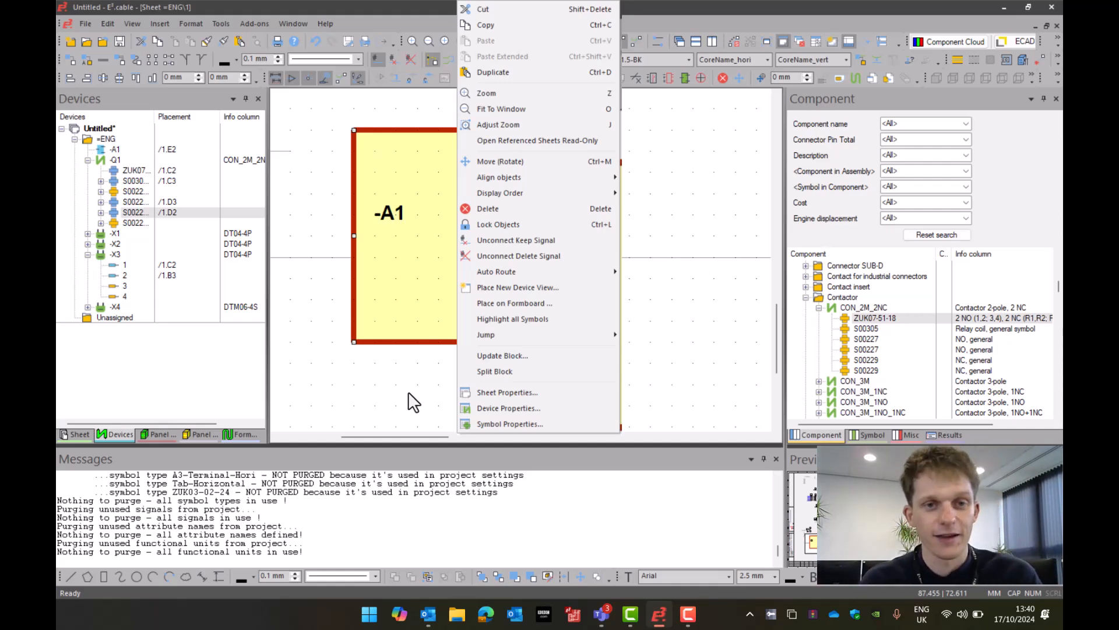
mouse_move(508, 408)
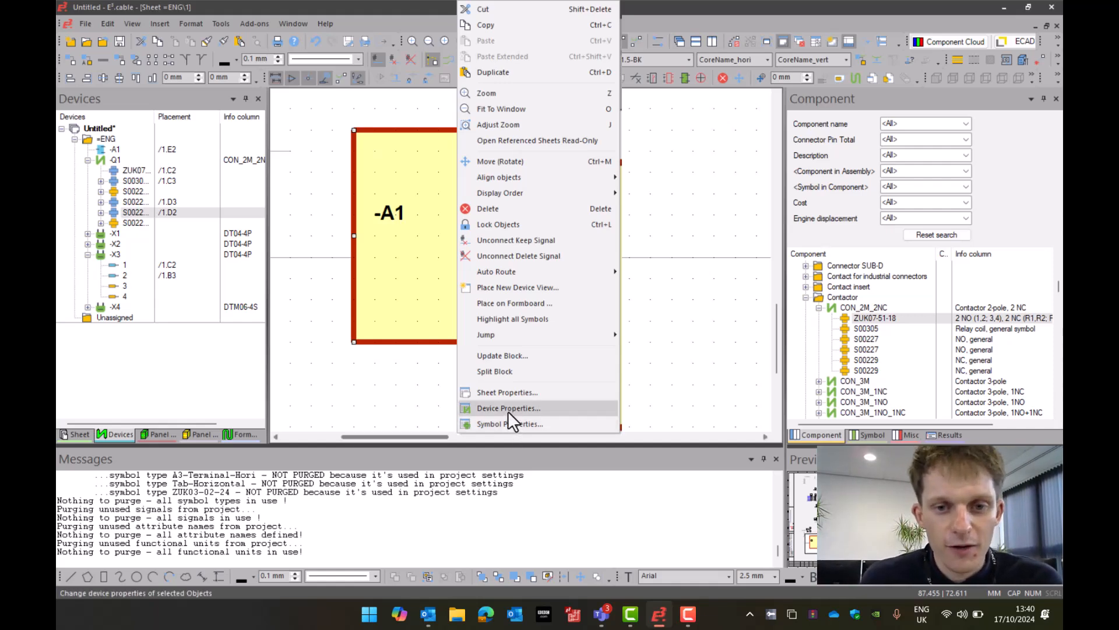
- Set block -A1's Function attribute to "4-20mA sensor" in Device Properties
left_click(507, 408)
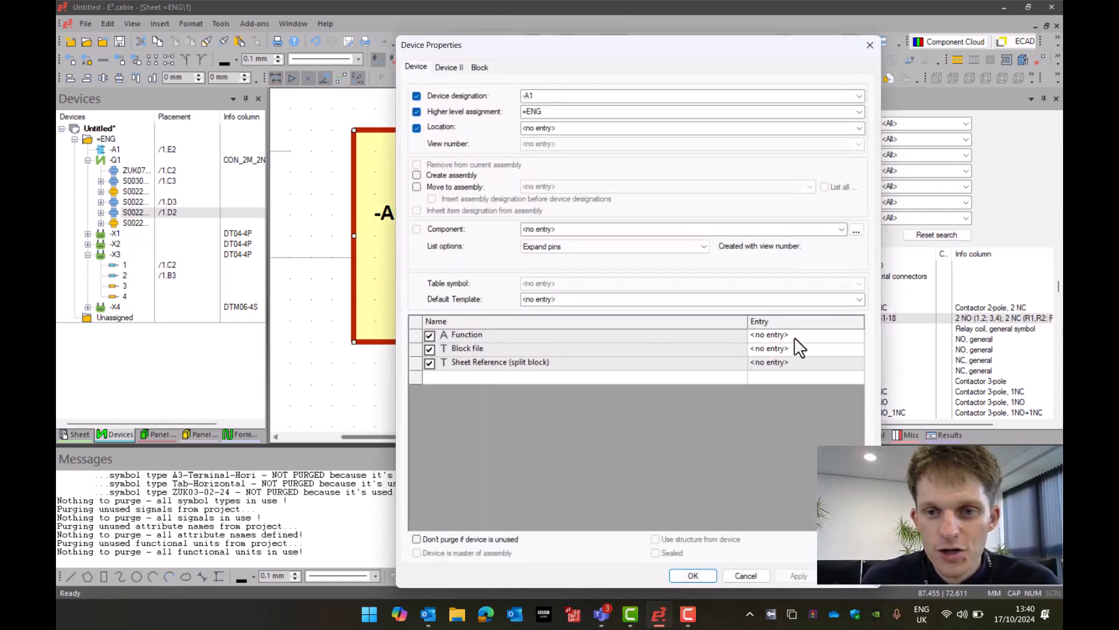
left_click(769, 334)
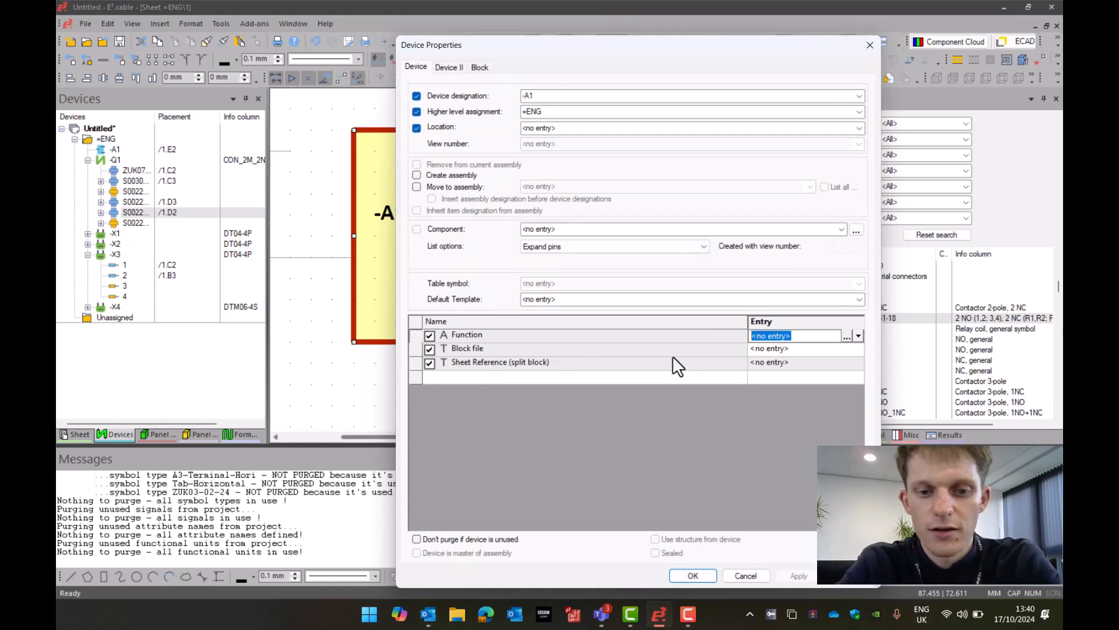
type("4-20")
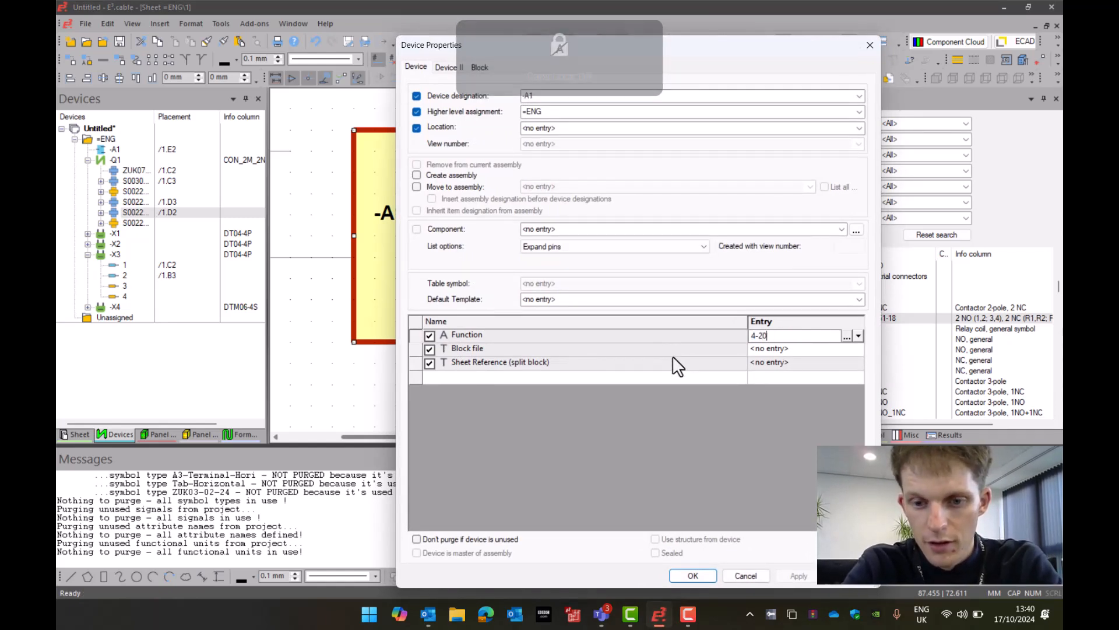
type("mA sensor")
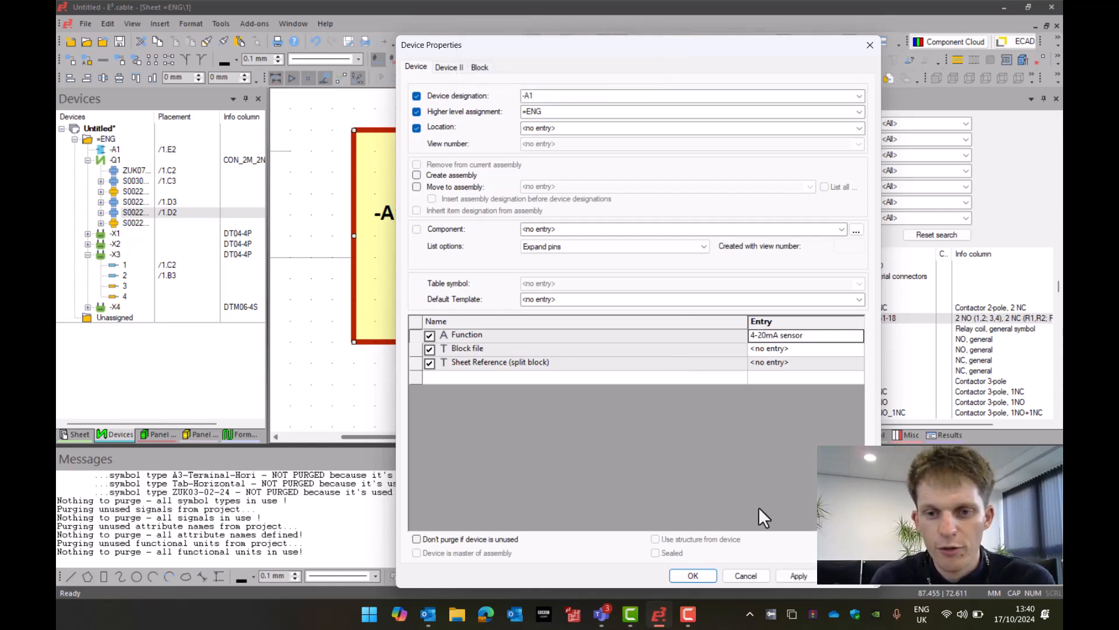
left_click(691, 574)
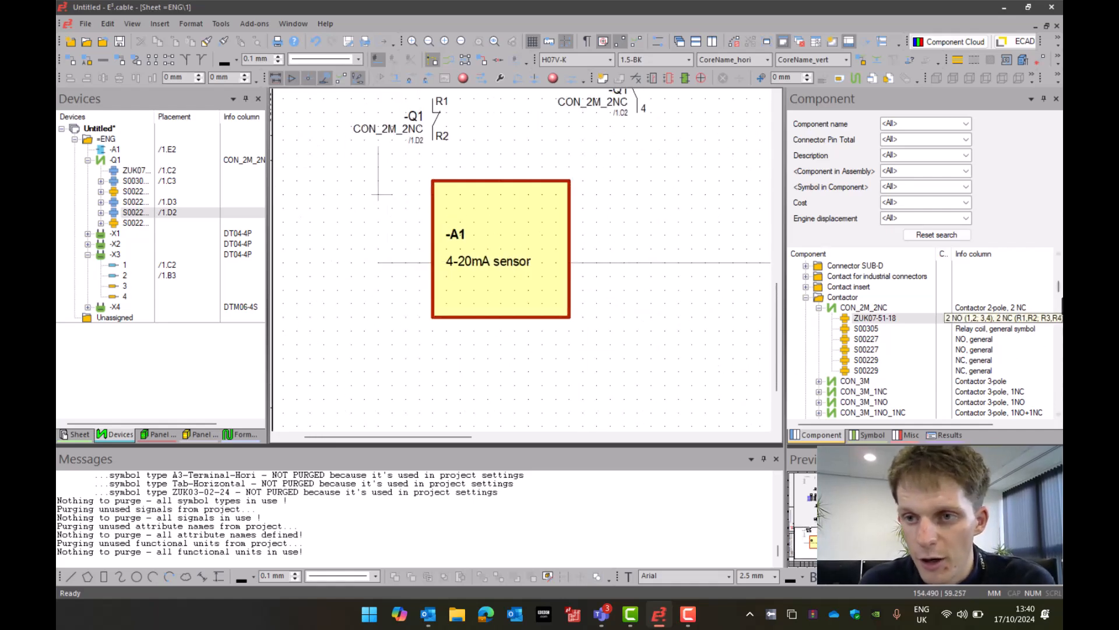
- Place the MIKE component from the Component tree as transducer block -BL1 with connector C1
scroll("down", 3)
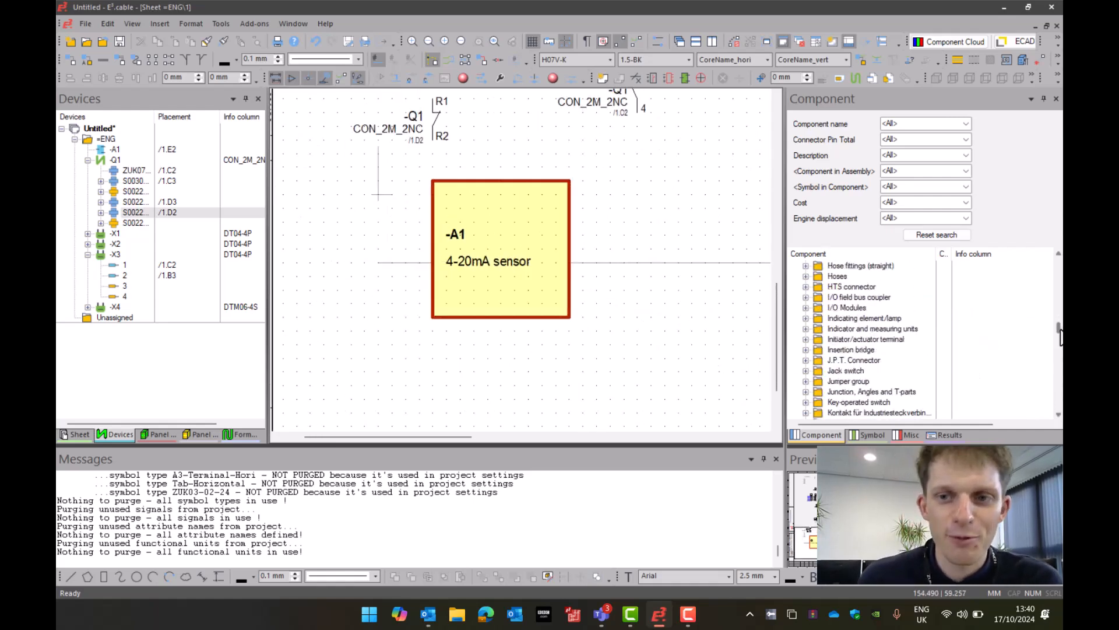
scroll("down", 3)
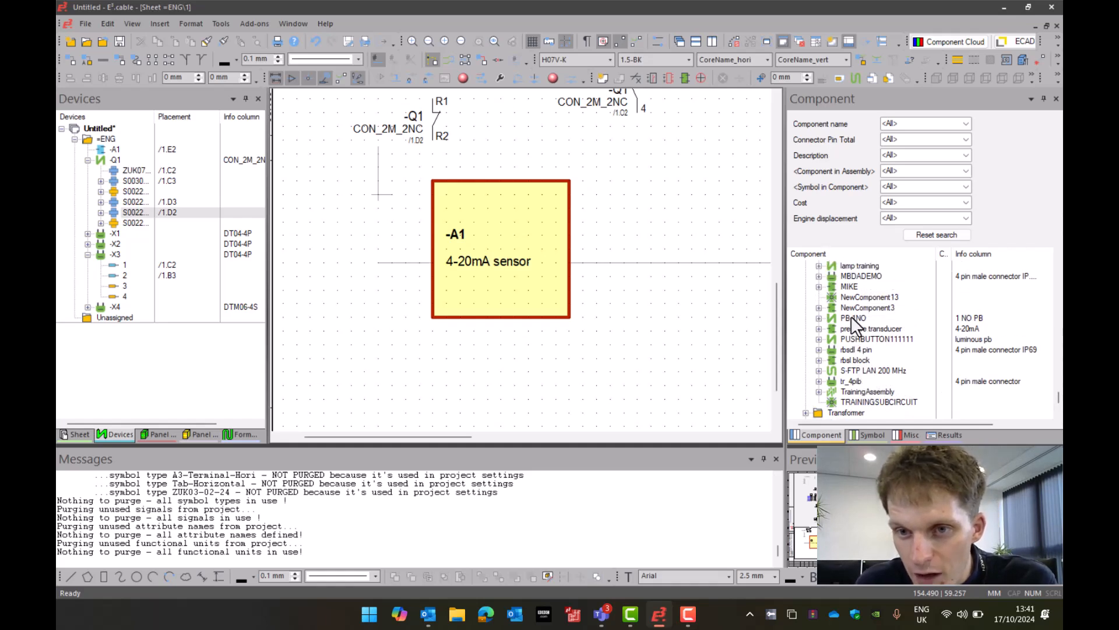
right_click(850, 287)
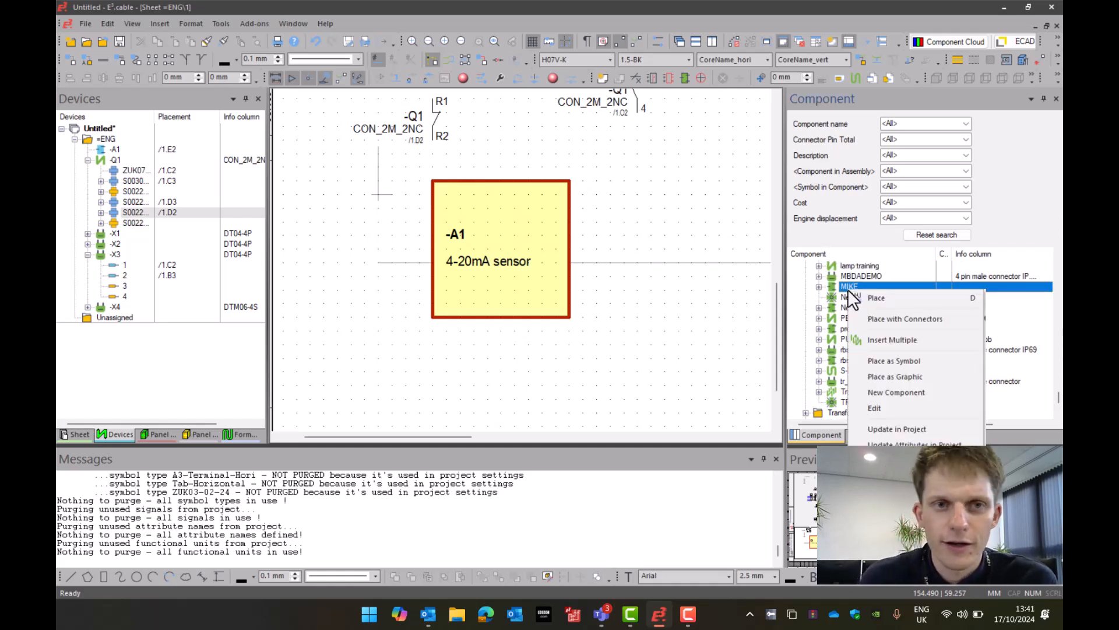
left_click(876, 297)
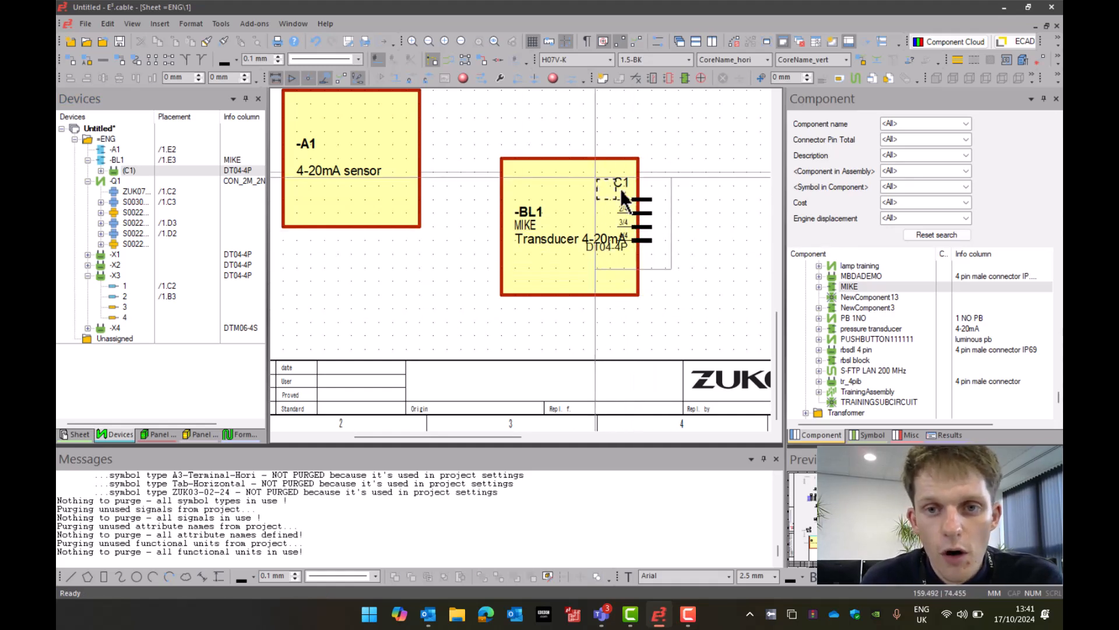
- Show connector C1's Symbol Properties and its list of available symbol names
right_click(625, 208)
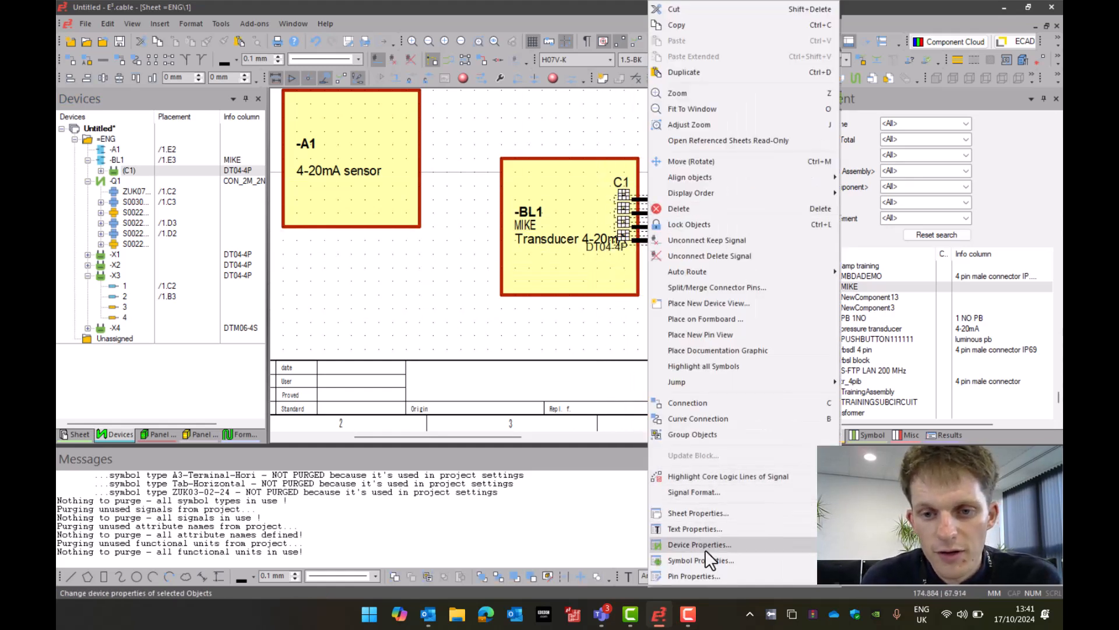
left_click(700, 560)
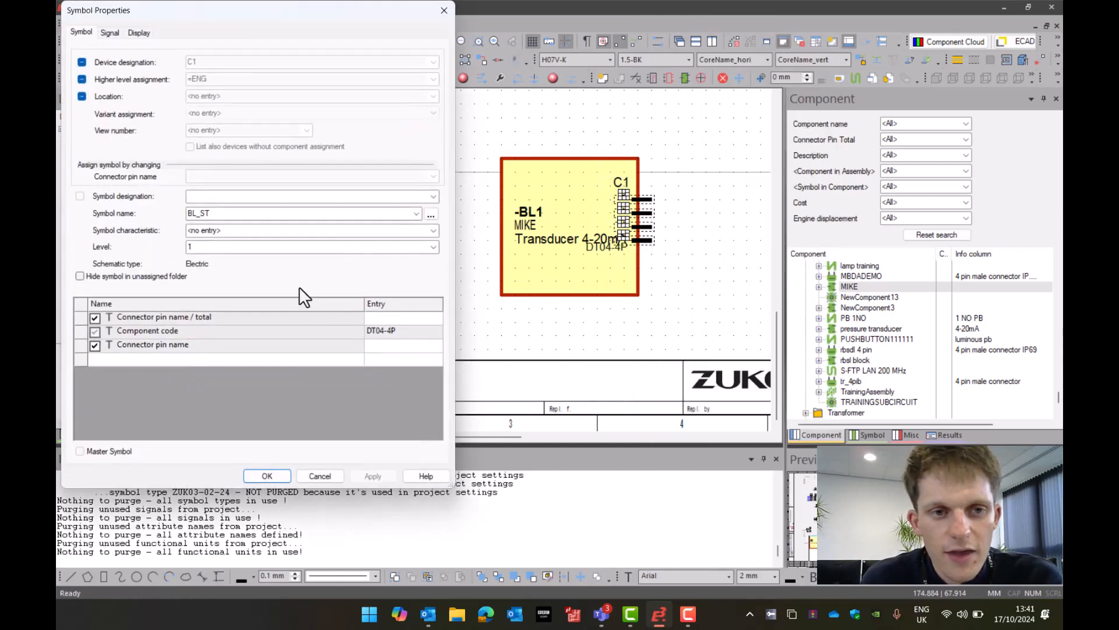
left_click(417, 212)
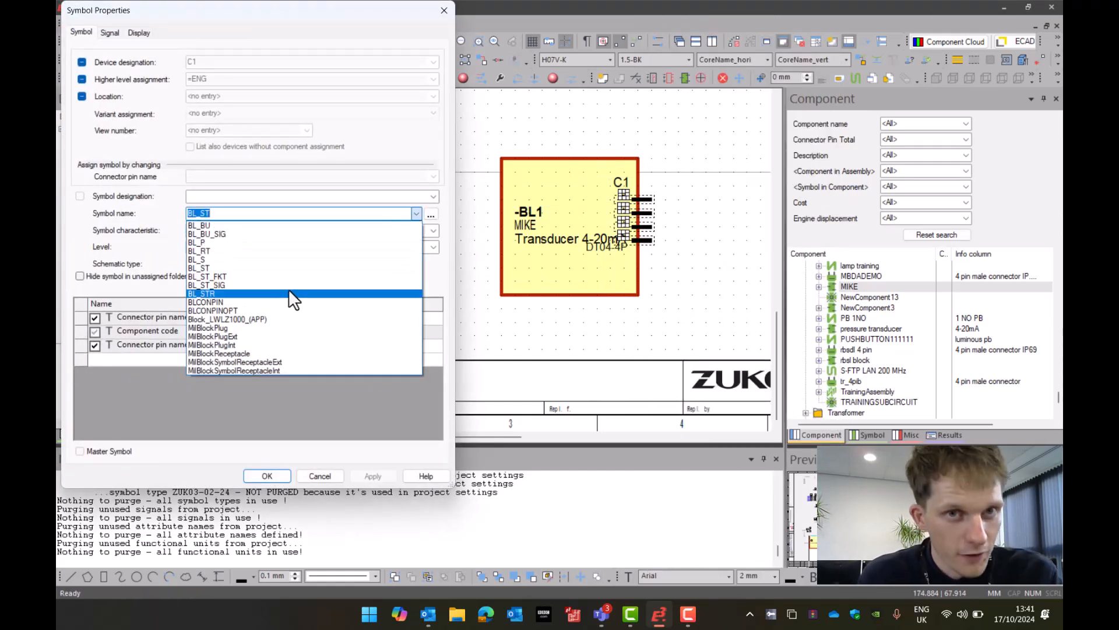
mouse_move(286, 285)
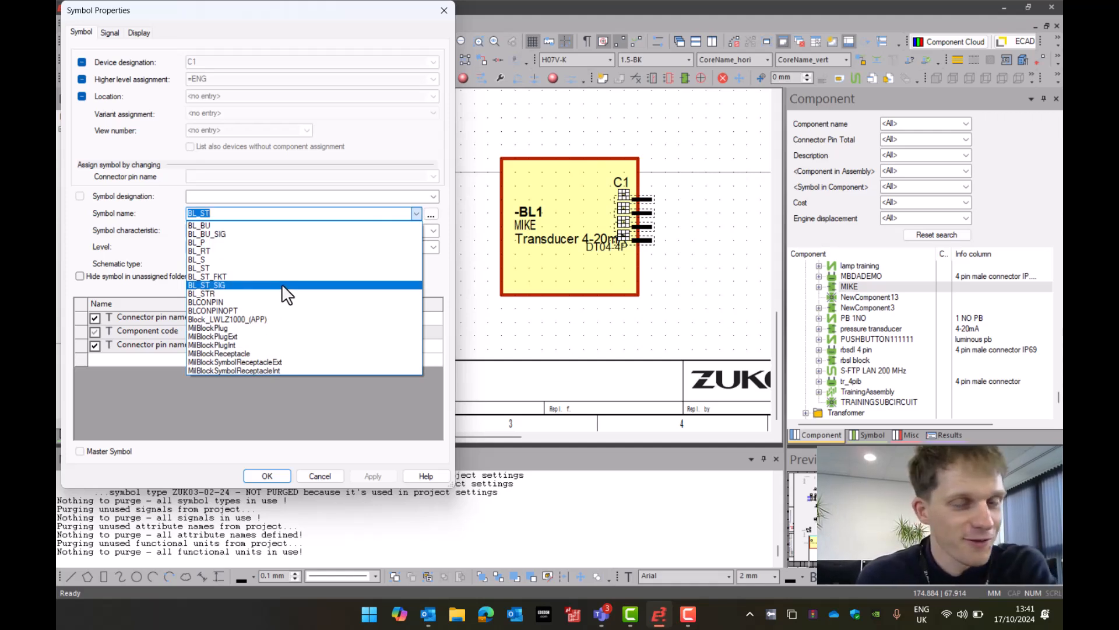
mouse_move(286, 294)
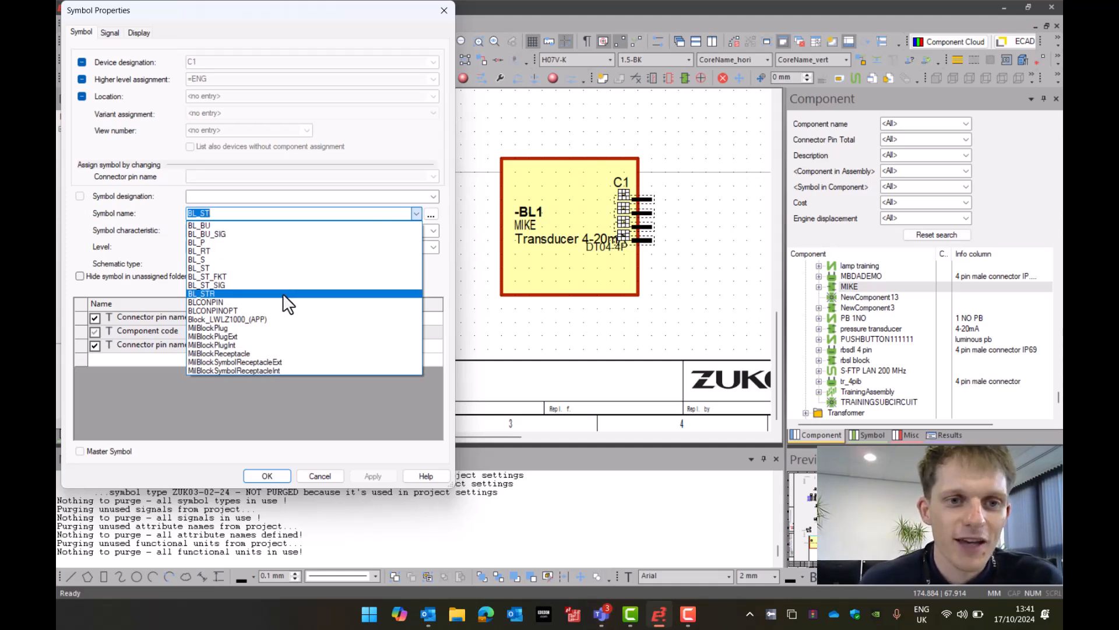
mouse_move(278, 284)
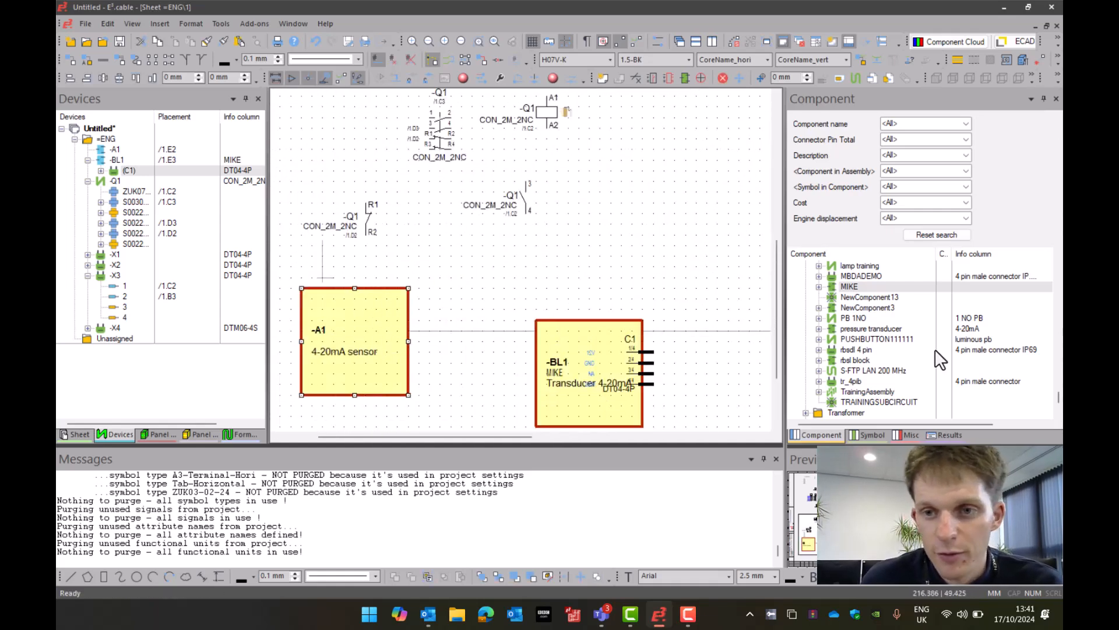
scroll("down", 3)
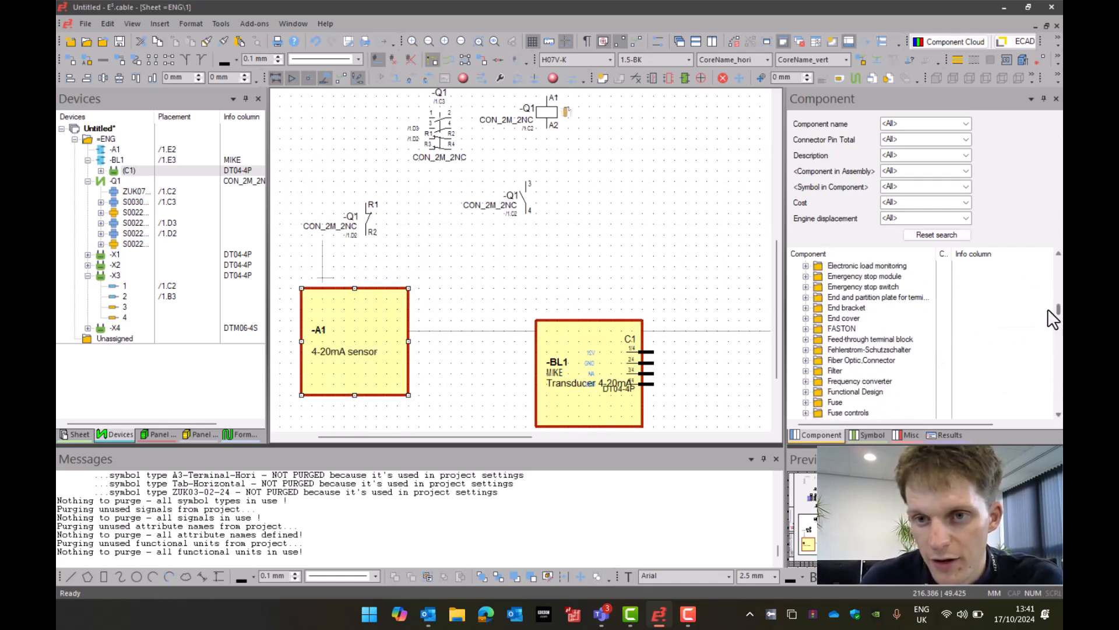
scroll("down", 3)
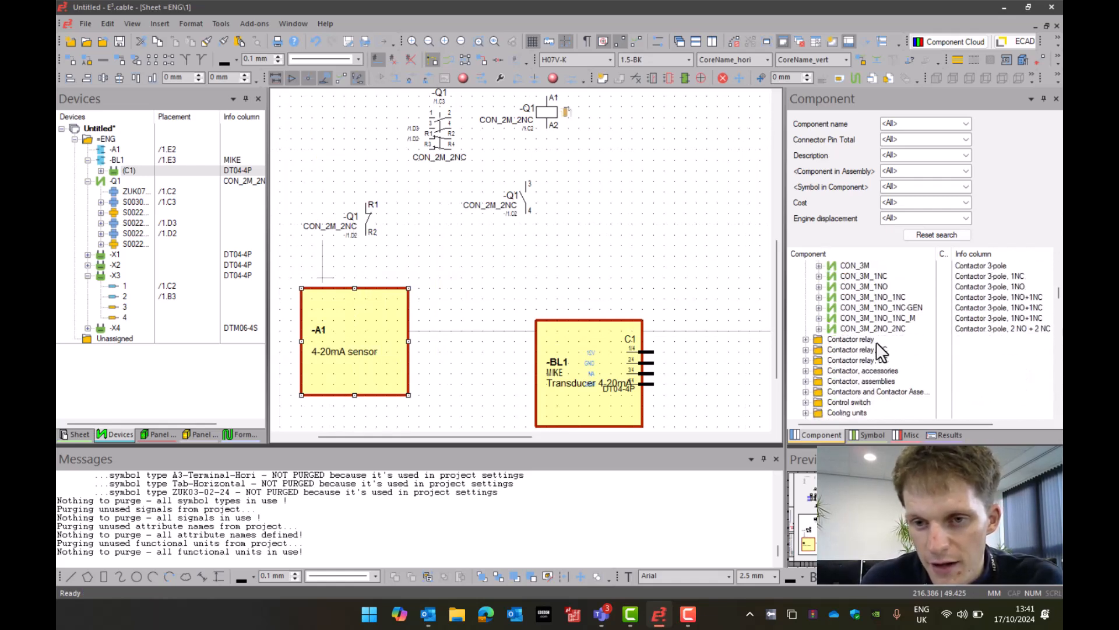
scroll("down", 3)
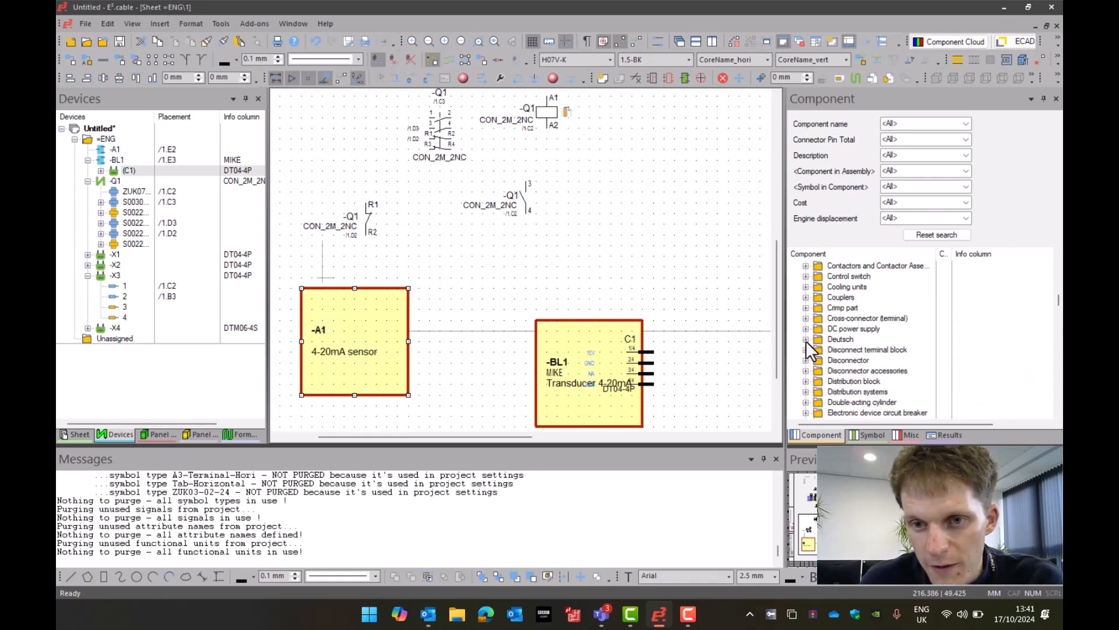
left_click(857, 338)
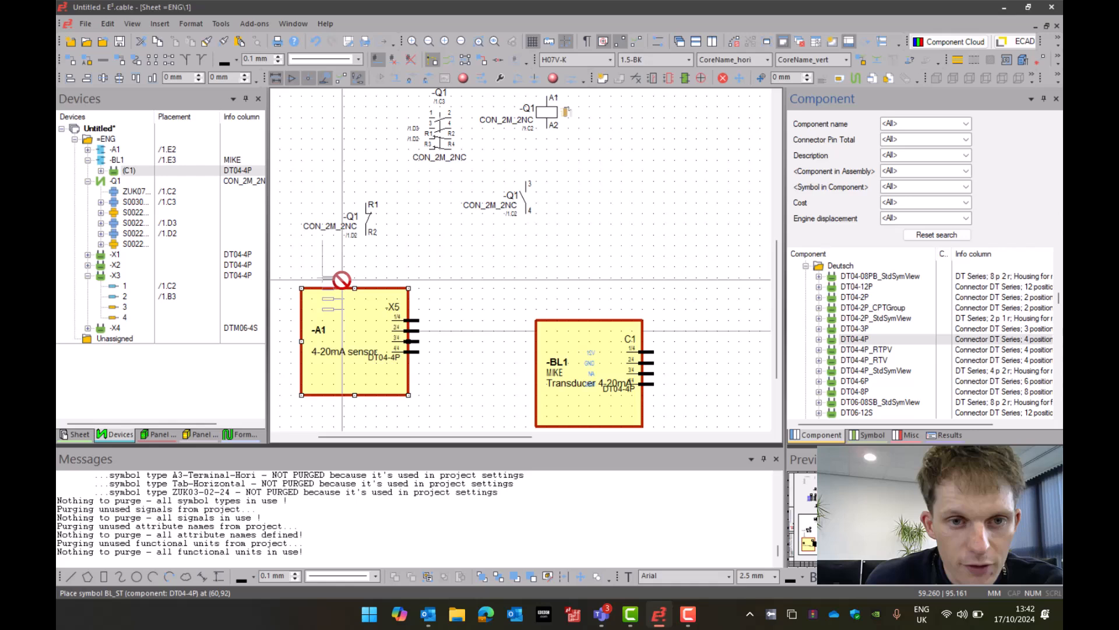
mouse_move(296, 329)
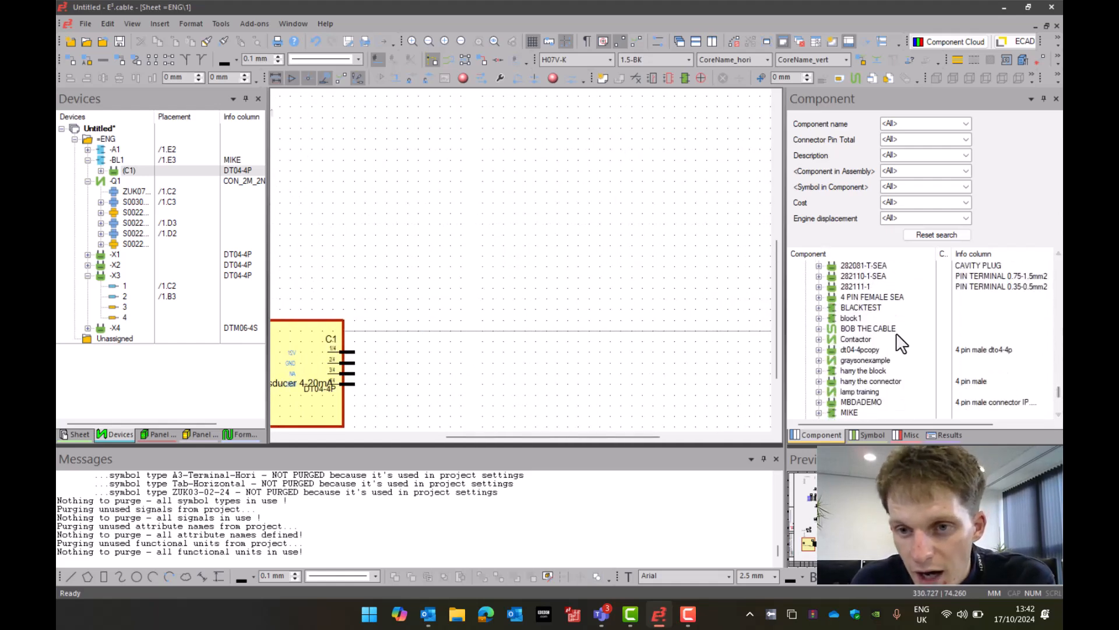
- Place the saved wired DT04-8P connector pair as -X6 and -X7
scroll("down", 3)
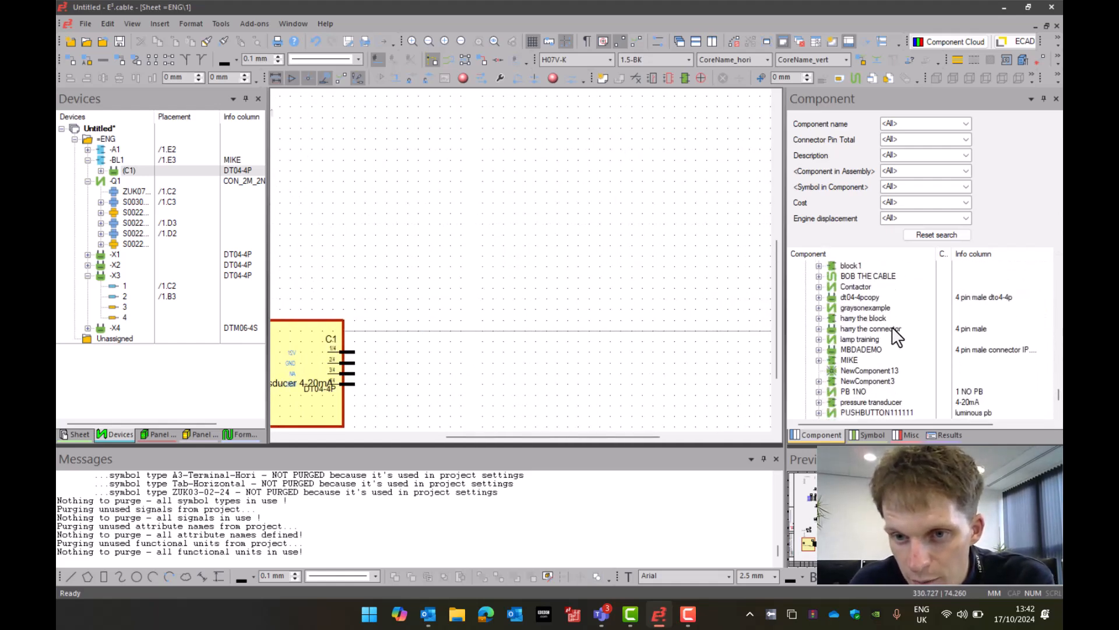
left_click(868, 360)
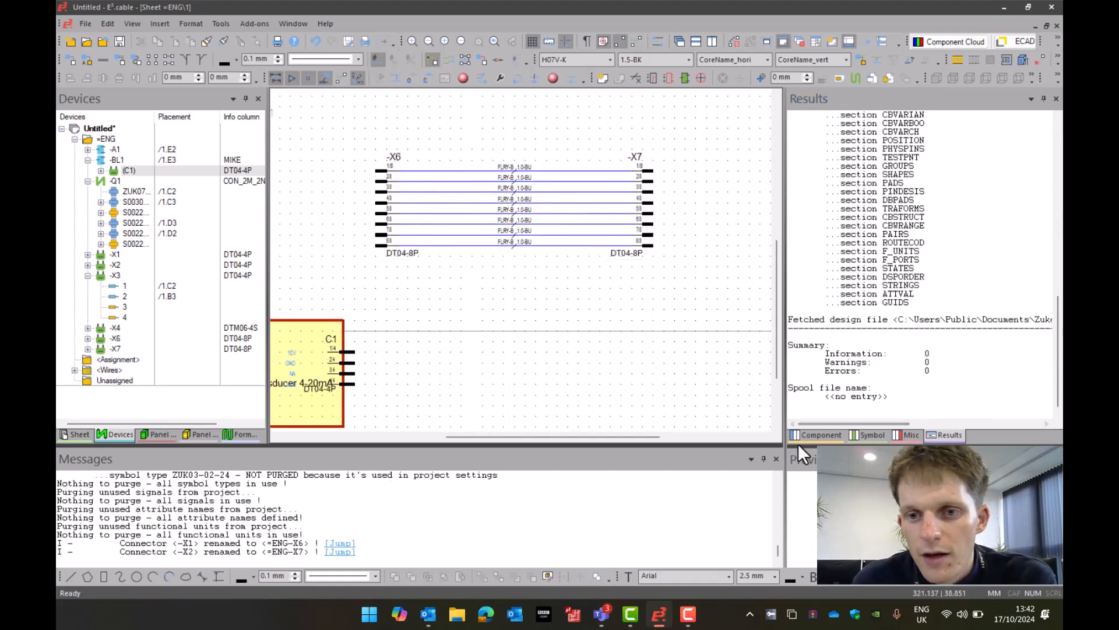
- Filter the component library by component name 282-601
left_click(816, 435)
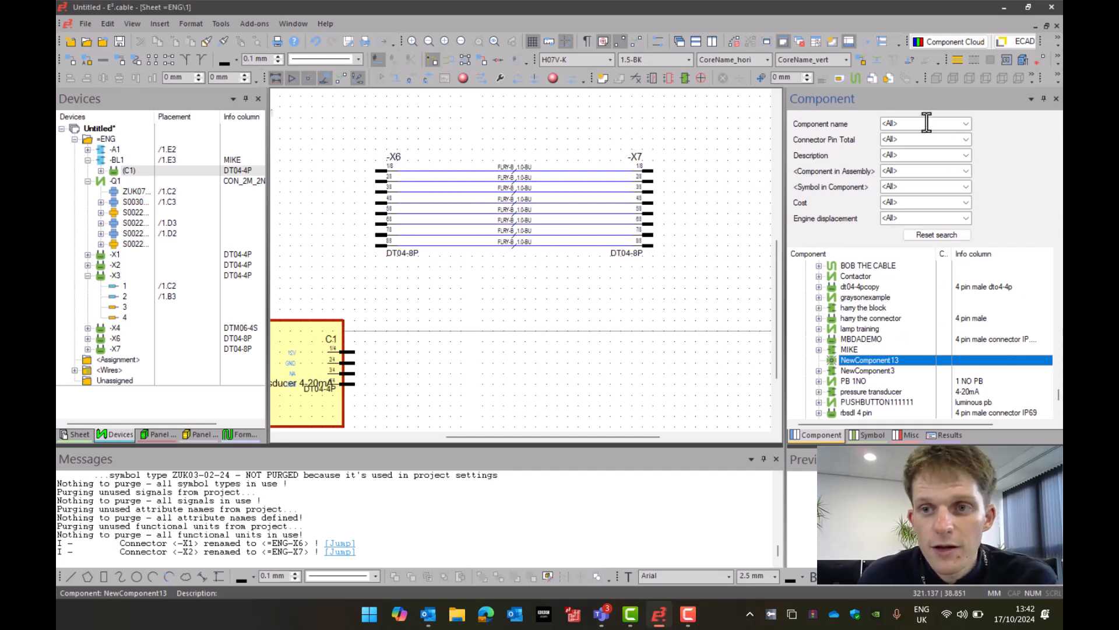
left_click(921, 123)
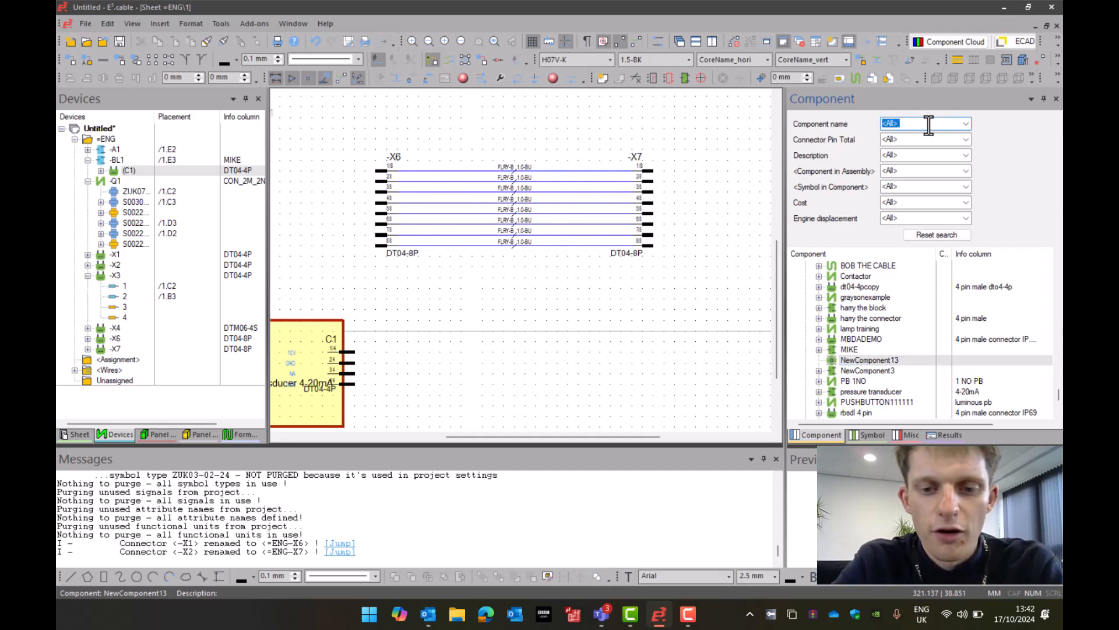
type("282-808")
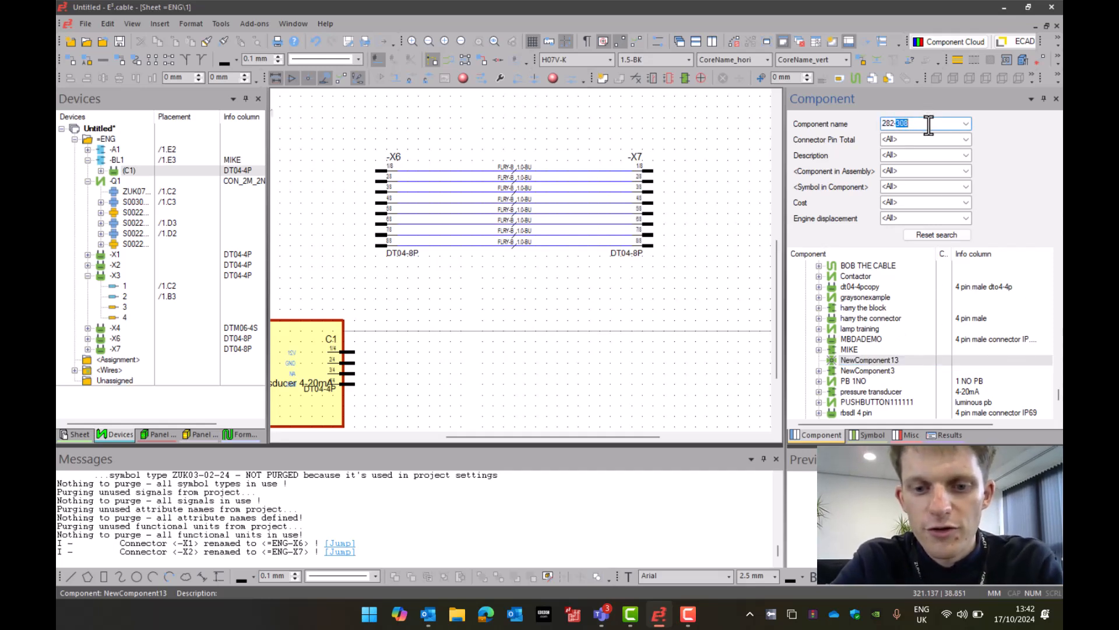
type("282-601")
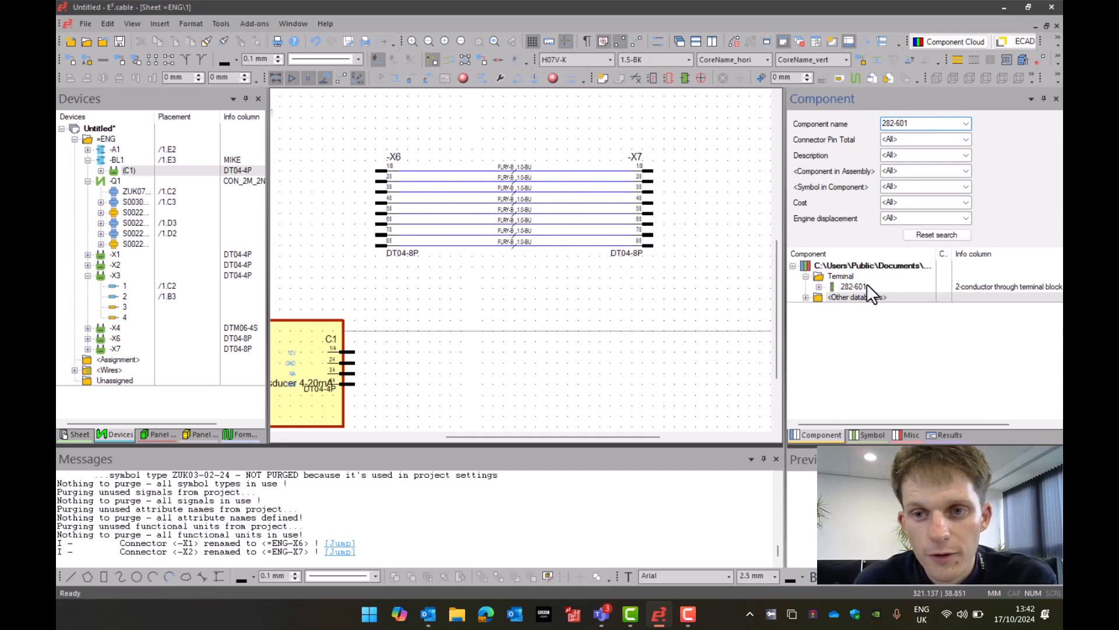
- Create 5 copies of the 282-601 terminal with Insert Multiple
right_click(854, 286)
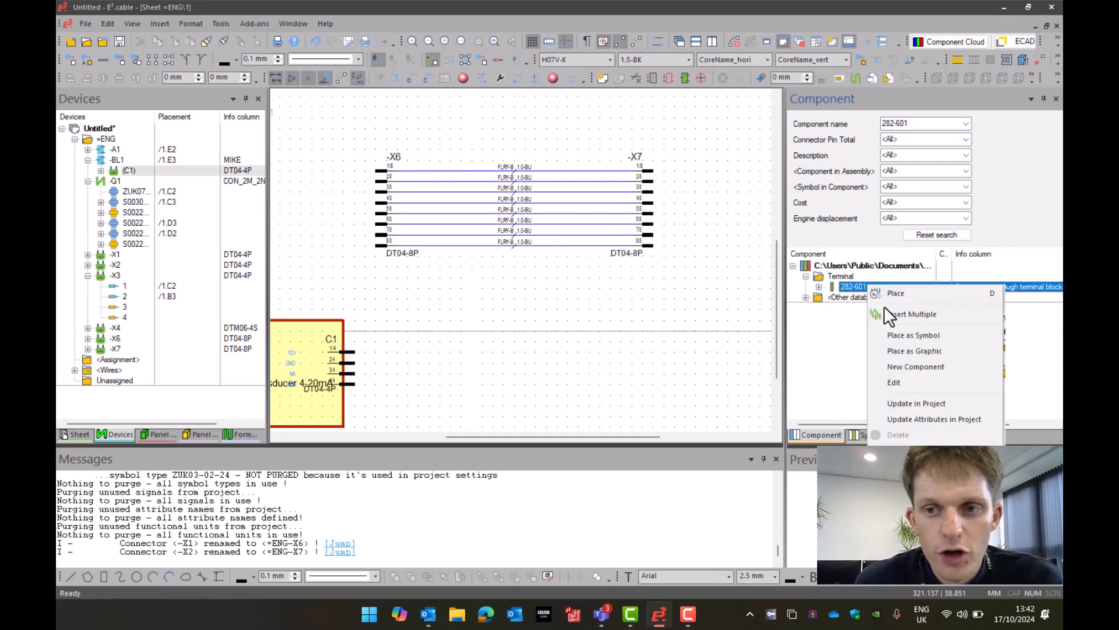
left_click(911, 314)
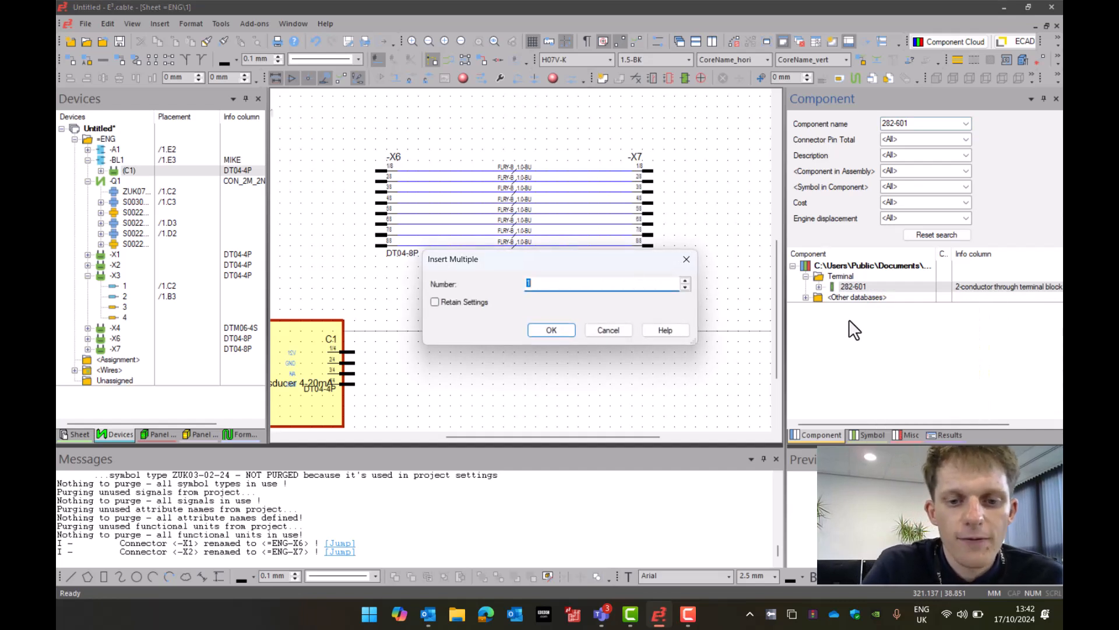
type("5")
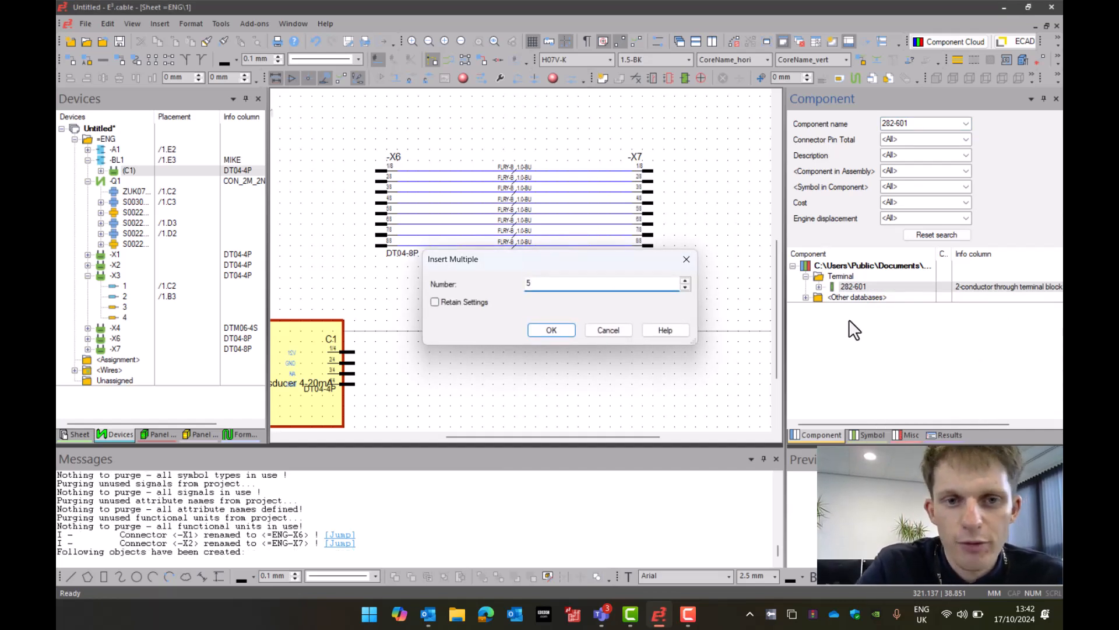
left_click(550, 330)
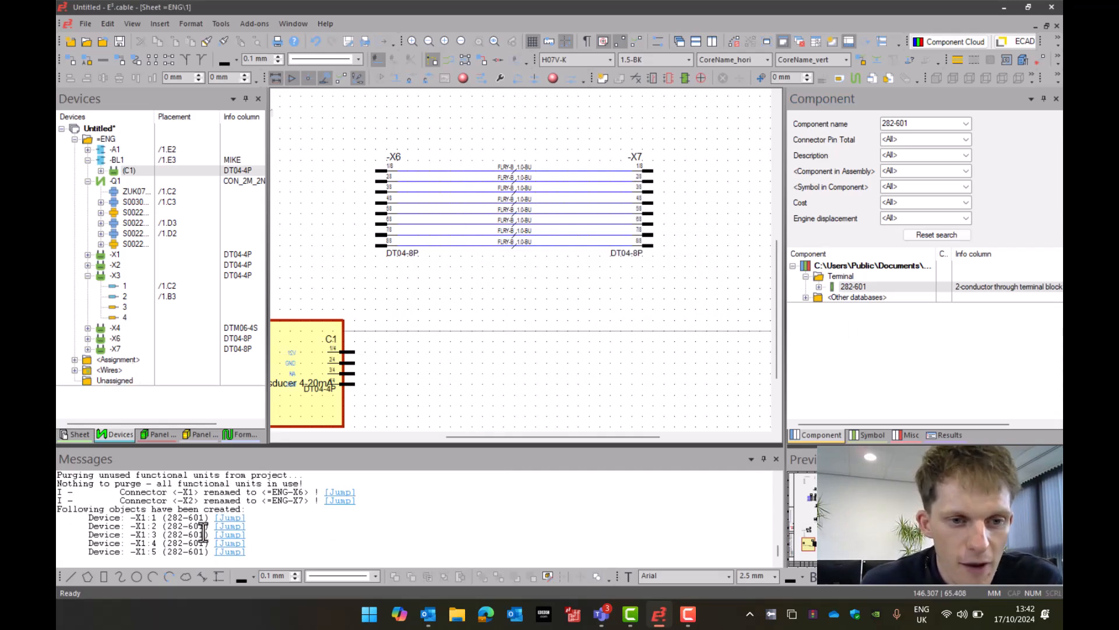
- Place the new X1 terminal group on the sheet one by one from the Devices tree
left_click(151, 516)
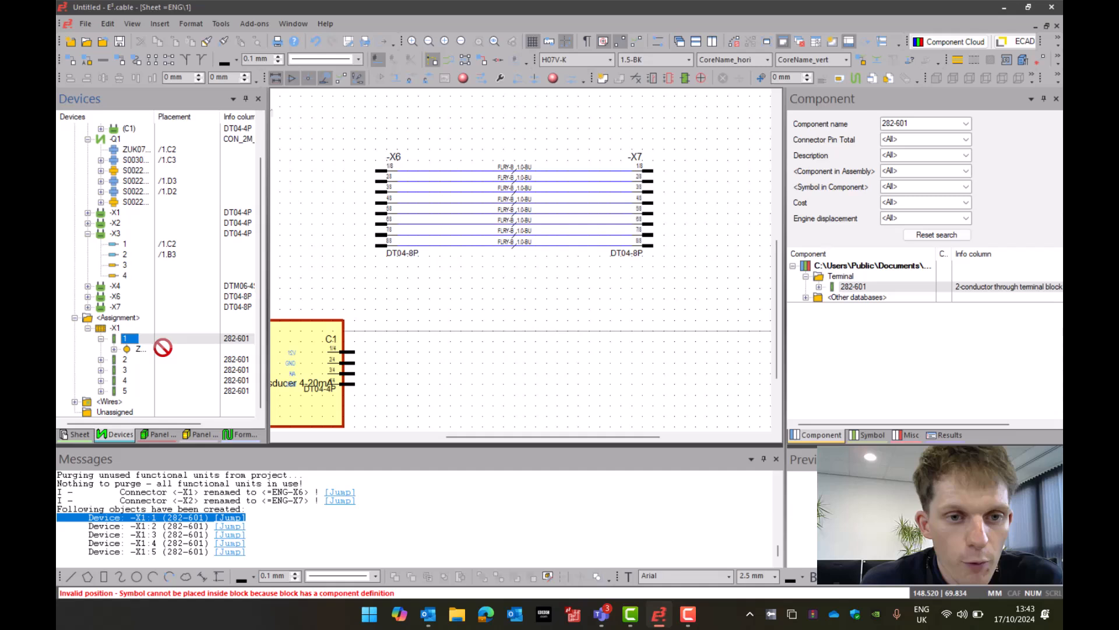
right_click(128, 338)
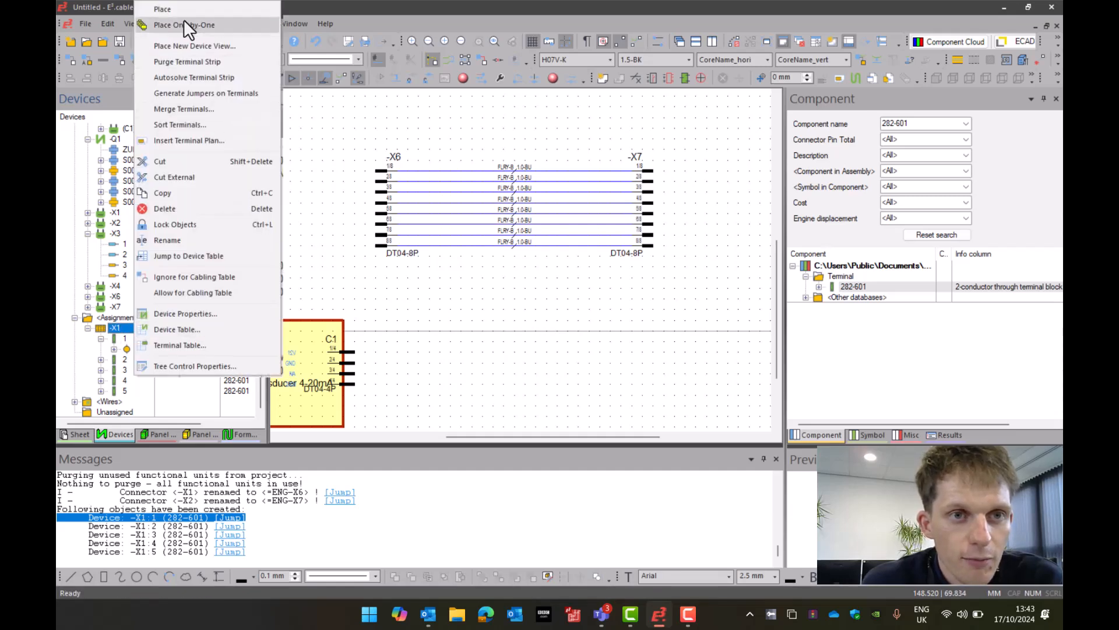
left_click(184, 24)
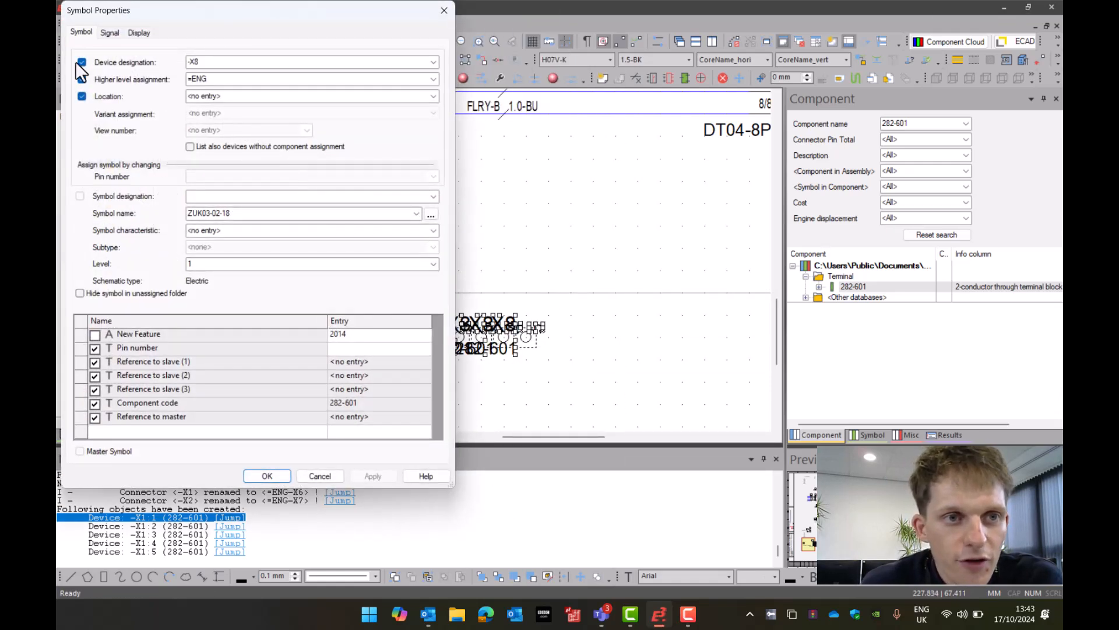
- Set the terminals' device designation to -X8 in Symbol Properties
left_click(82, 78)
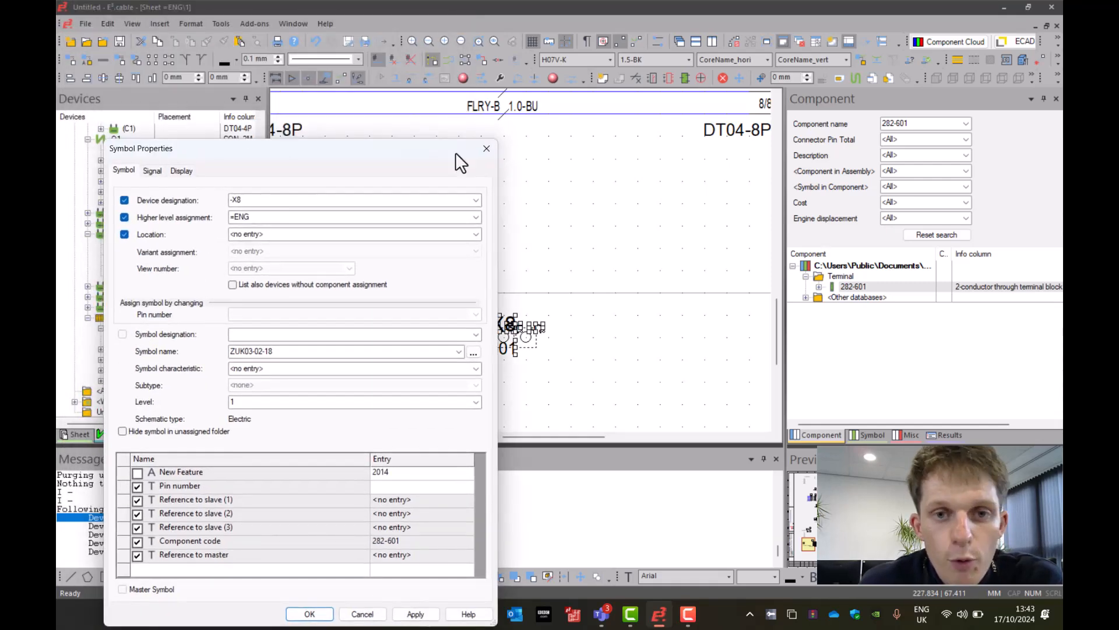
left_click(309, 614)
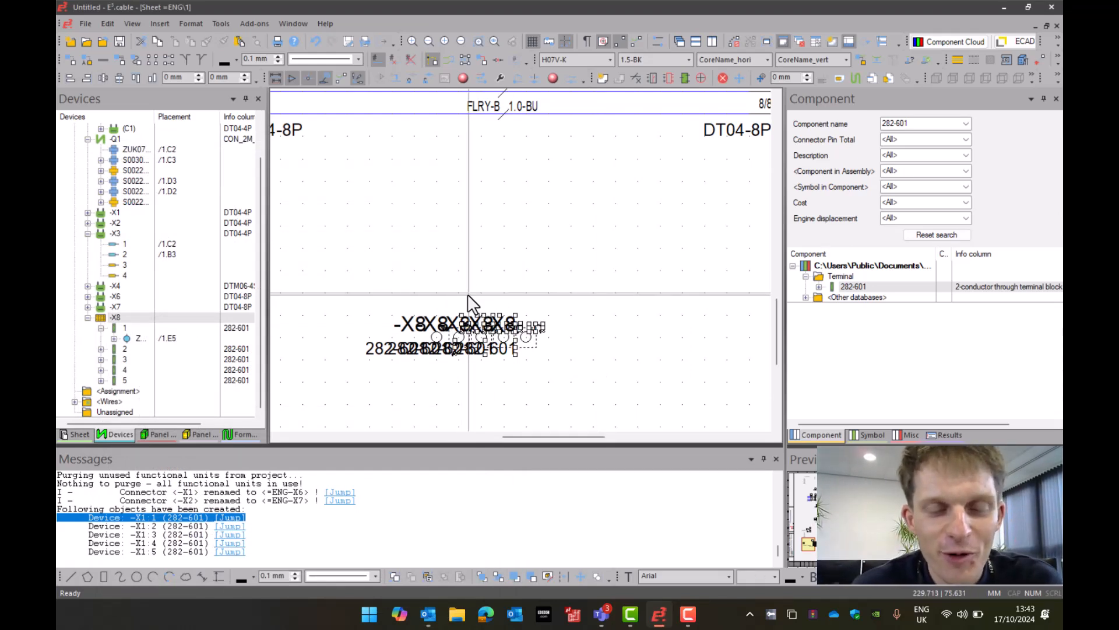
mouse_move(634, 21)
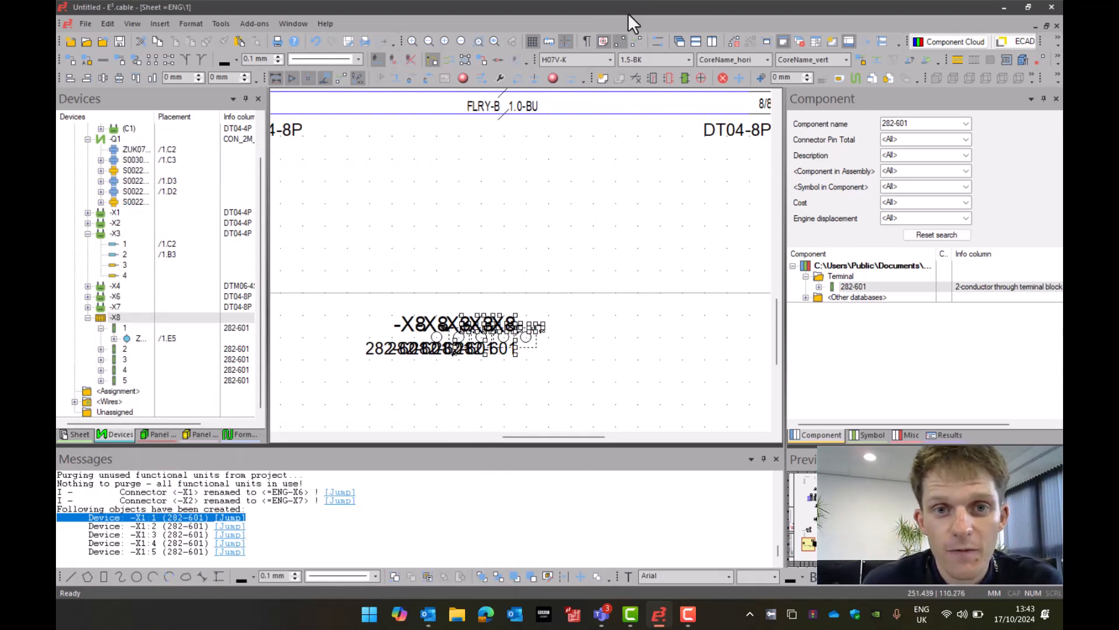
mouse_move(463, 78)
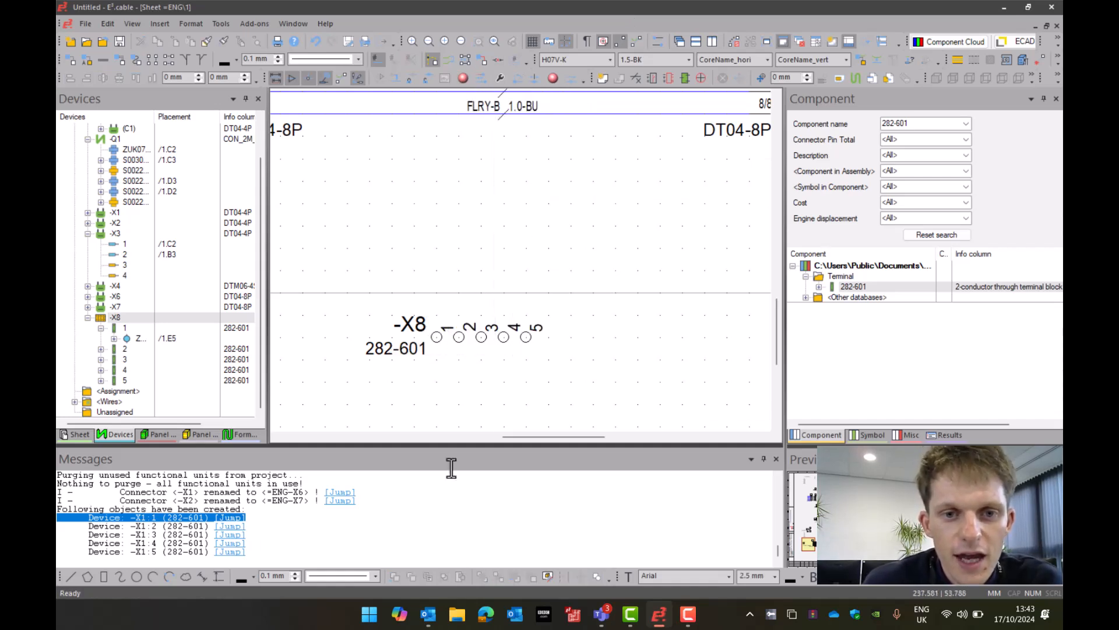
mouse_move(440, 395)
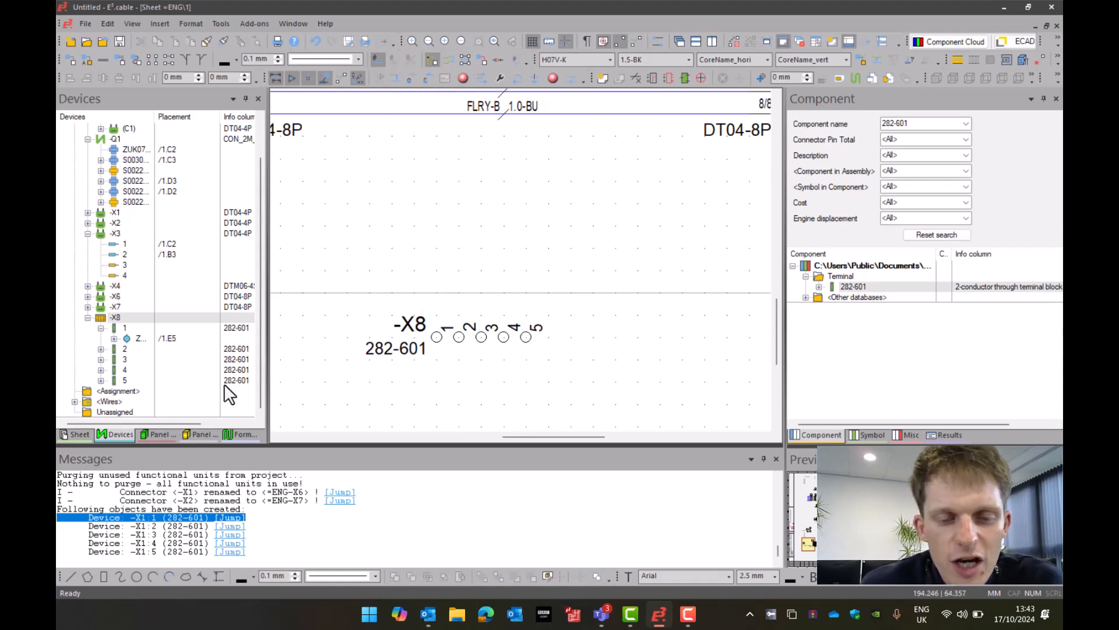
- Bring up the actions for terminal 5 of strip -X8
right_click(527, 337)
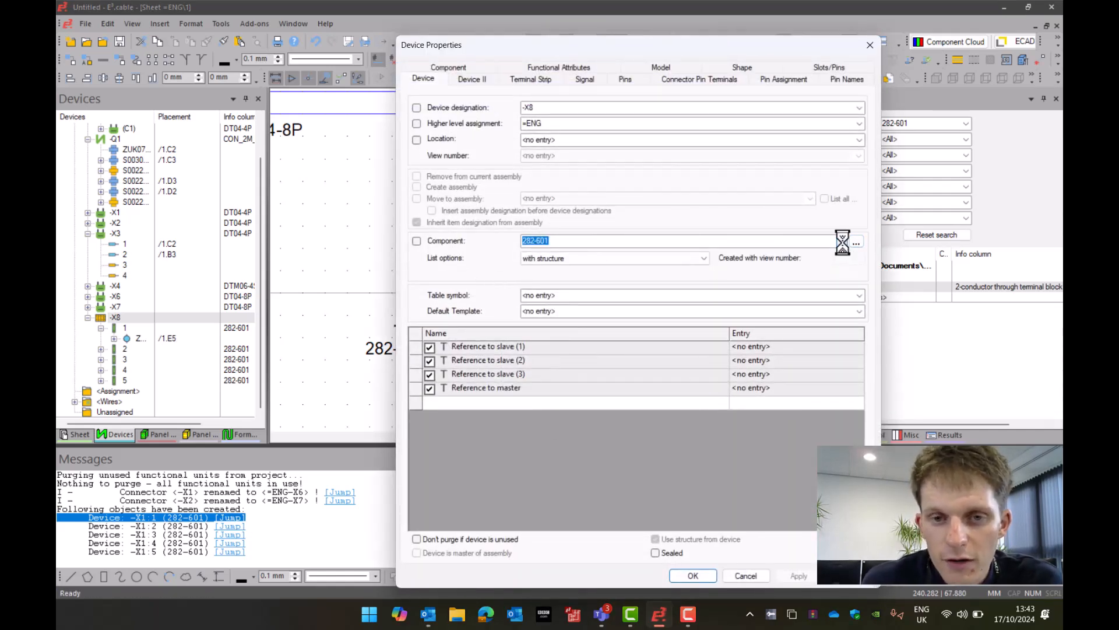
- Assign component 282-604 to terminal 5 of strip -X8, leaving terminals 1–4 as 282-601
left_click(856, 240)
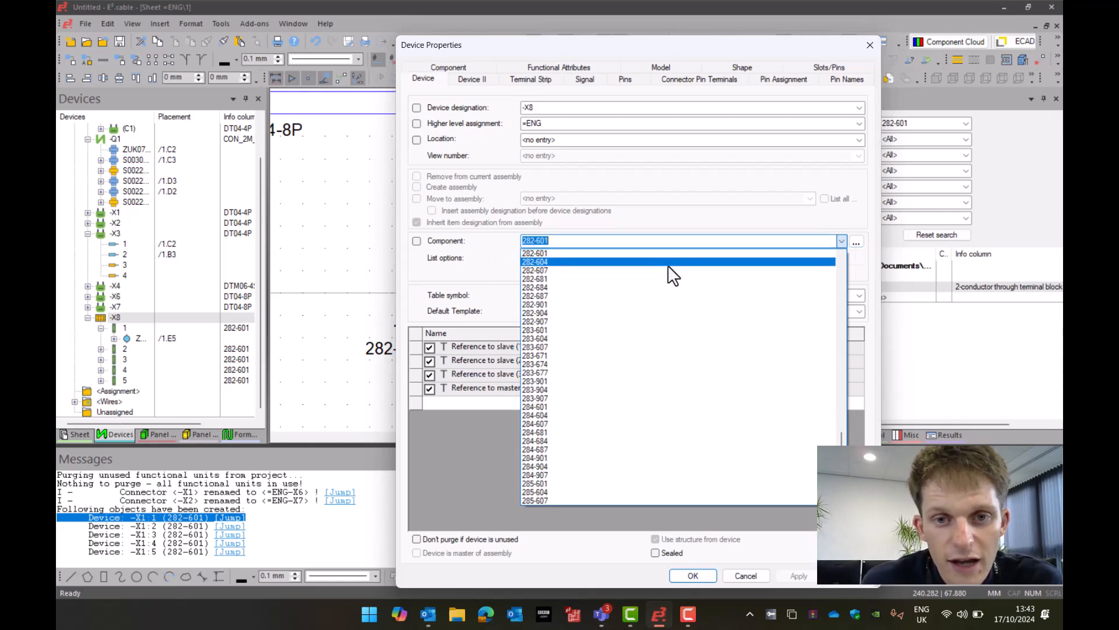
left_click(536, 261)
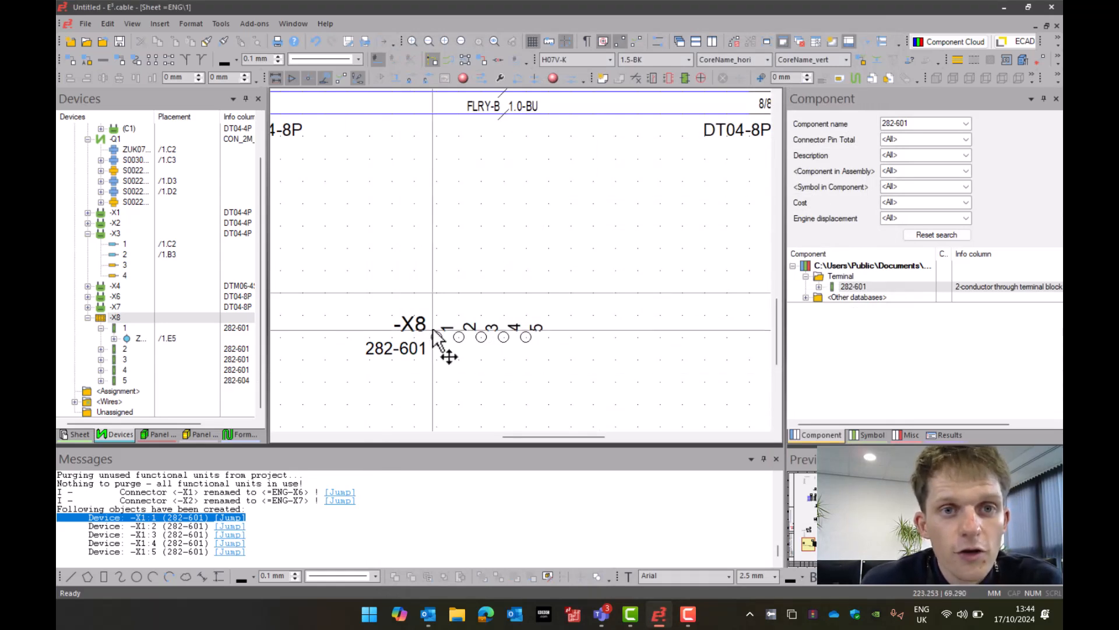
mouse_move(460, 257)
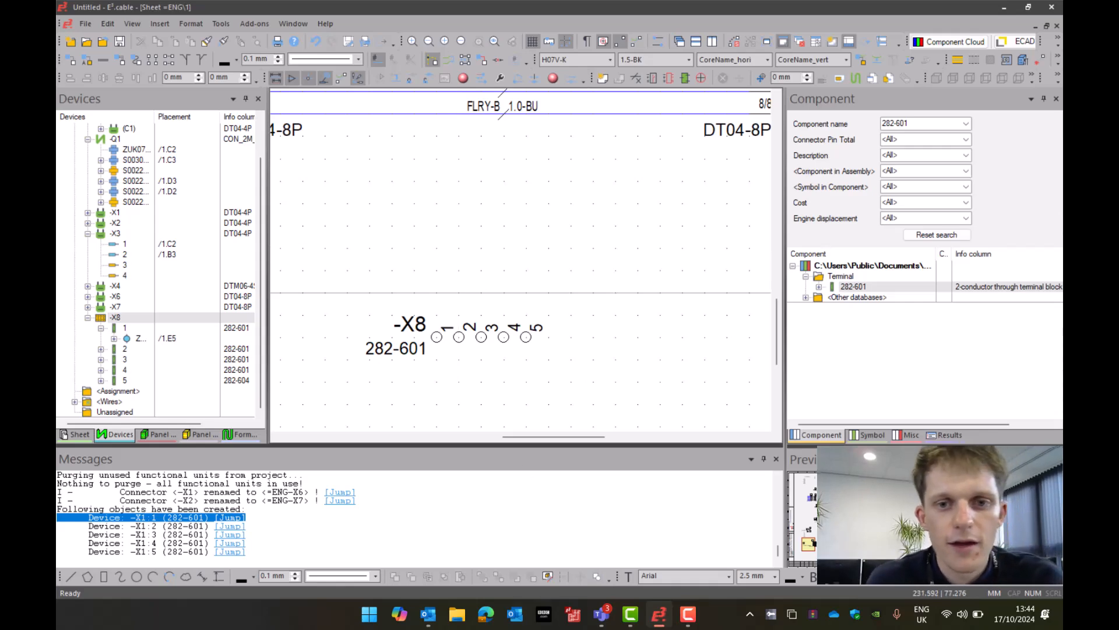
- Enable the Component code display in terminal 5's Symbol Properties so 282-604 appears on the sheet
right_click(525, 336)
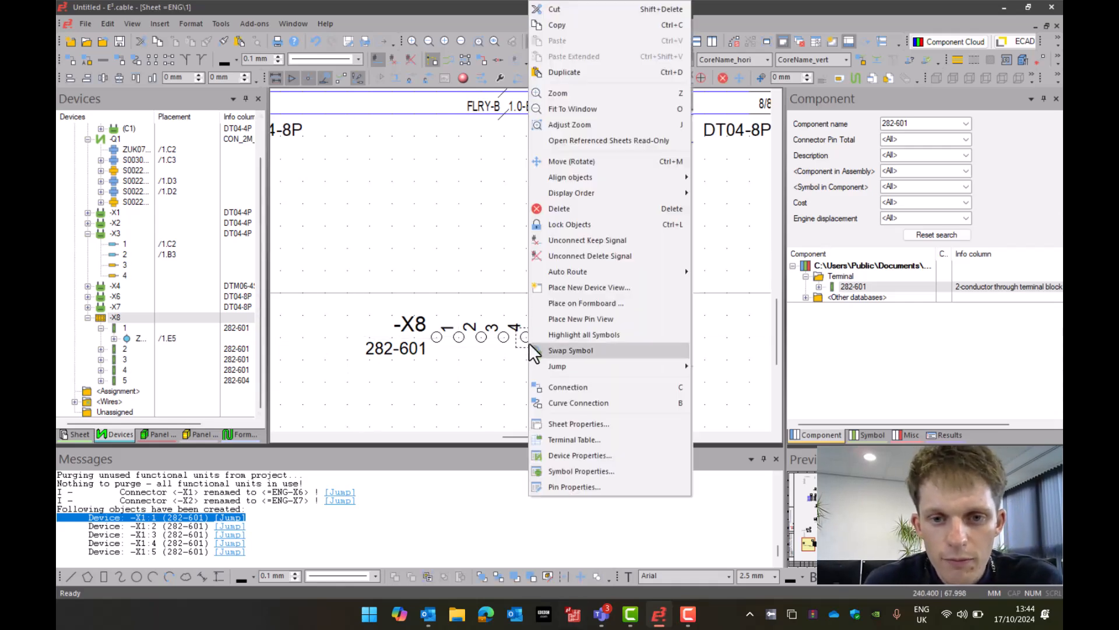
left_click(580, 471)
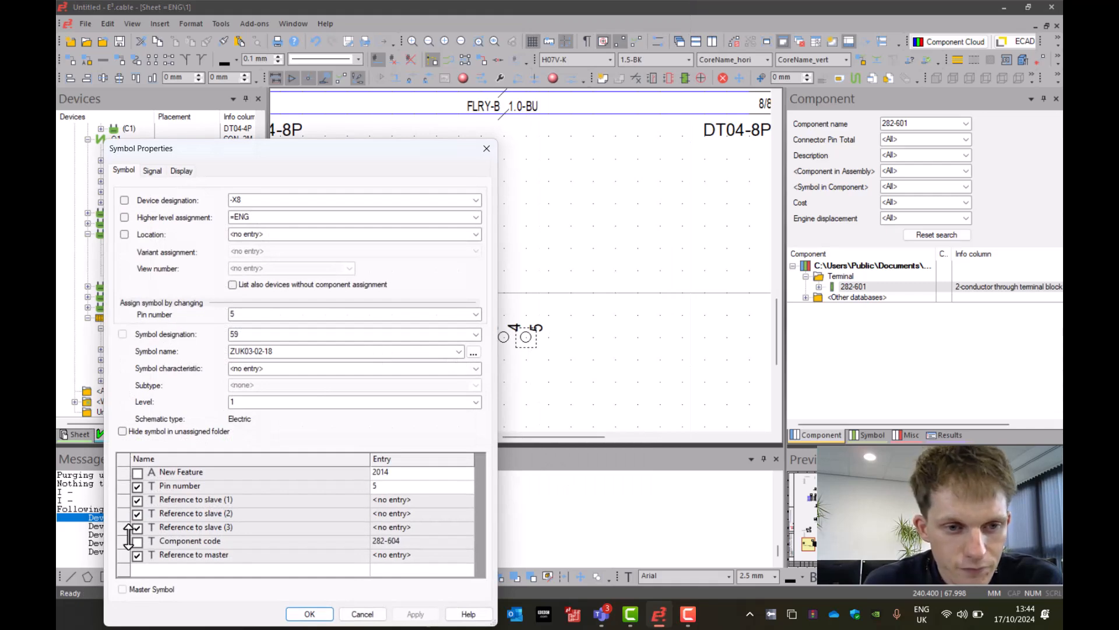
left_click(309, 614)
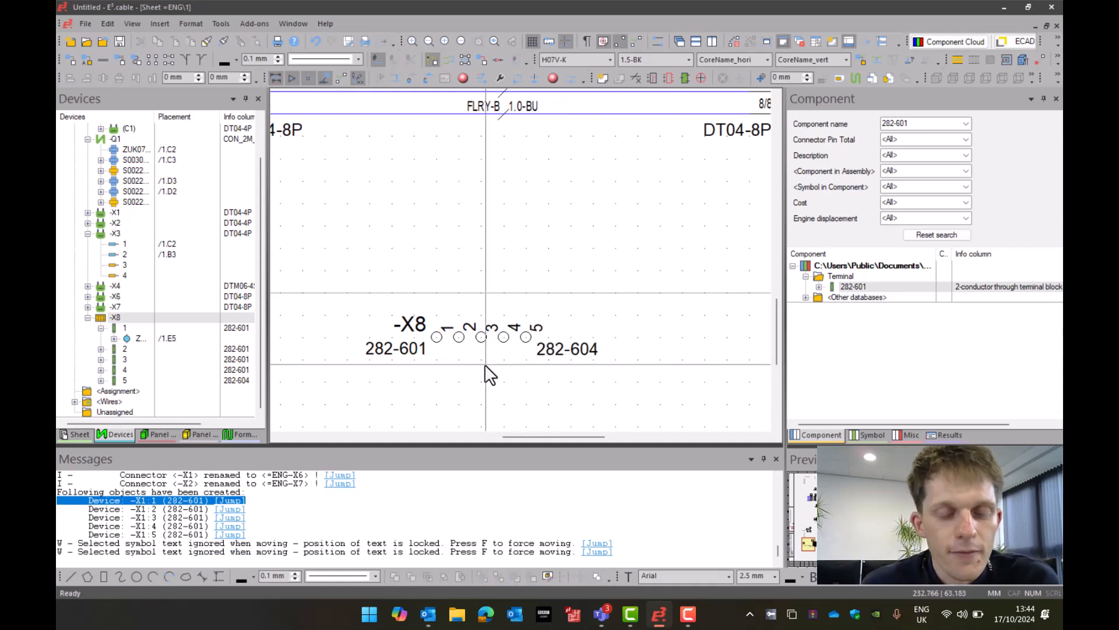
mouse_move(606, 249)
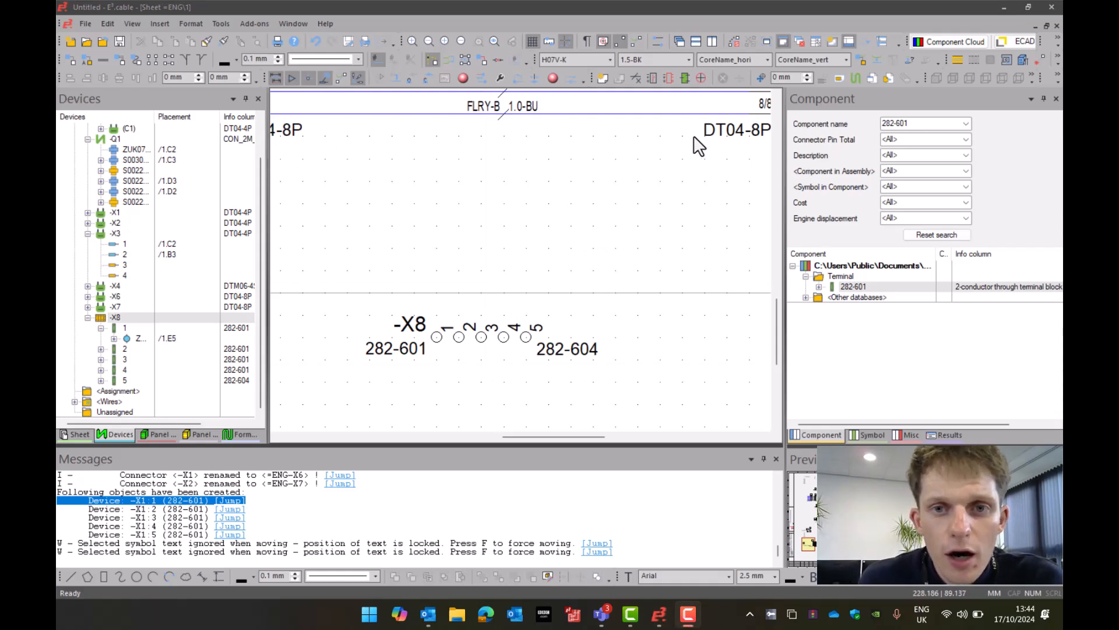
mouse_move(329, 215)
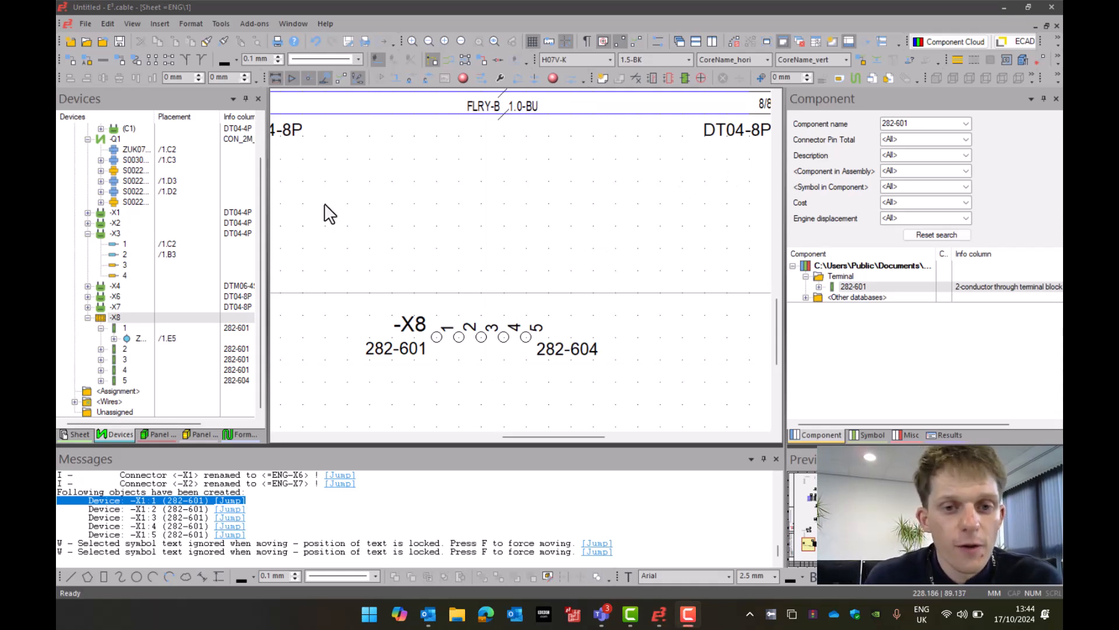
mouse_move(444, 357)
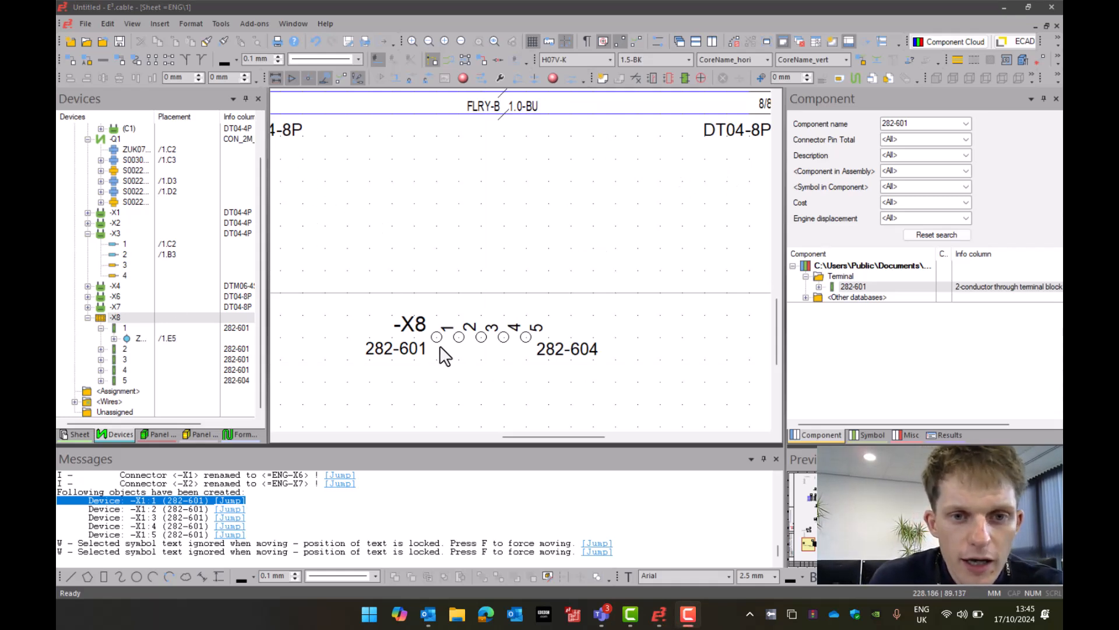
mouse_move(396, 346)
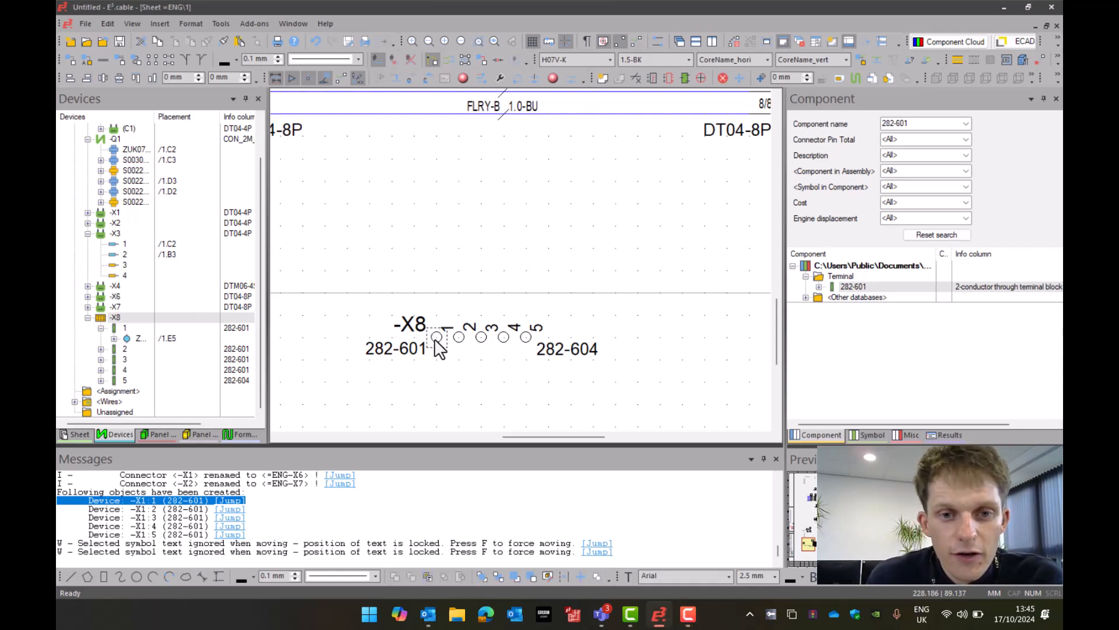
right_click(437, 348)
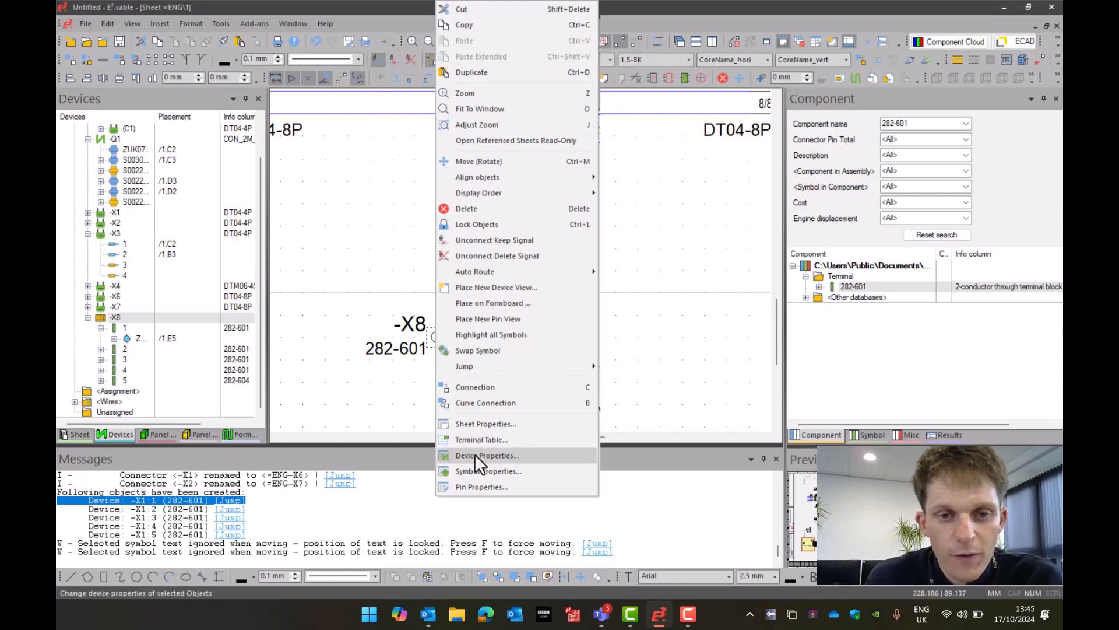
left_click(486, 454)
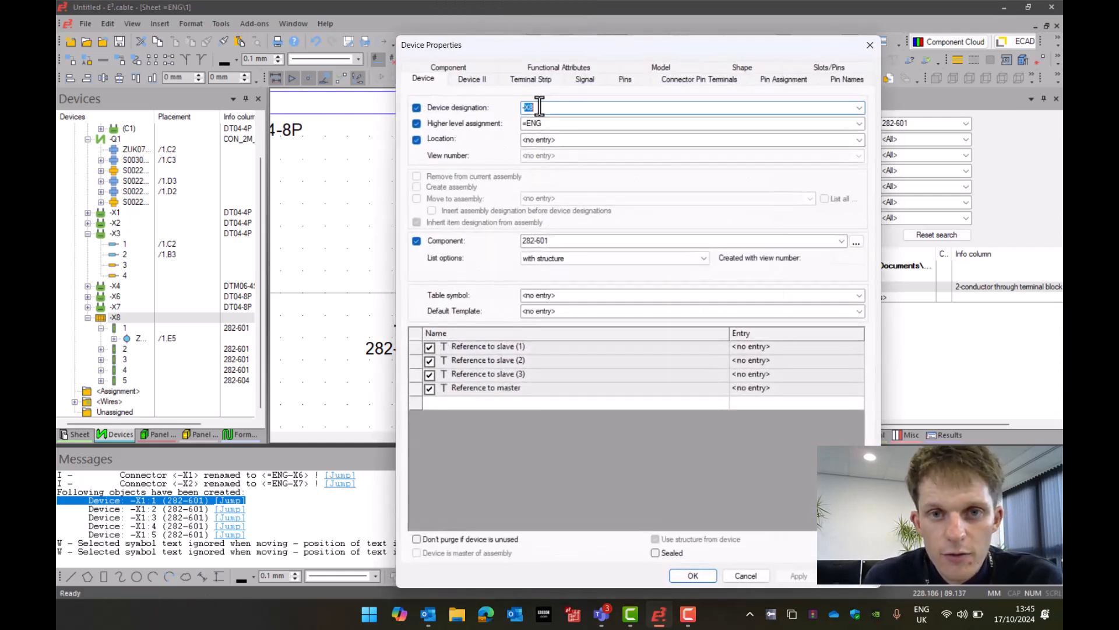
type("-XT")
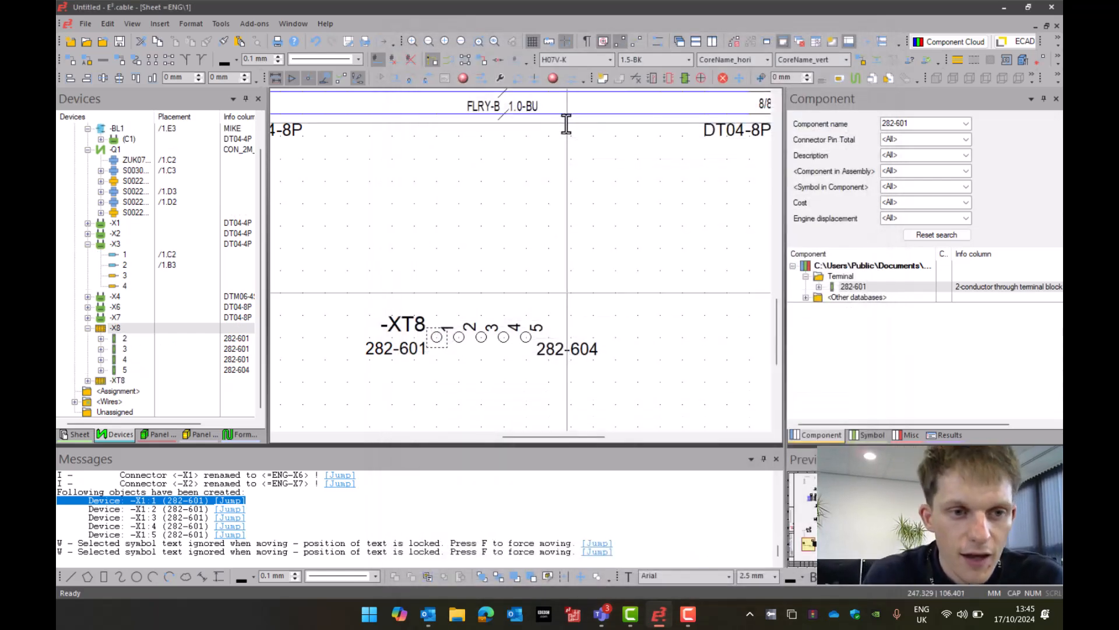
mouse_move(310, 393)
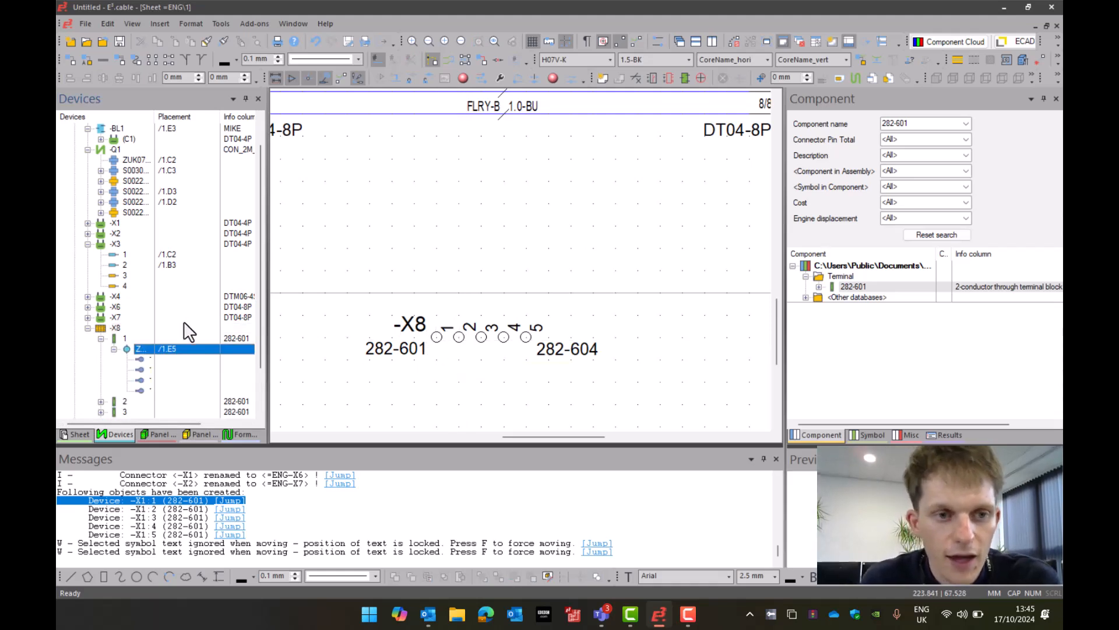
- Set the device designation of strip -X8 to -XT8 and verify it in Device Properties
left_click(115, 328)
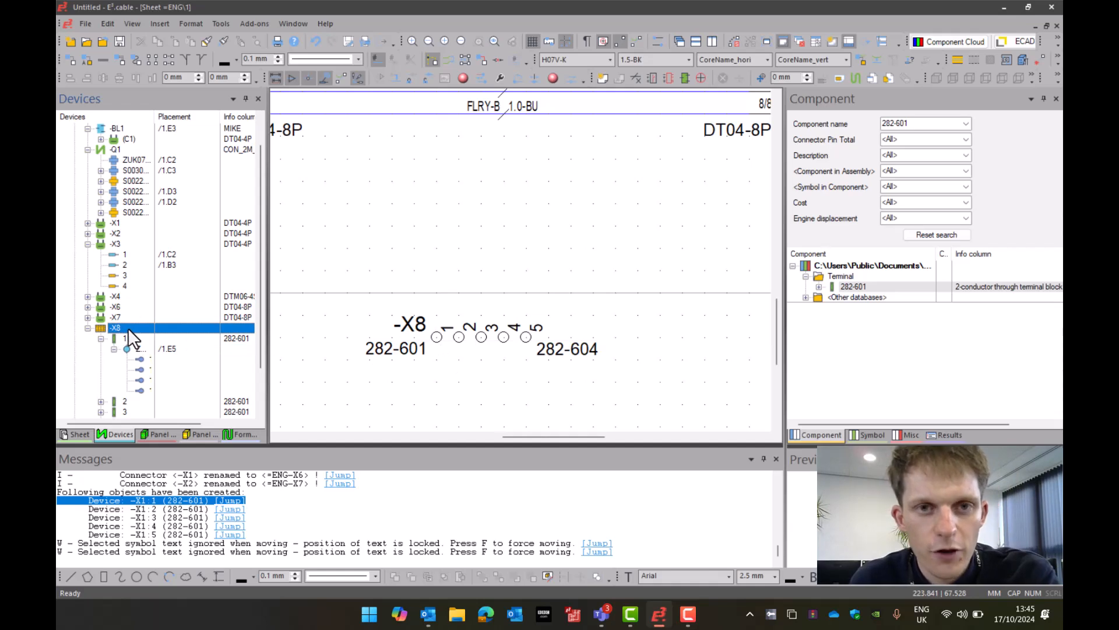
double_click(115, 328)
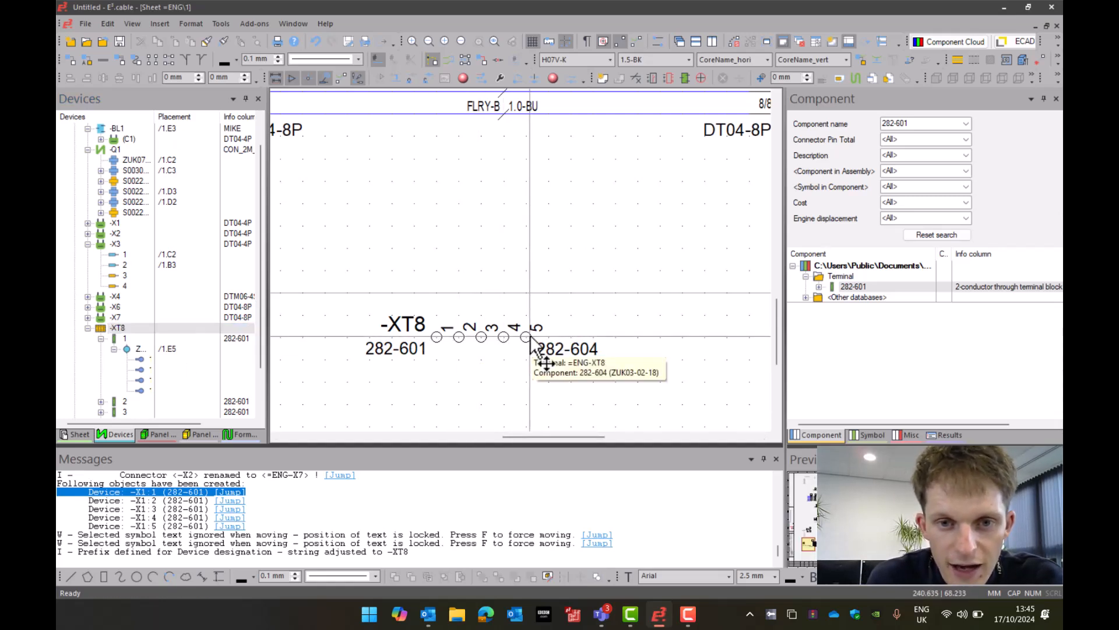
left_click(118, 328)
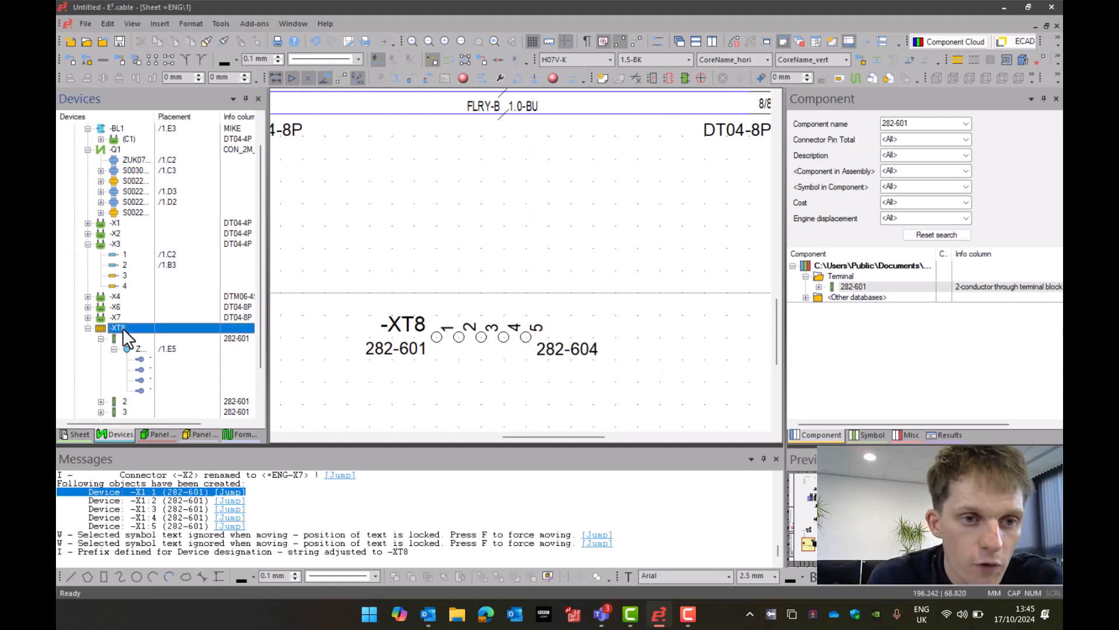
double_click(118, 328)
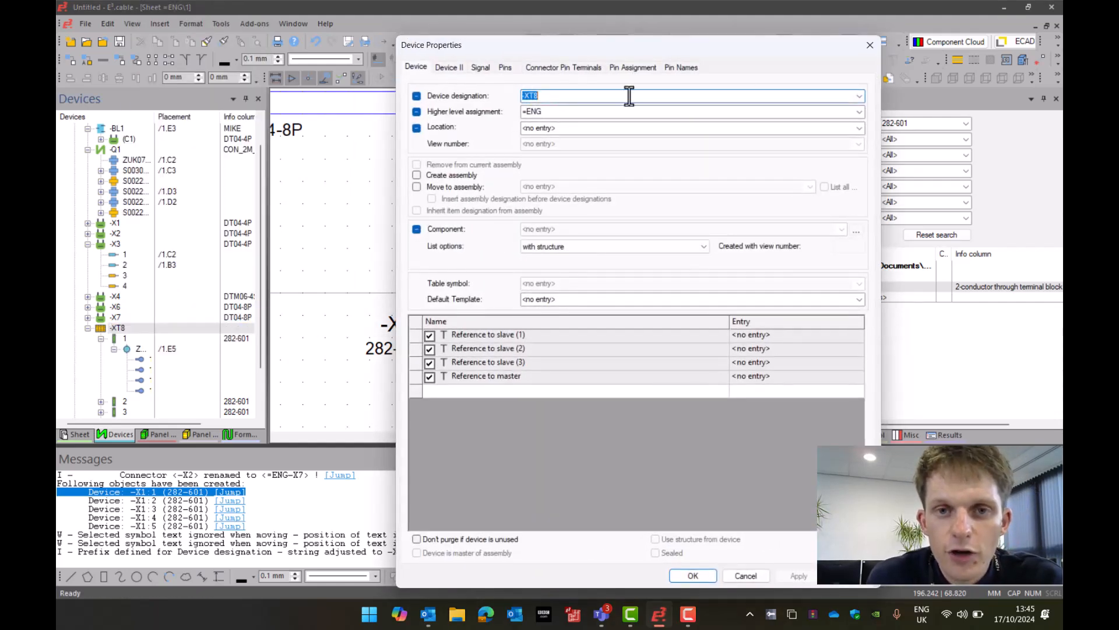
left_click(691, 575)
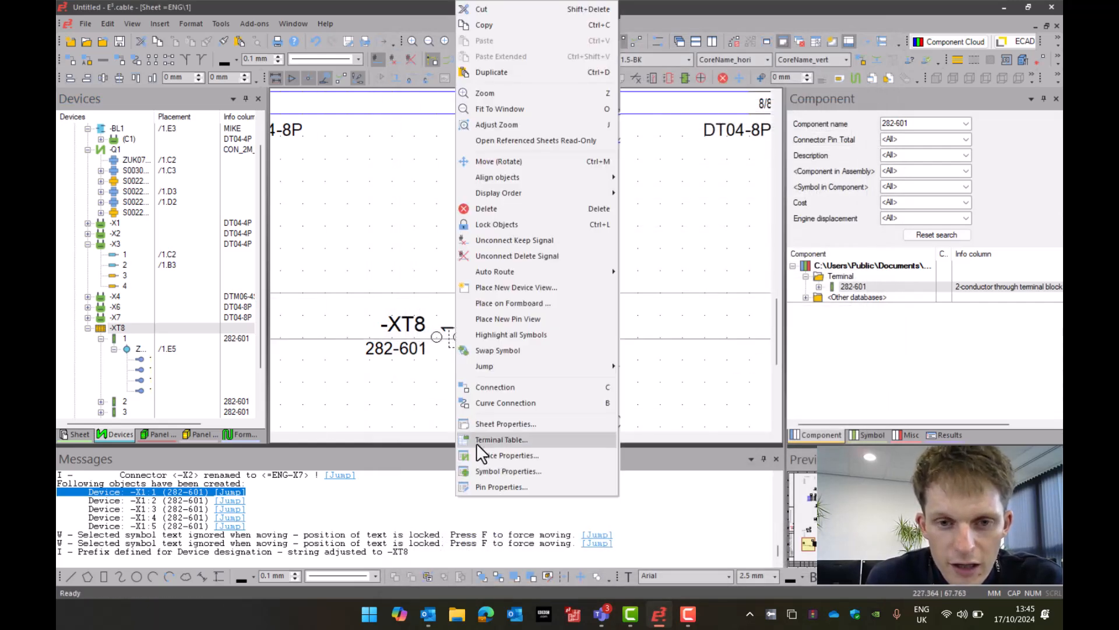
left_click(507, 470)
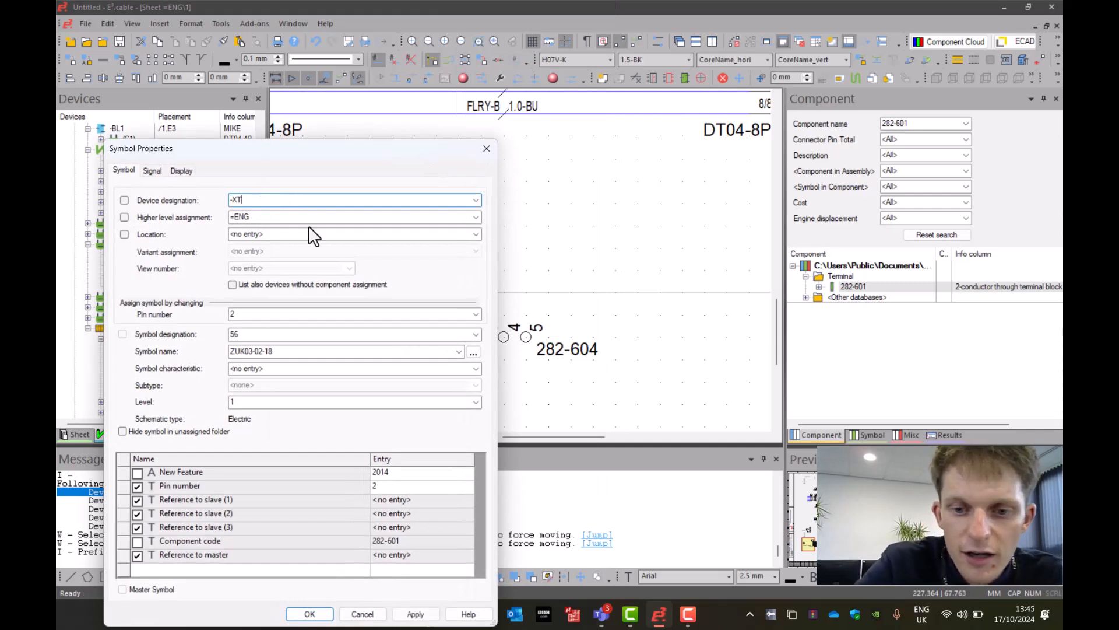
left_click(309, 614)
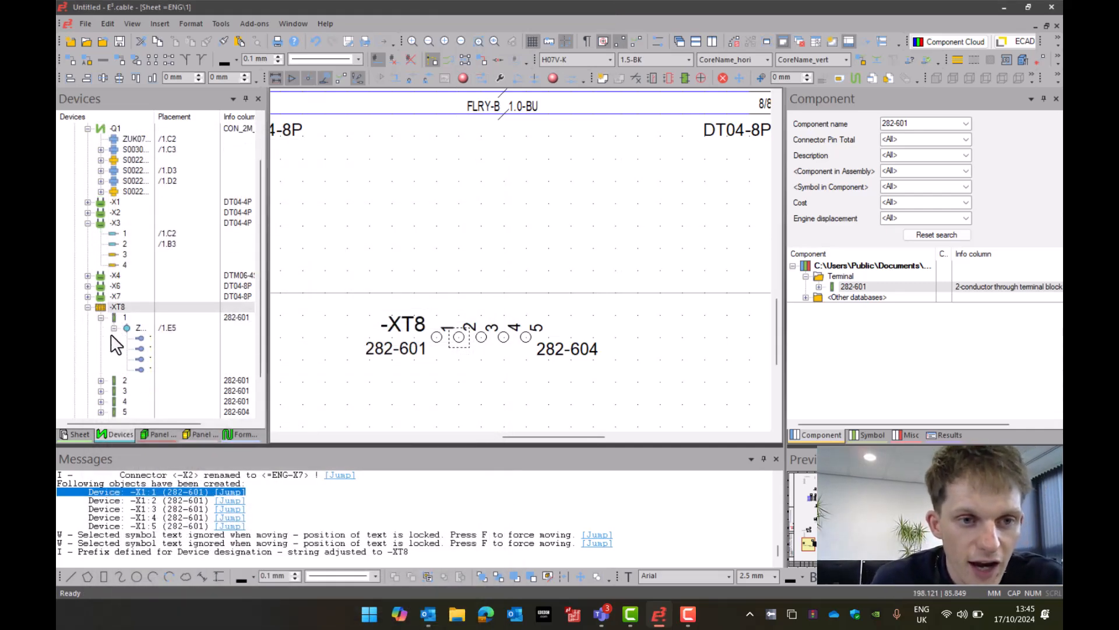
scroll("down", 3)
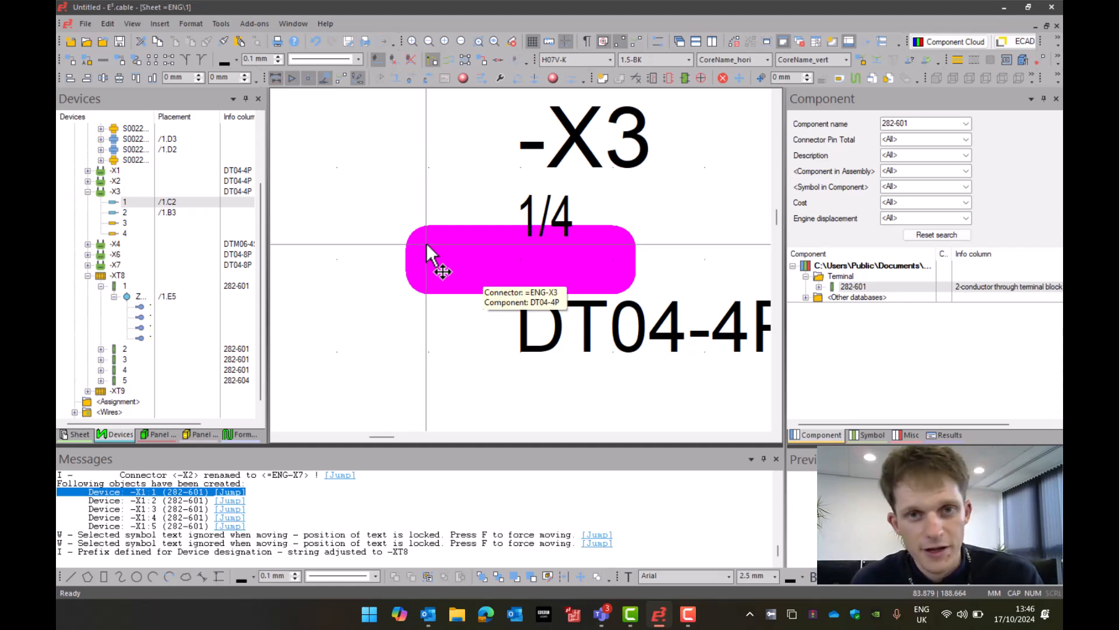
- Reset highlighting (Shift+F3) so the -X3 pin symbols display without the magenta mark
left_click(511, 41)
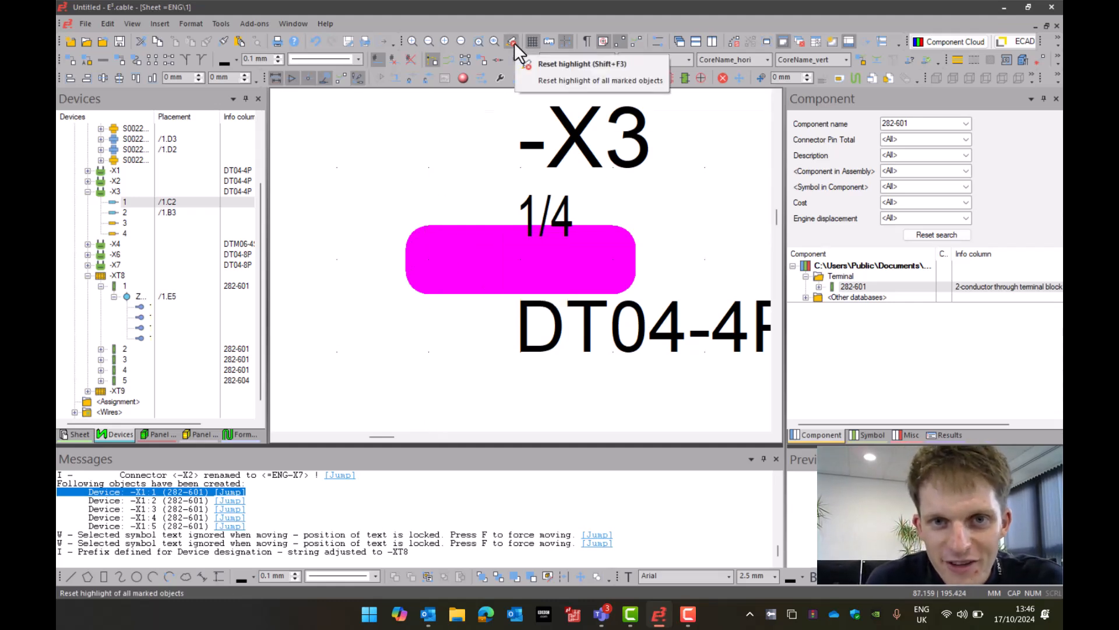
left_click(601, 81)
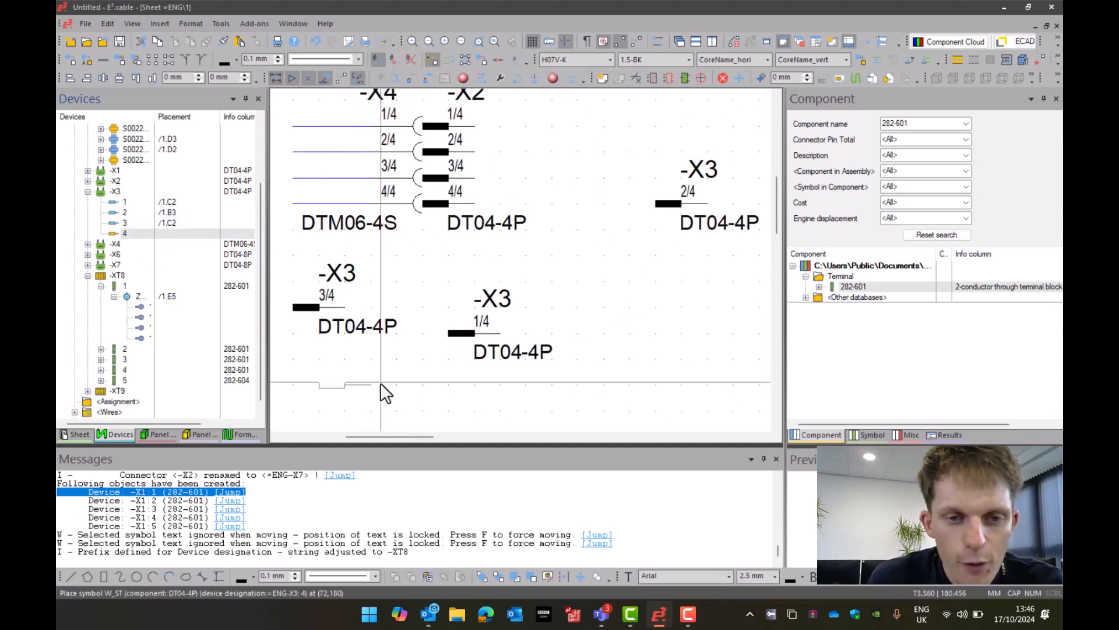
- Place the -X3 pin 4/4 symbol and edit the device designation in the pin 3/4 symbol's properties
left_click(386, 386)
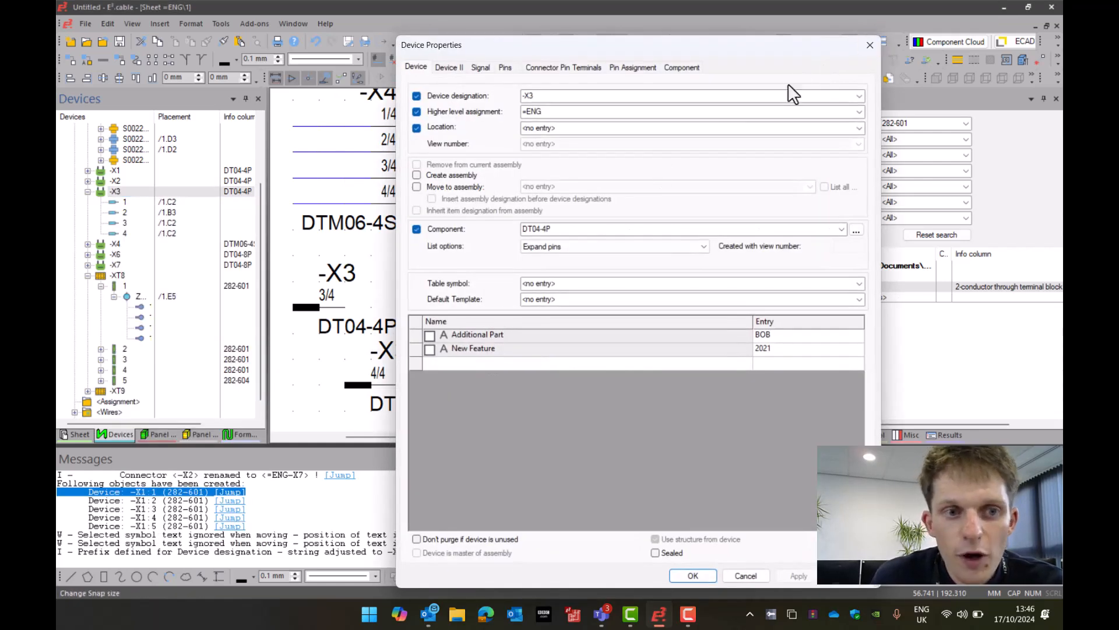
left_click(692, 575)
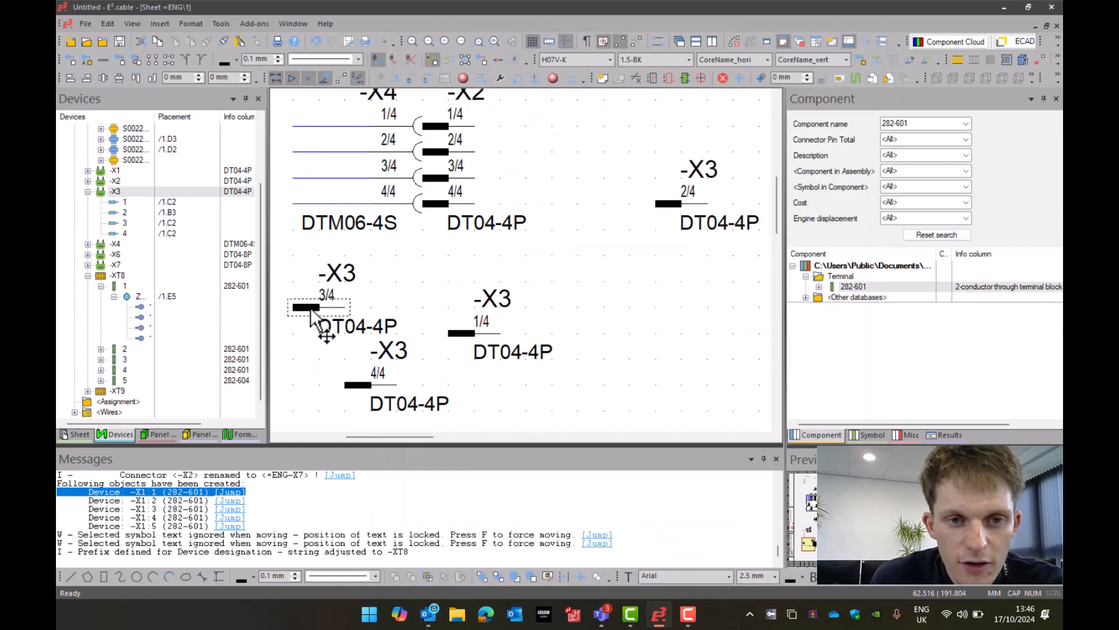
double_click(320, 306)
type("-C")
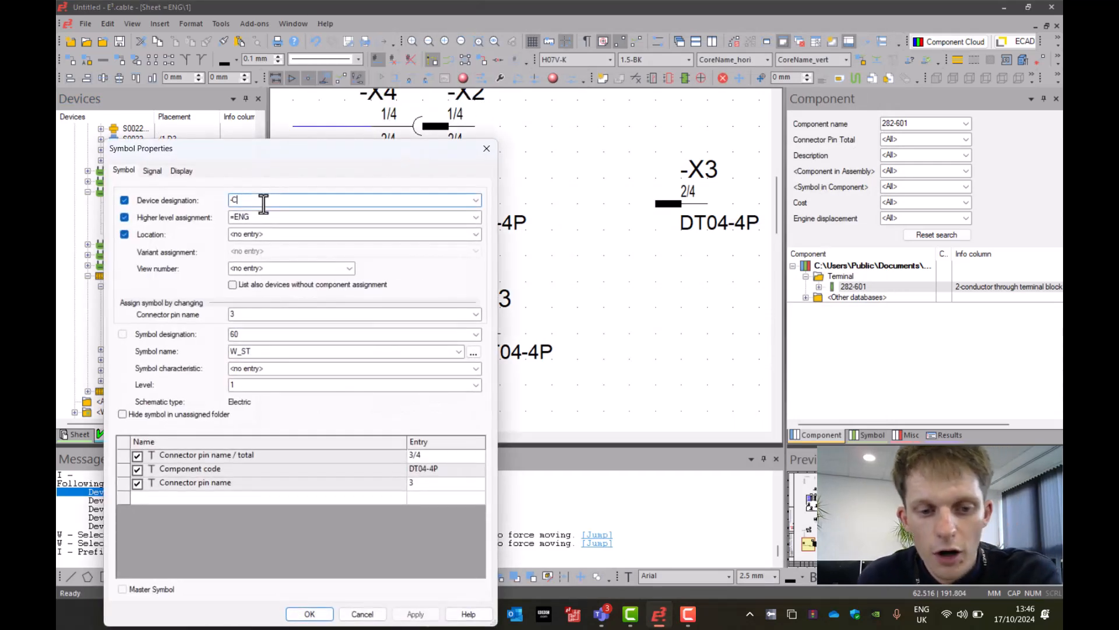
left_click(309, 615)
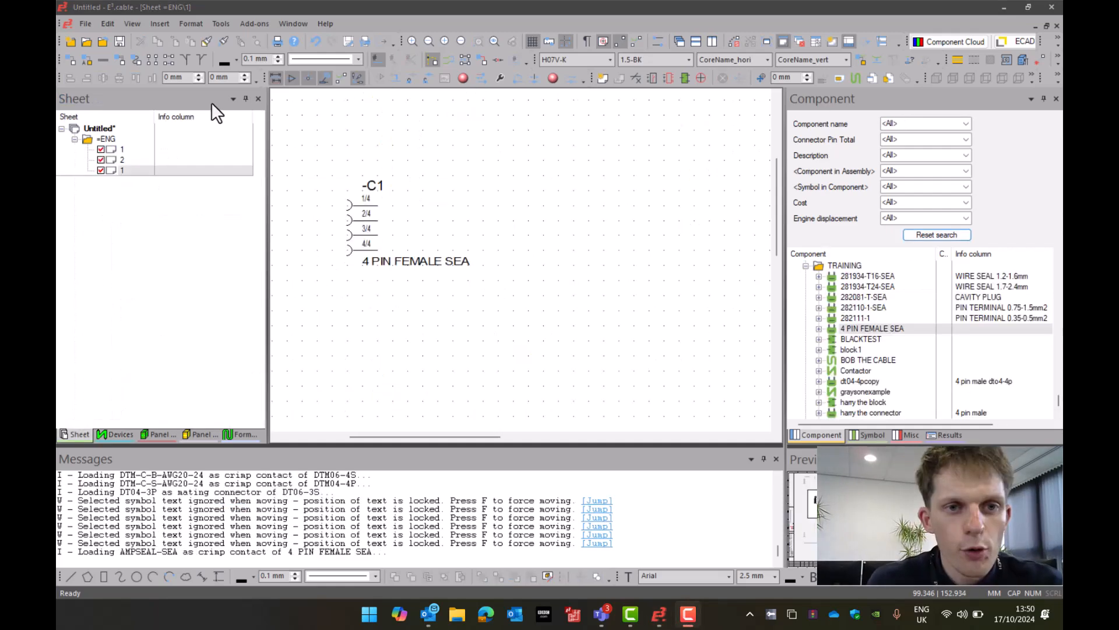
mouse_move(357, 220)
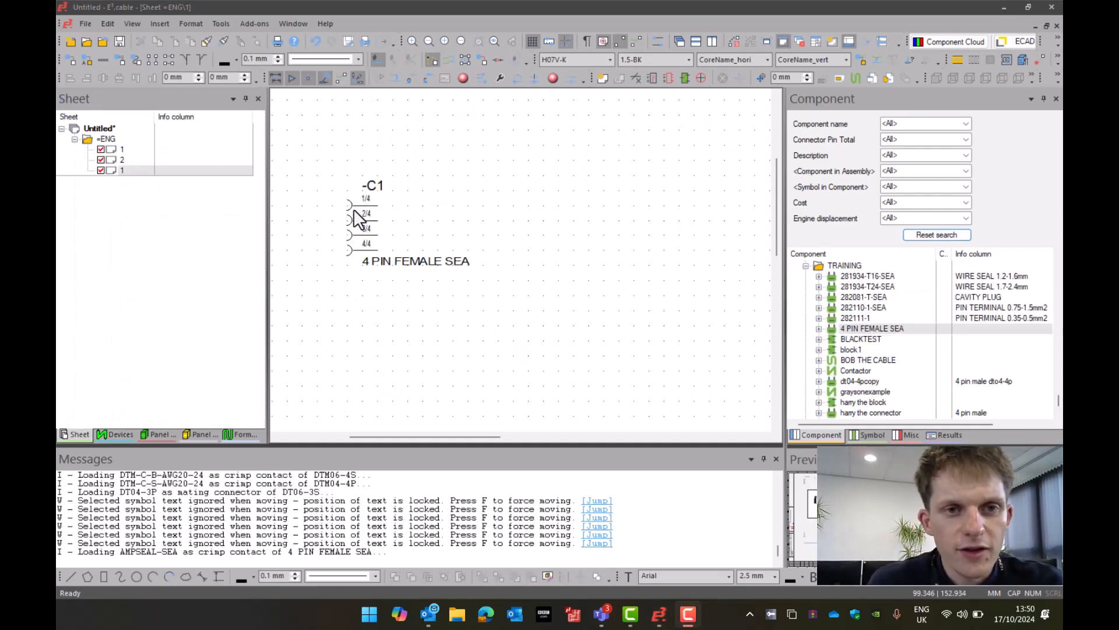
- Merge connector -C1's four pins into one pin group via Split/Merge Connector Pins with Place as pin group
left_click_drag(357, 218, 464, 353)
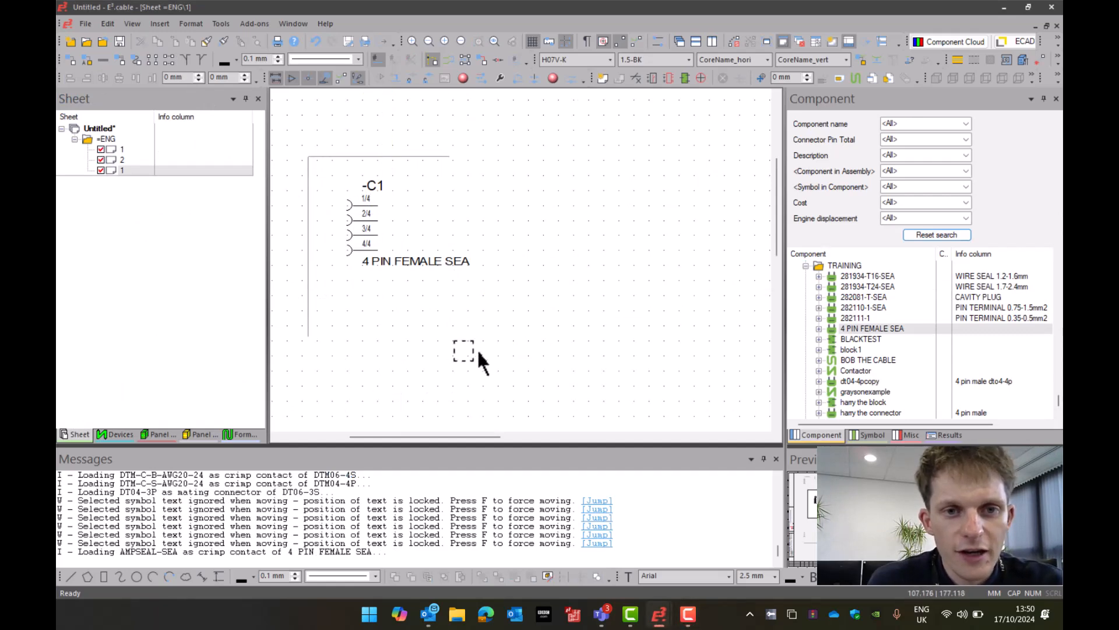
right_click(464, 353)
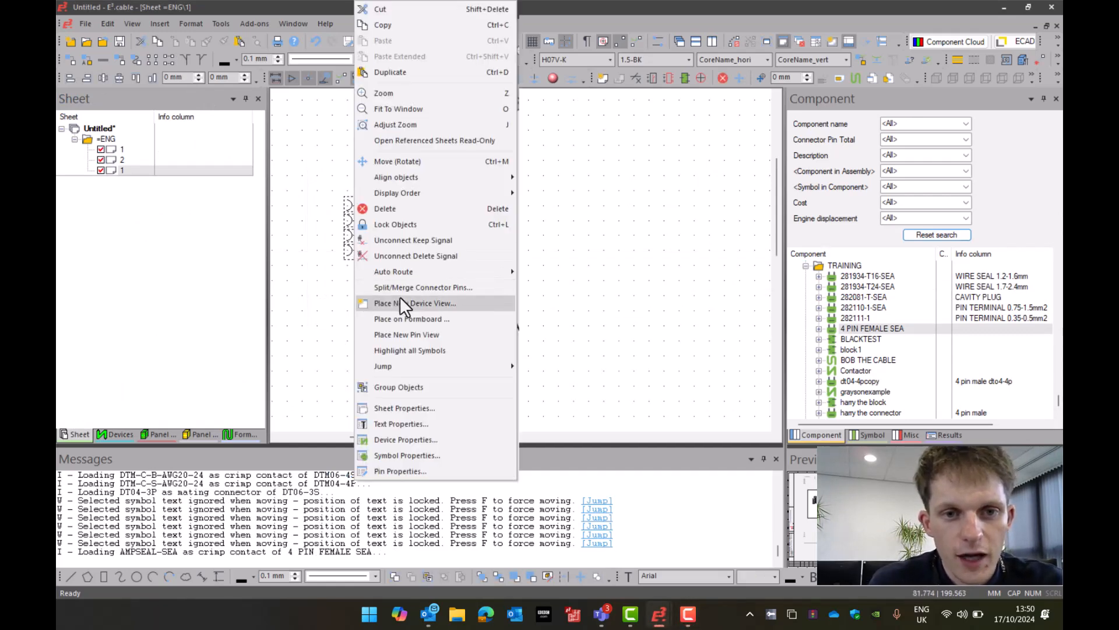
left_click(422, 287)
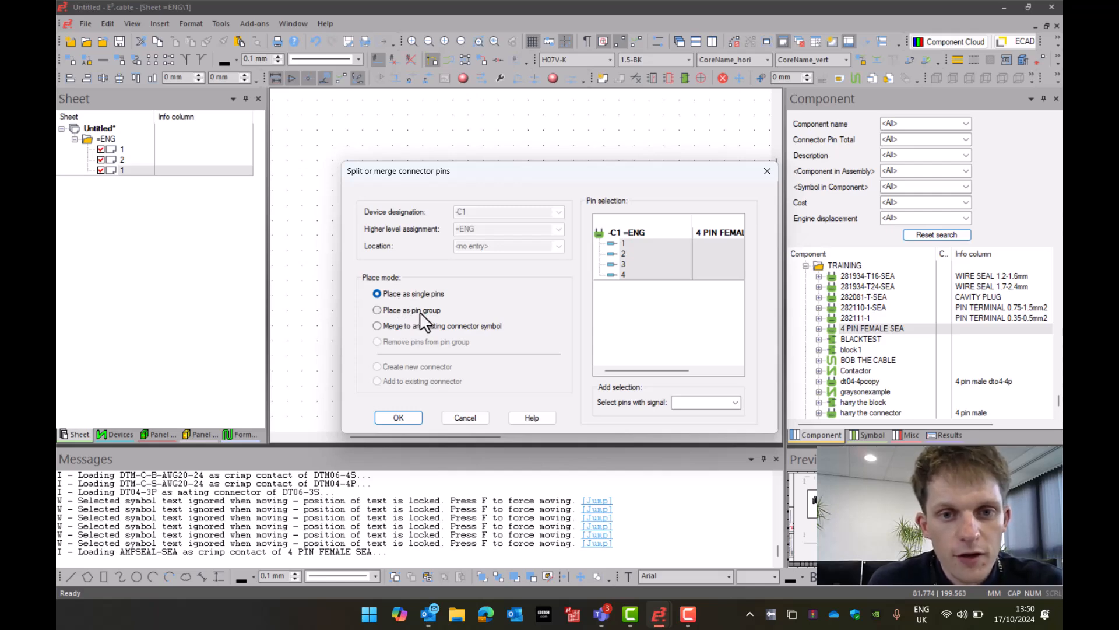
left_click(377, 310)
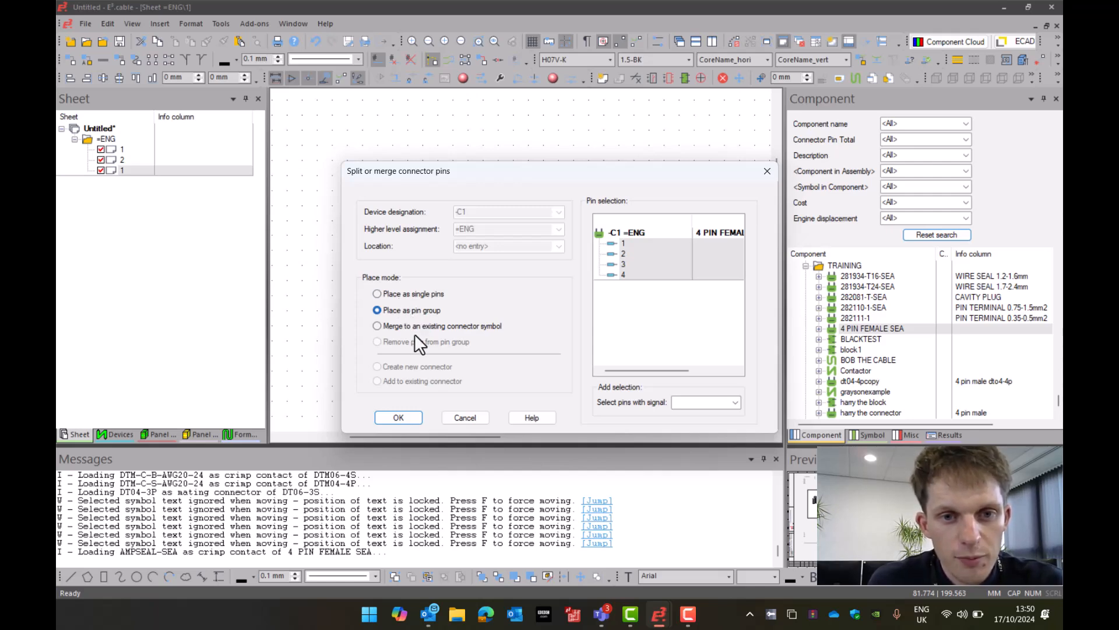
left_click(398, 417)
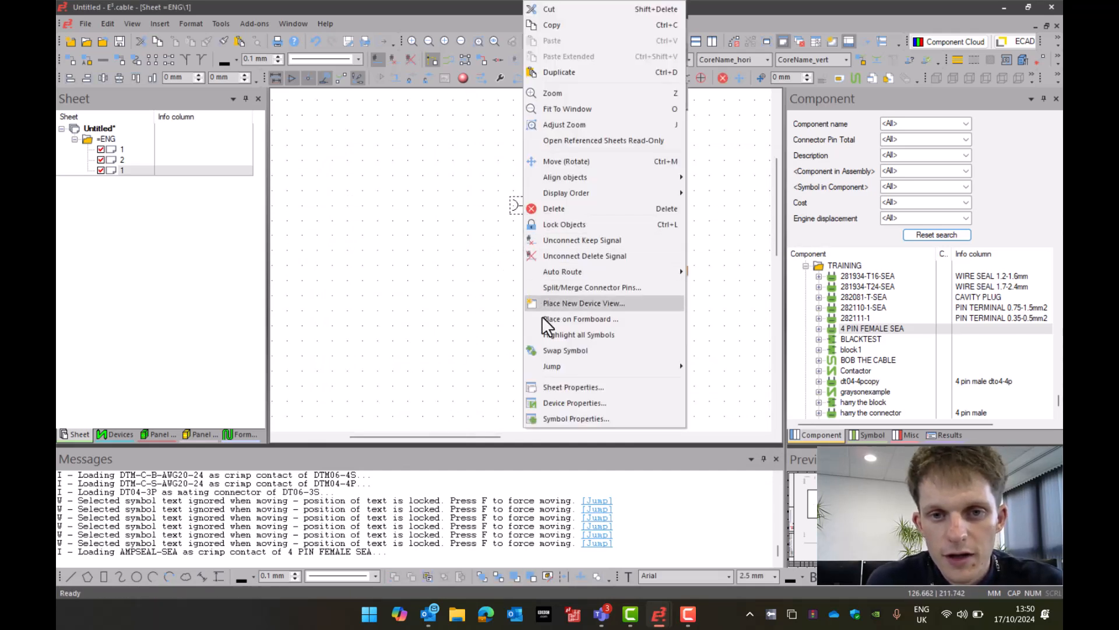
- Show the -C1 device designation on the pin-group symbol via Symbol Properties
left_click(574, 419)
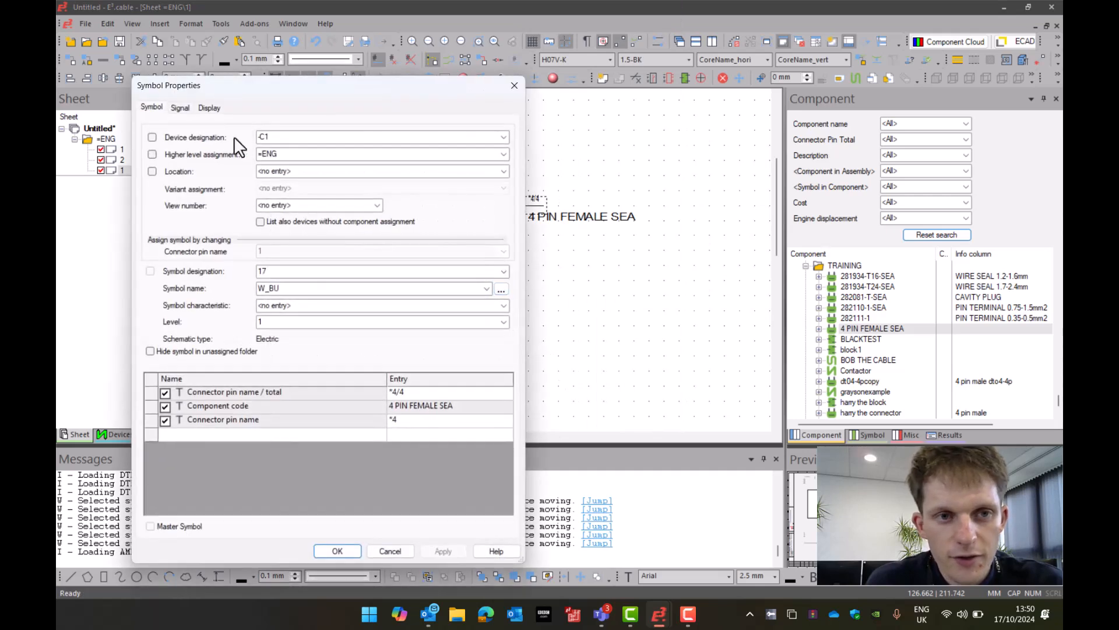
left_click(152, 138)
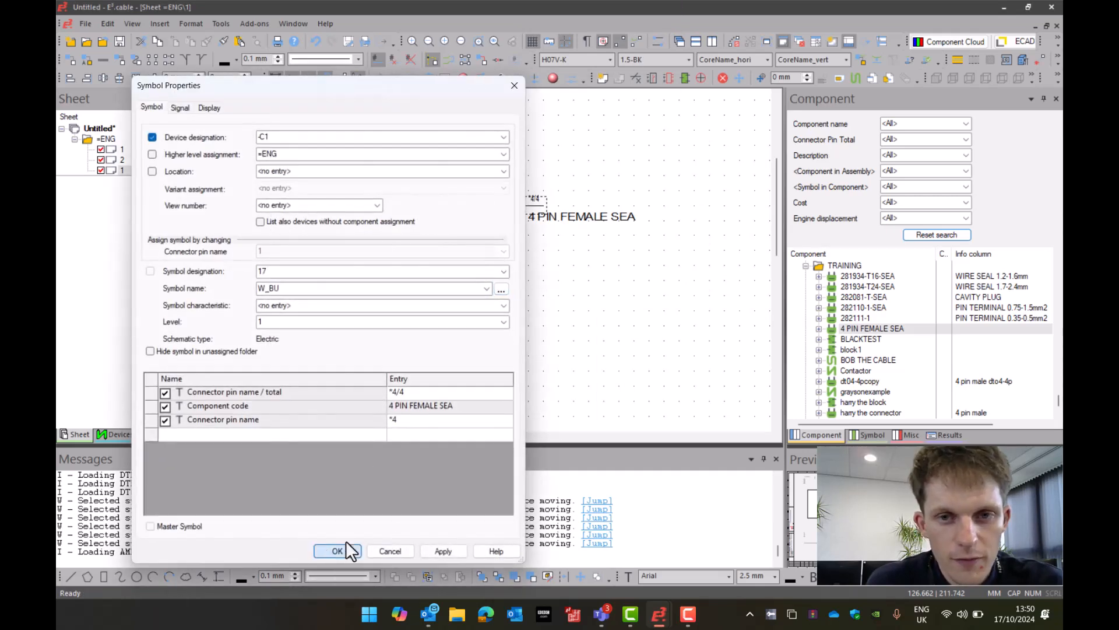
left_click(337, 550)
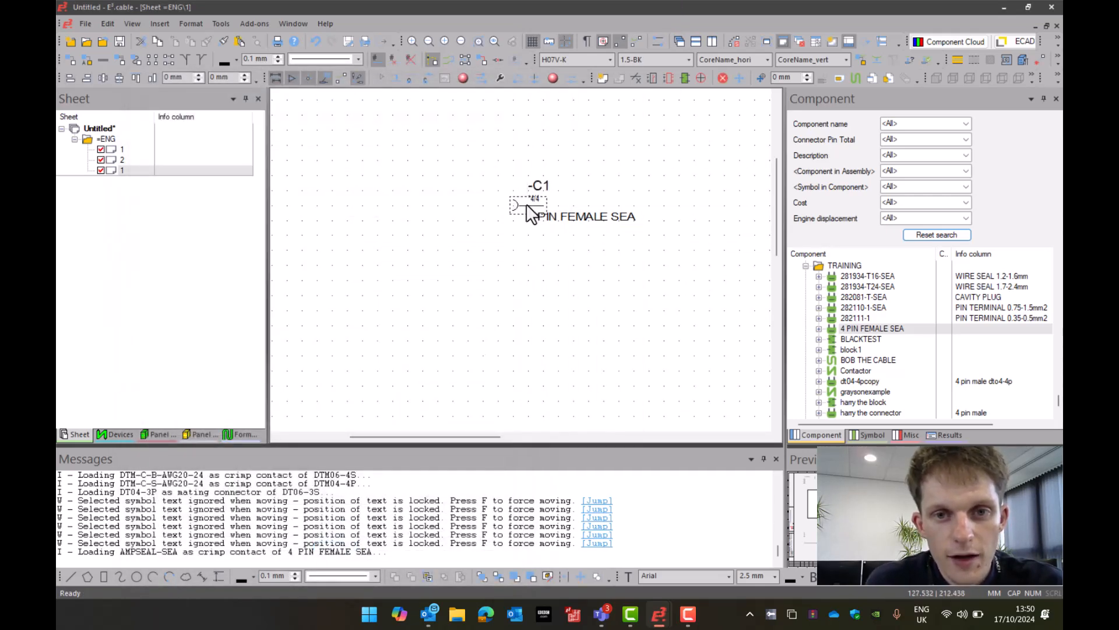
- Split the -C1 pin group back into four single-pin symbols 1/4 to 4/4
right_click(528, 208)
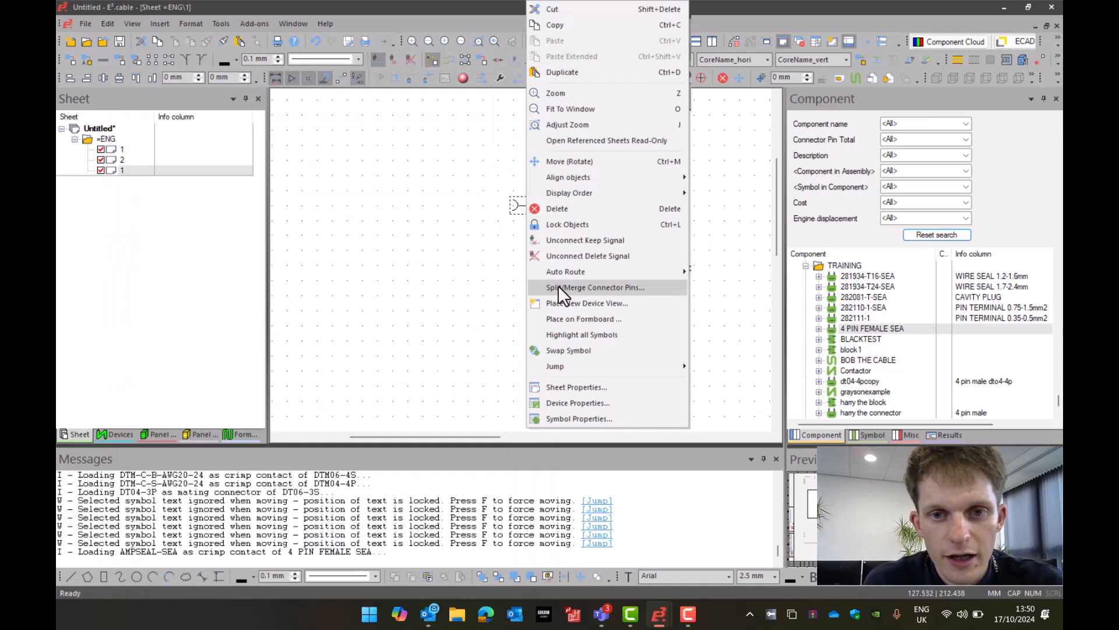
left_click(595, 287)
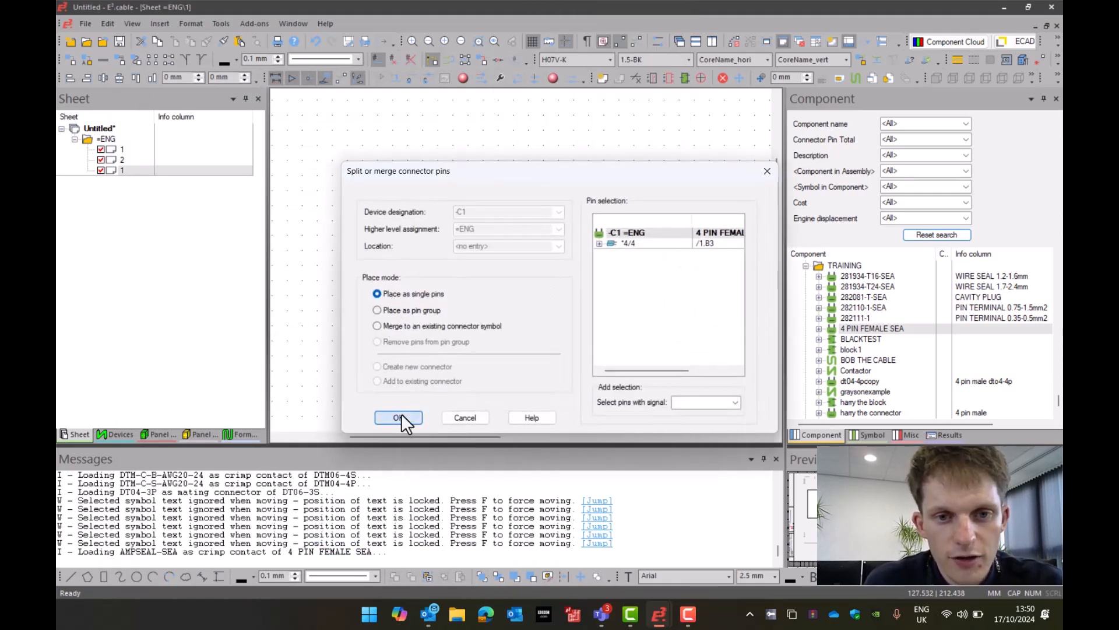
left_click(397, 418)
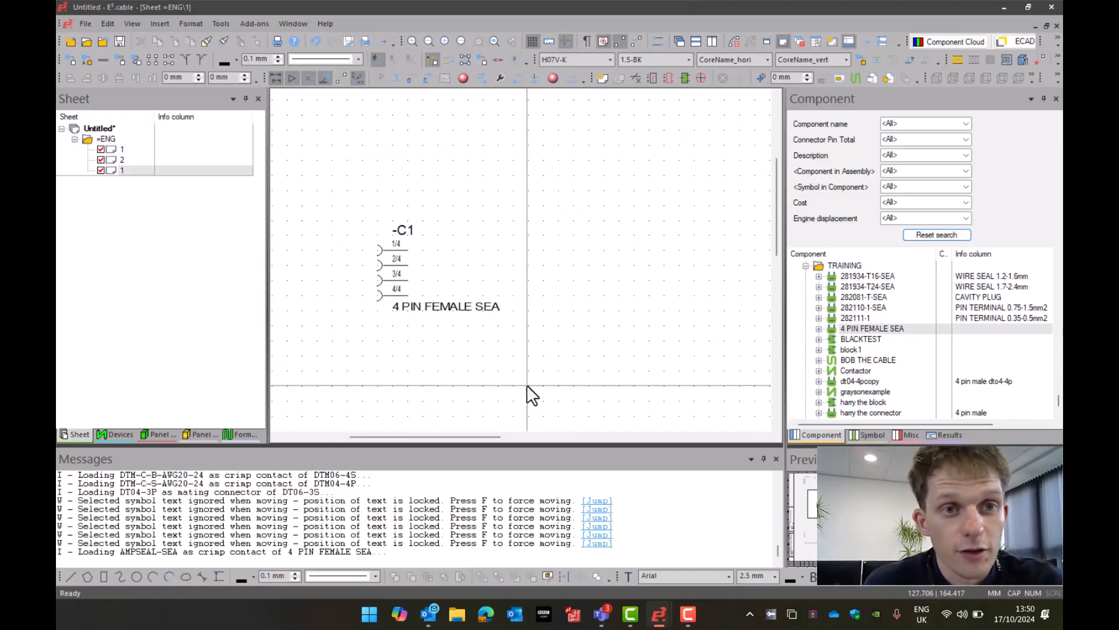